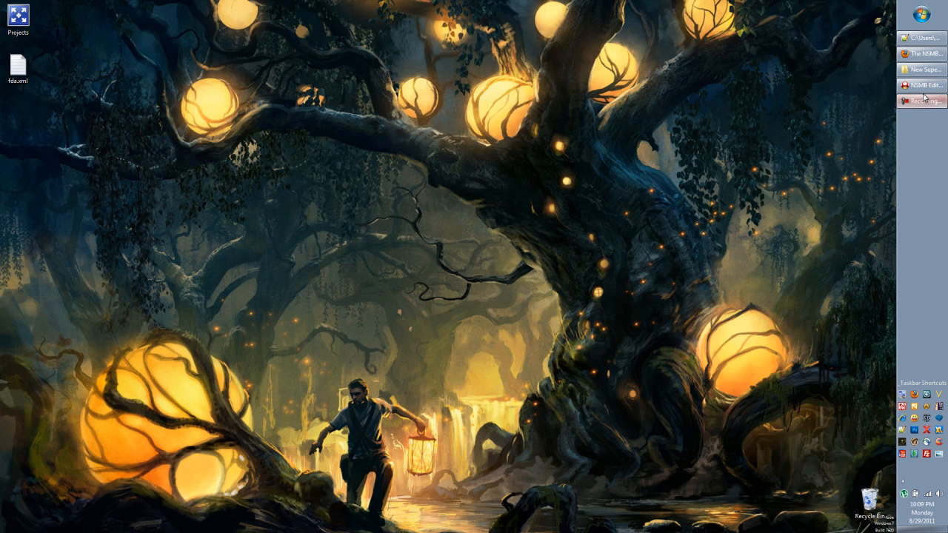
Step: Launch the editor and load World 1-1 Area 1 into the level editor
click(921, 85)
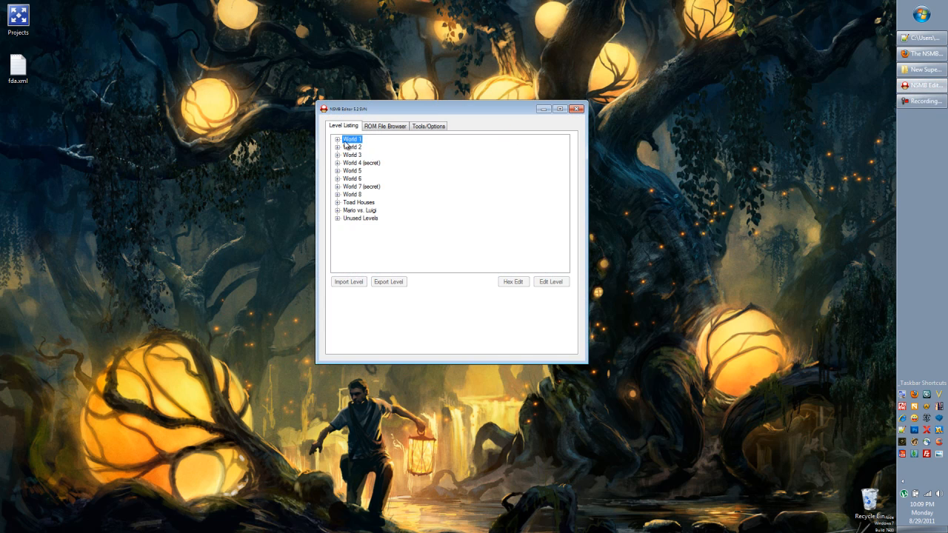
click(338, 139)
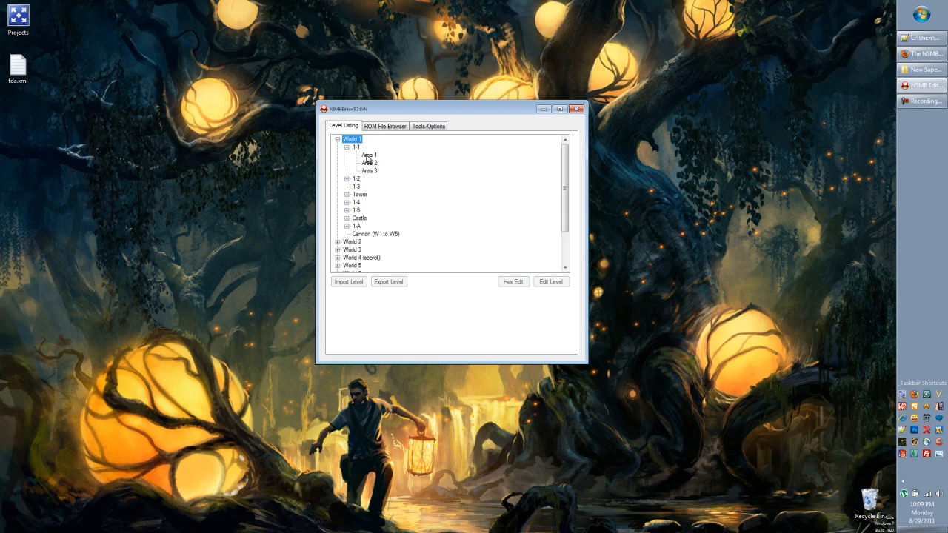
click(551, 282)
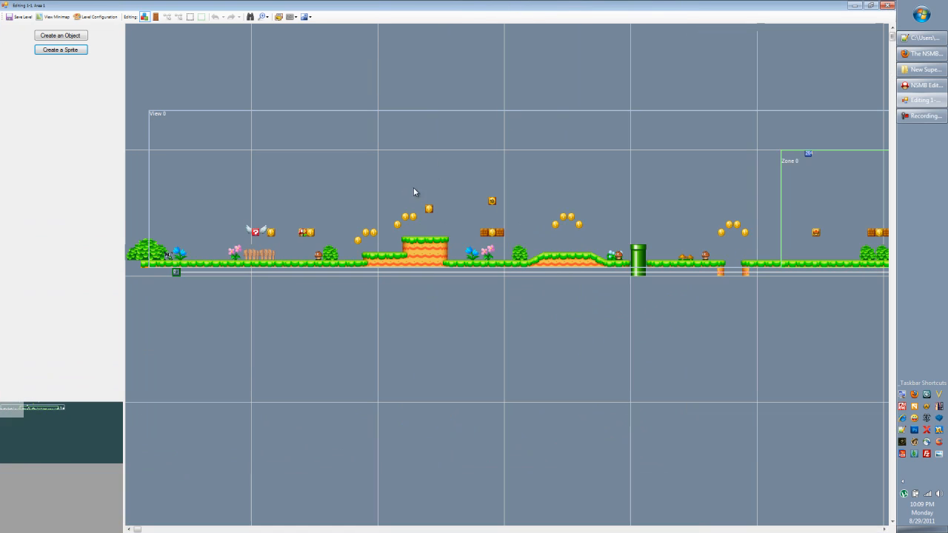
mouse_move(288, 225)
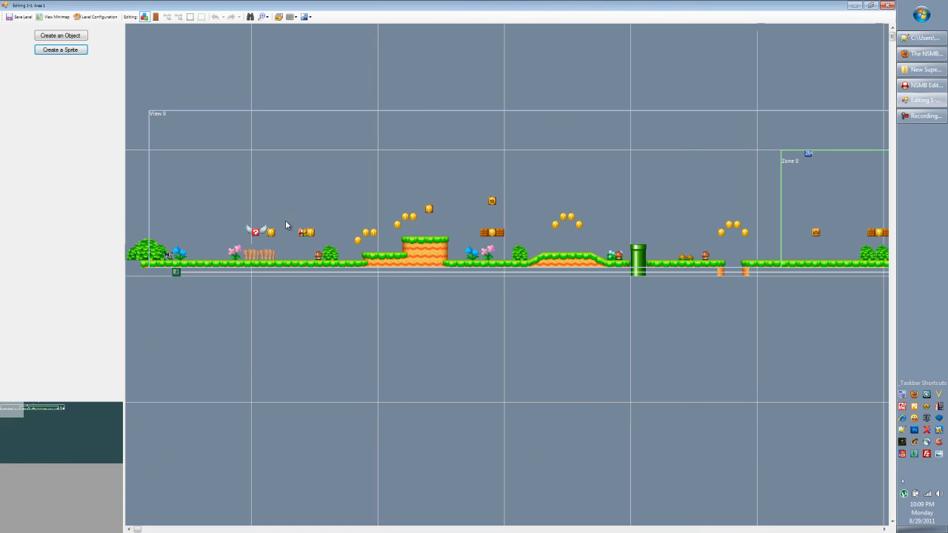
mouse_move(294, 209)
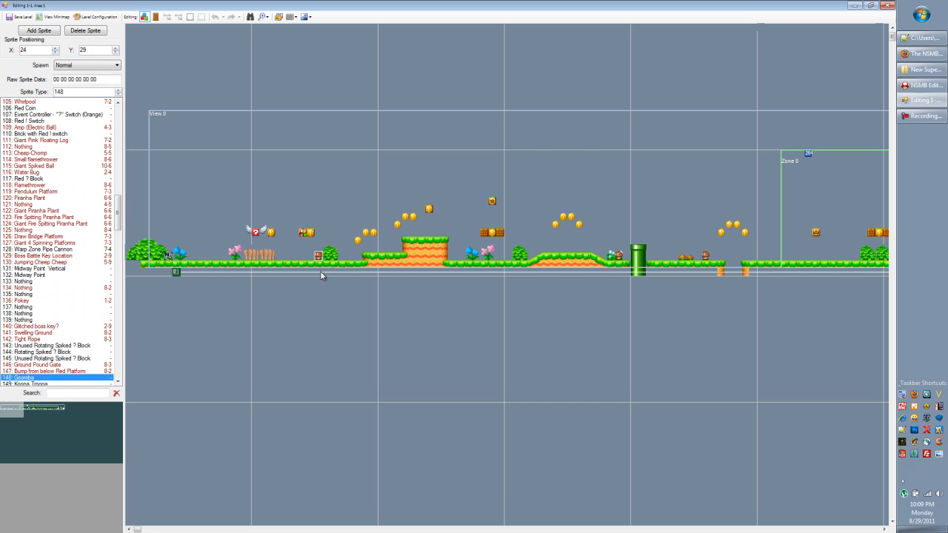
Step: Browse the Sprites and Entrances panels, then return to the Tileset 0 objects
click(130, 17)
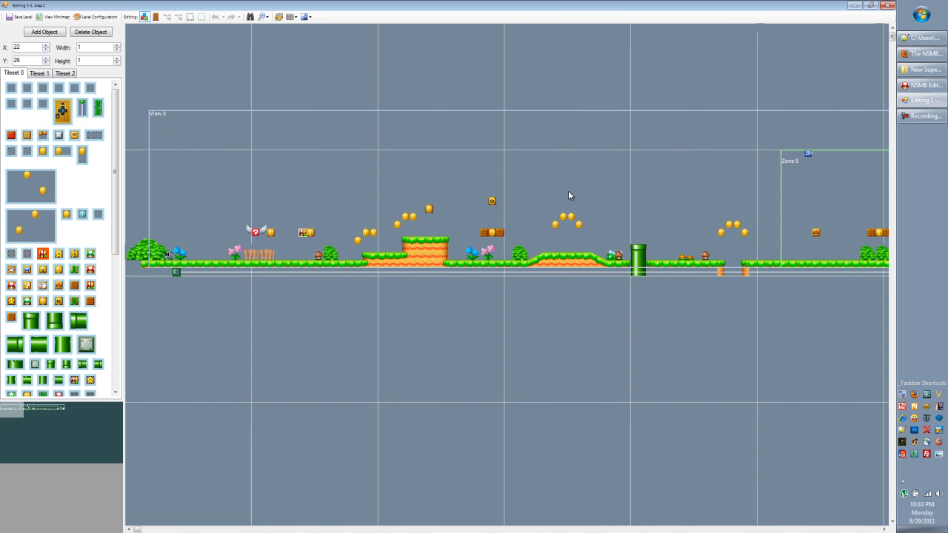
mouse_move(145, 18)
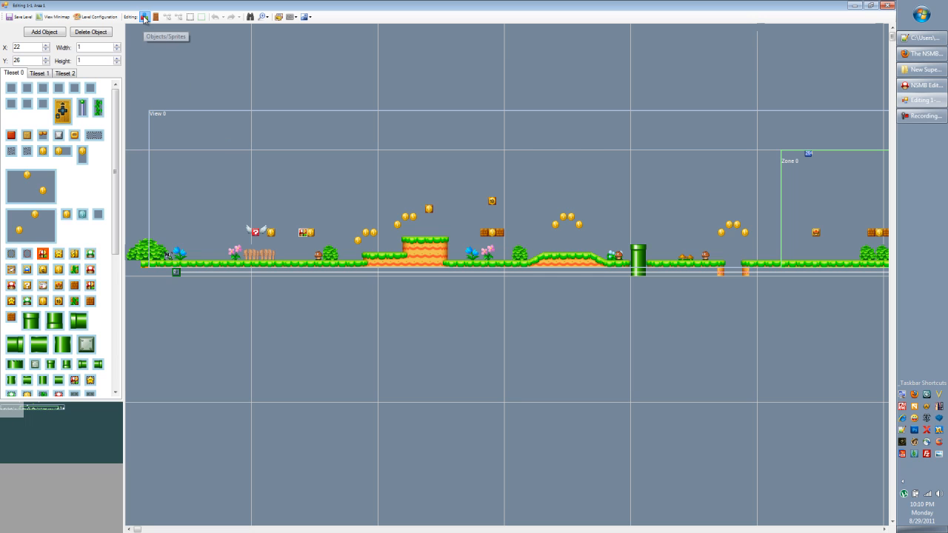
mouse_move(169, 17)
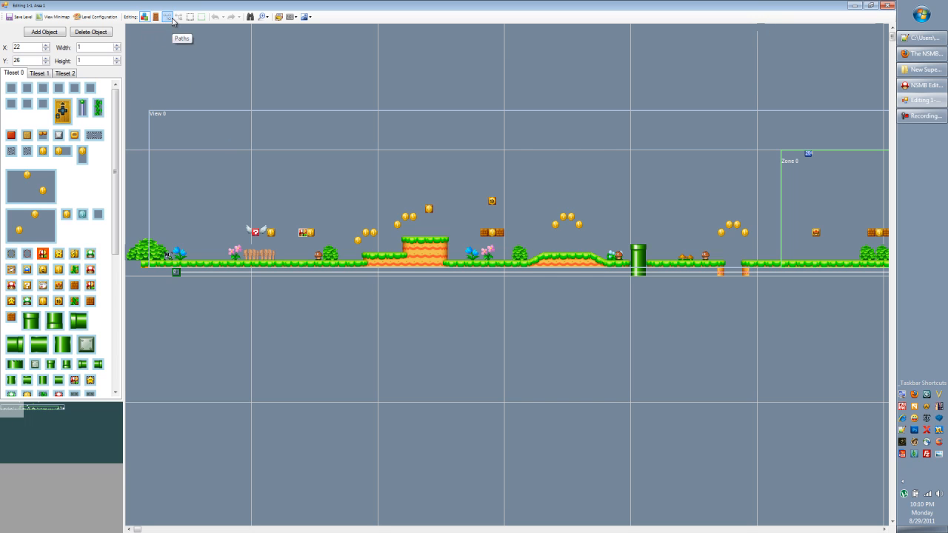
mouse_move(177, 16)
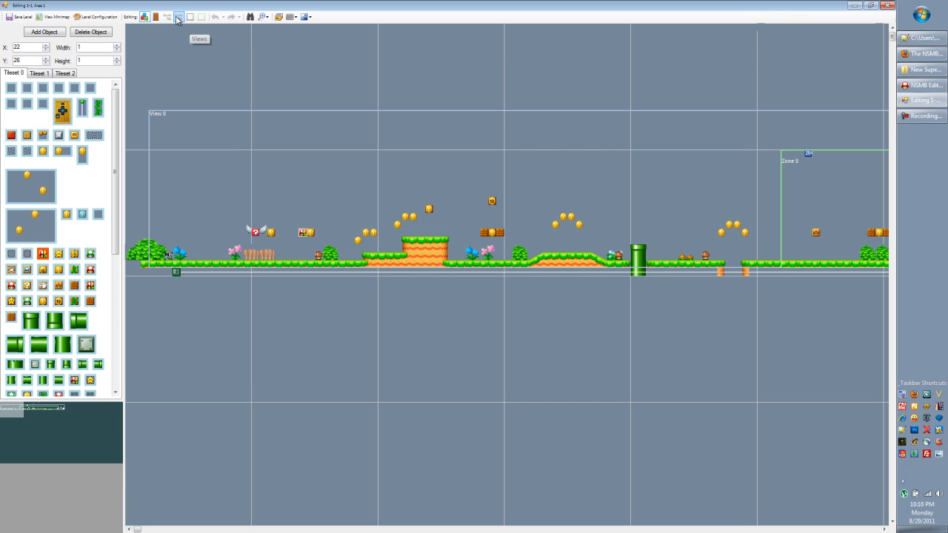
mouse_move(145, 18)
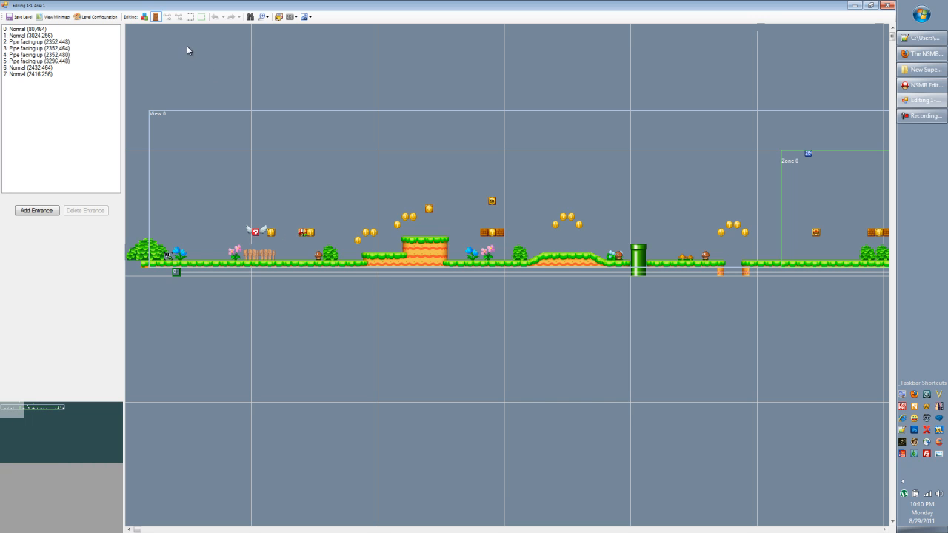
click(145, 16)
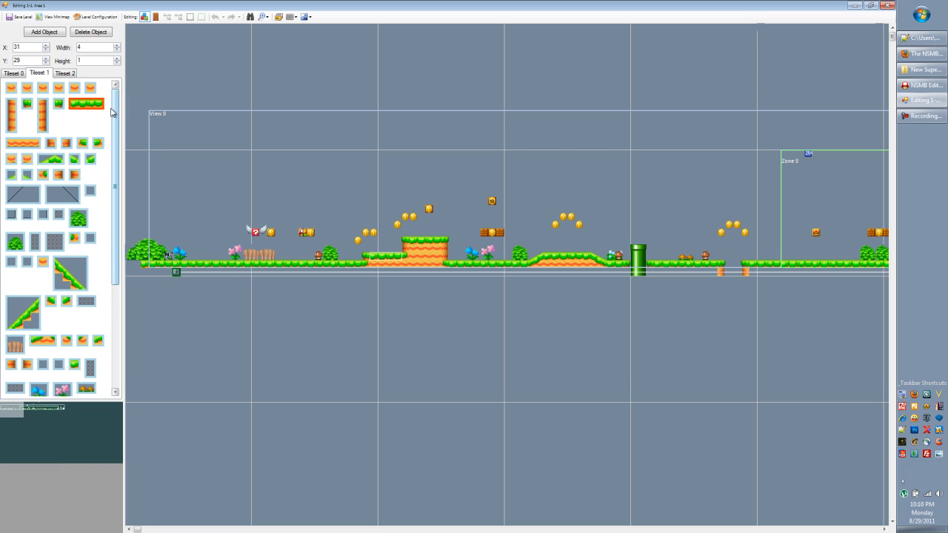
click(13, 72)
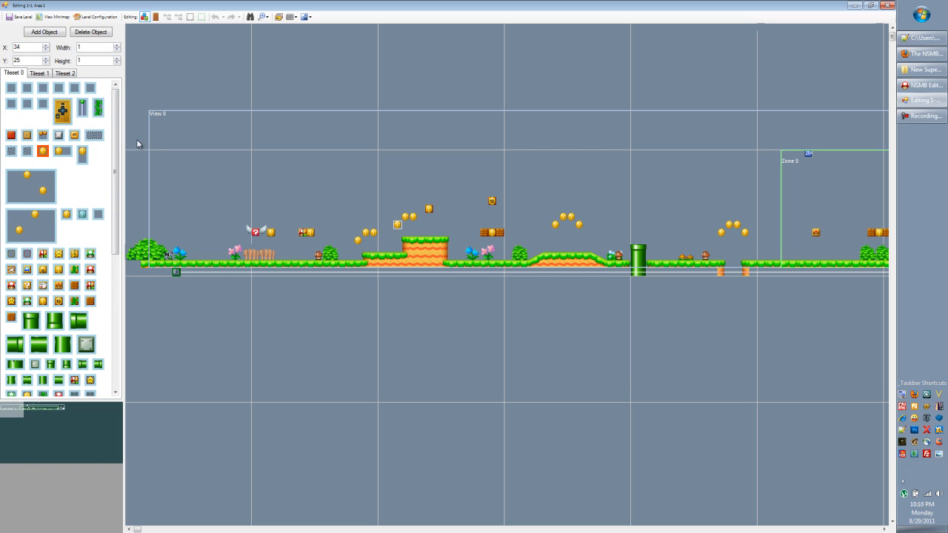
mouse_move(43, 166)
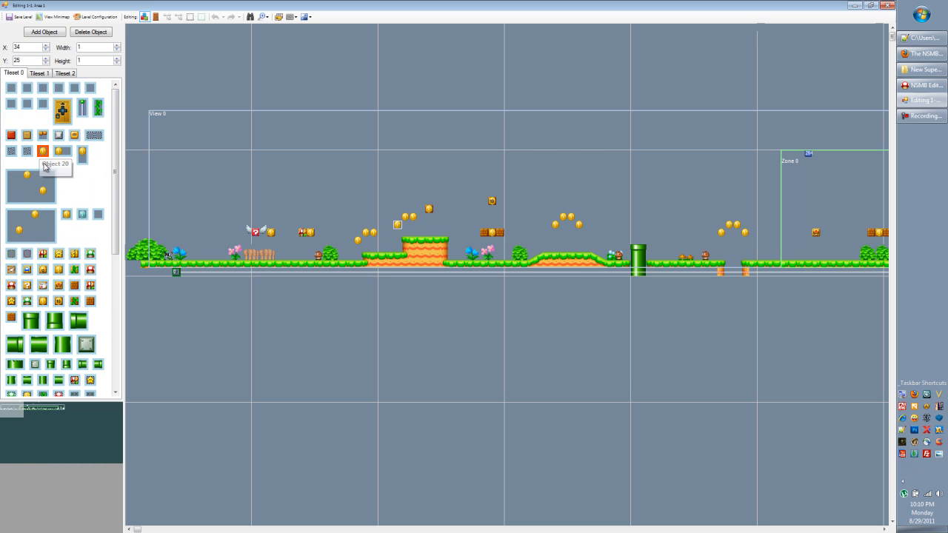
mouse_move(207, 130)
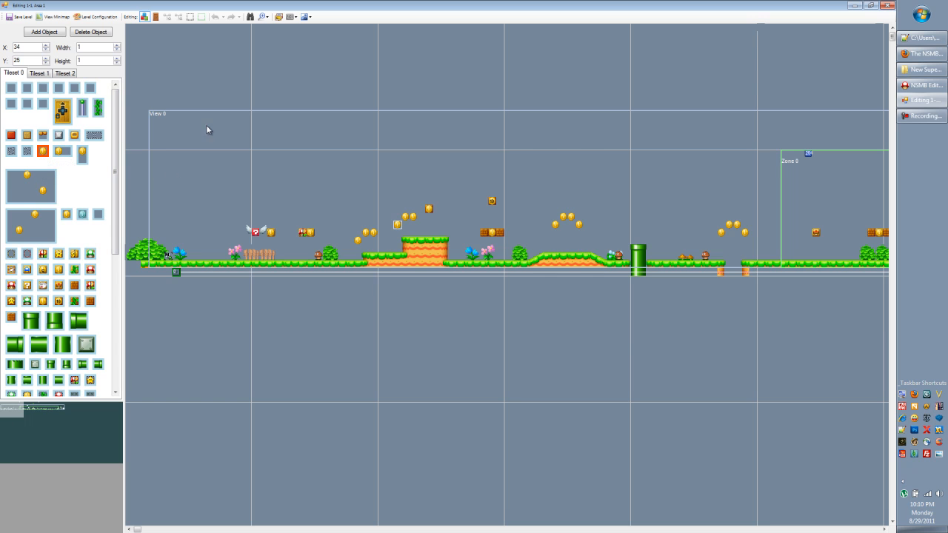
mouse_move(315, 150)
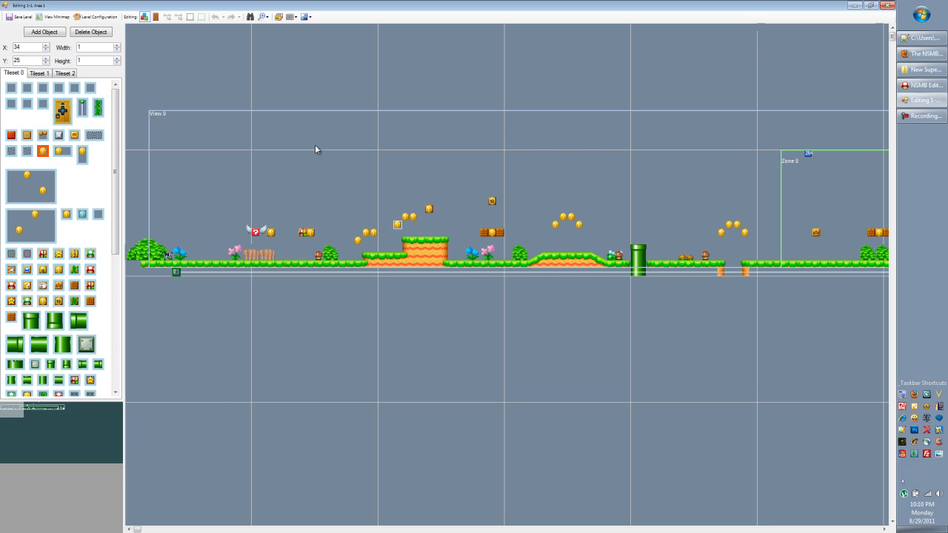
mouse_move(291, 92)
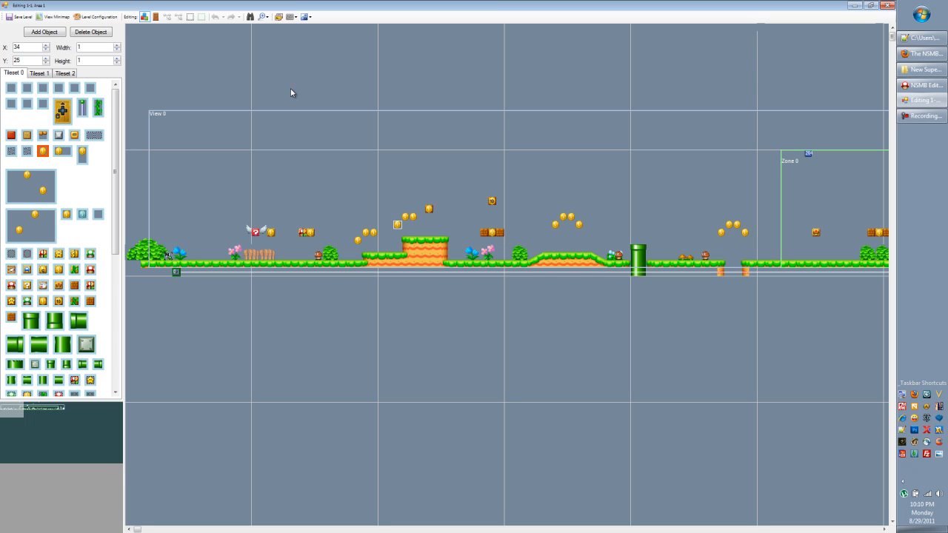
mouse_move(283, 40)
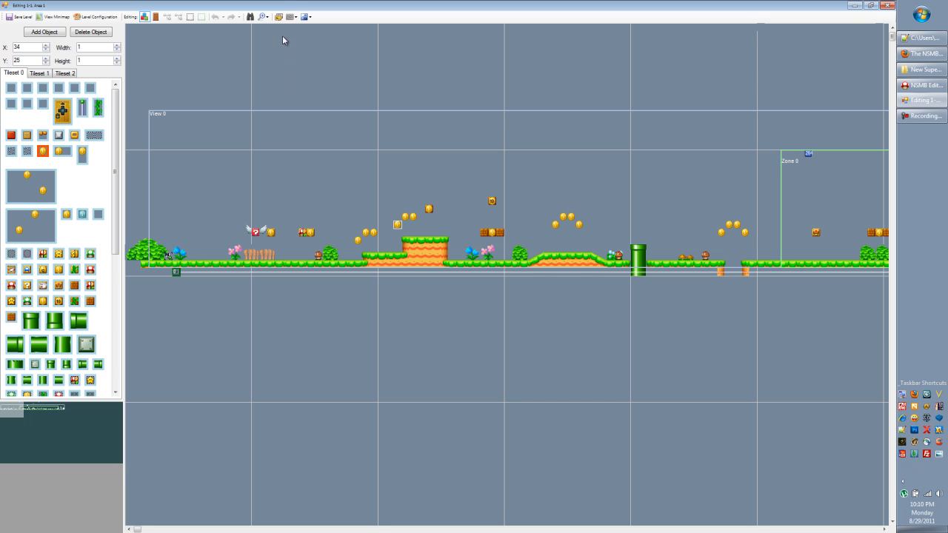
Step: Delete all objects and all sprites from the area, confirming each
click(290, 16)
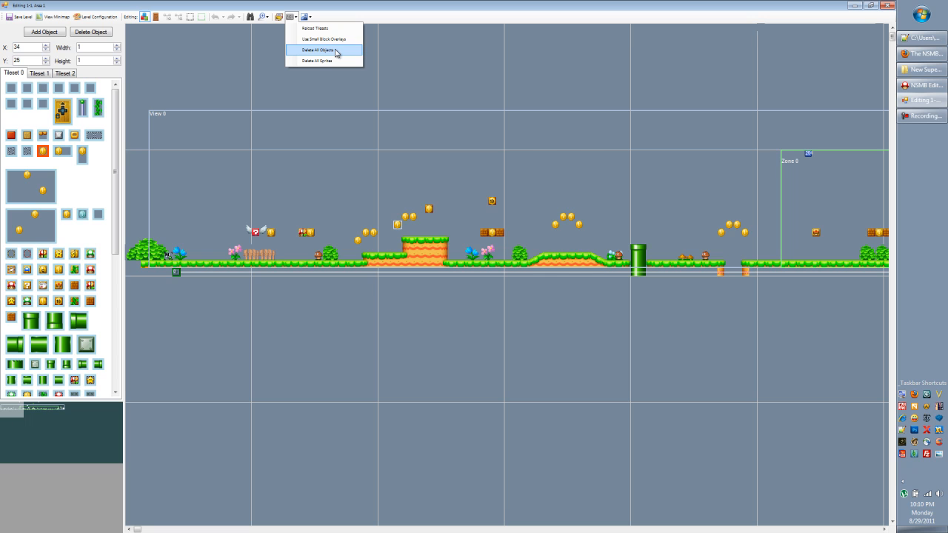
click(319, 50)
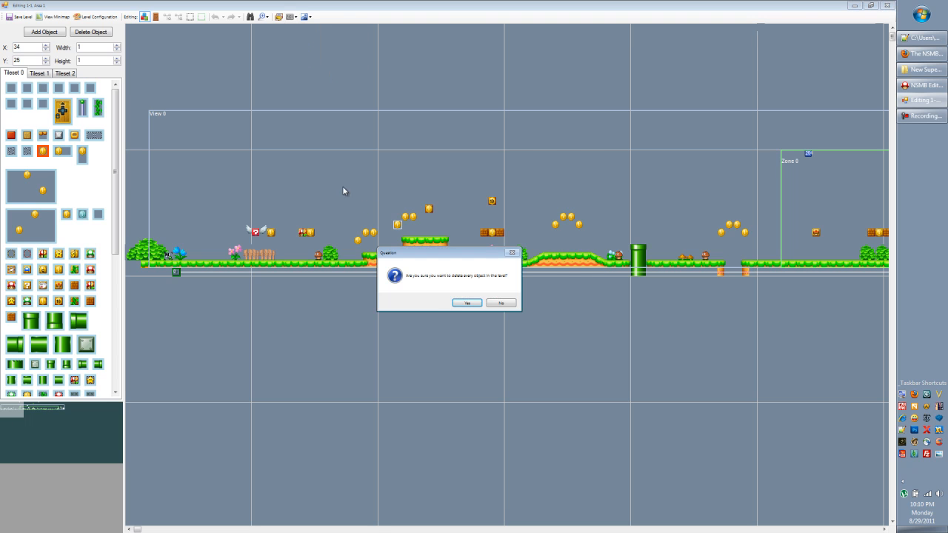
click(467, 302)
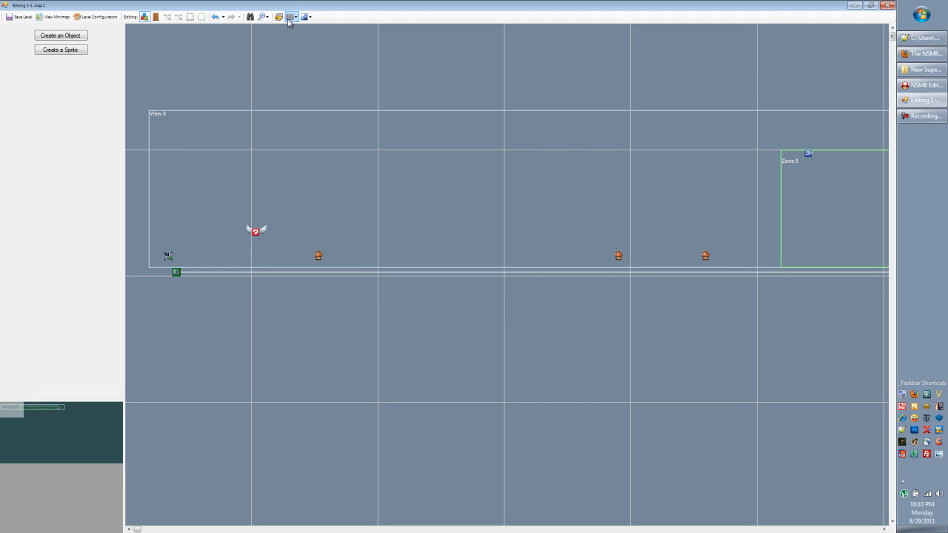
click(290, 16)
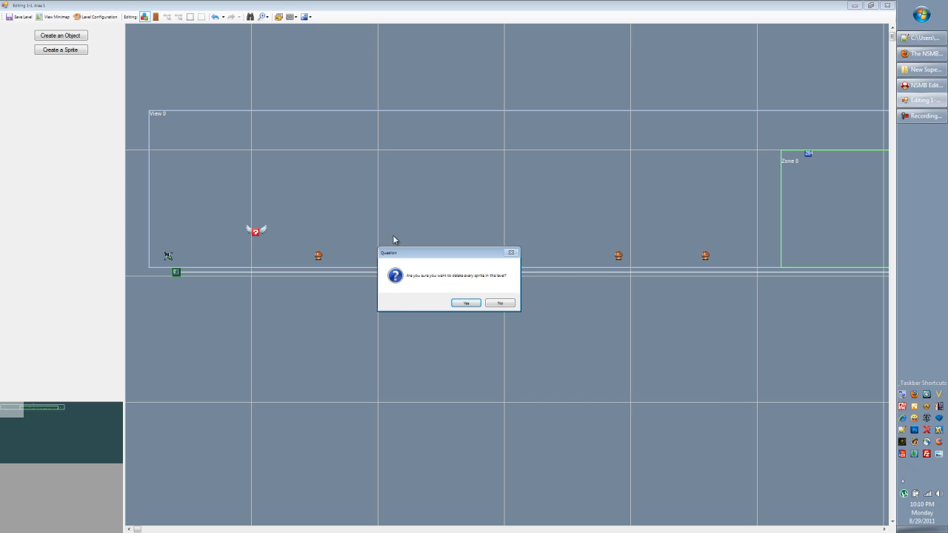
click(465, 302)
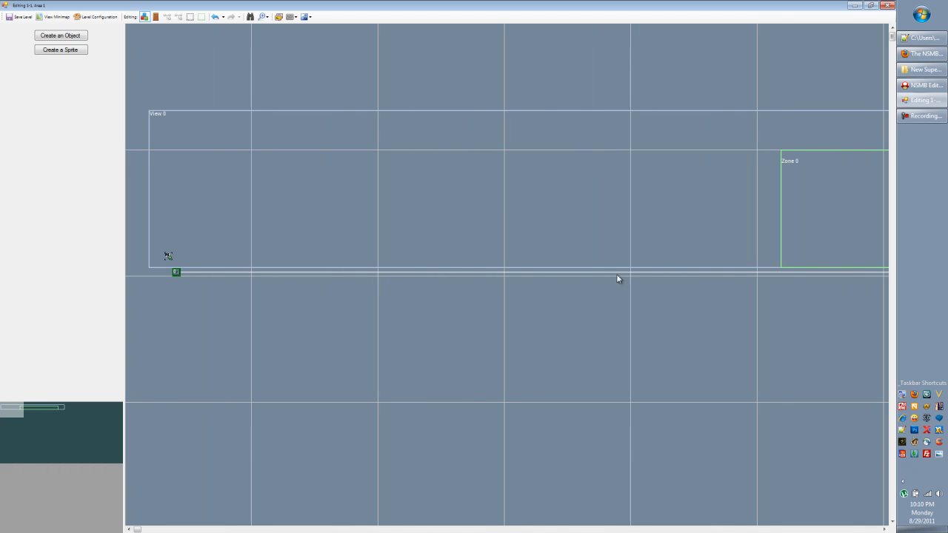
mouse_move(208, 255)
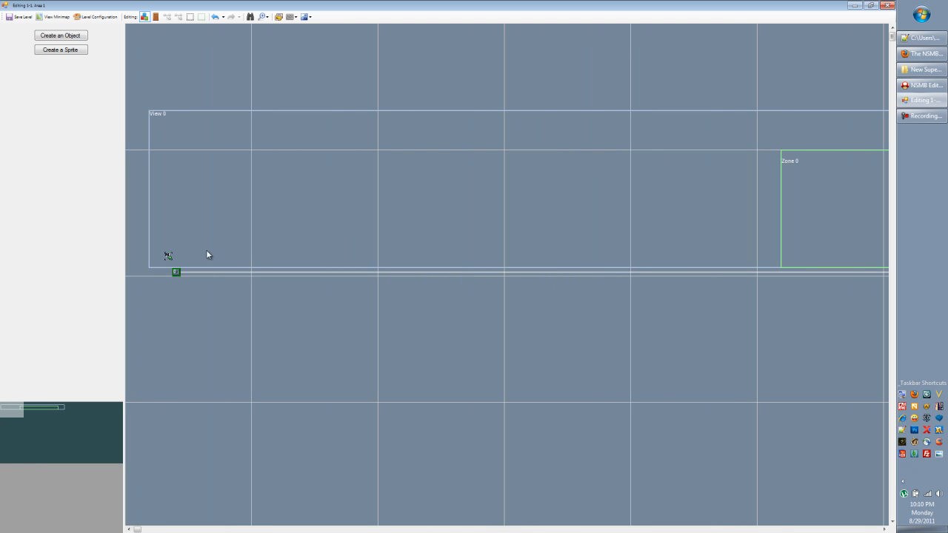
mouse_move(94, 48)
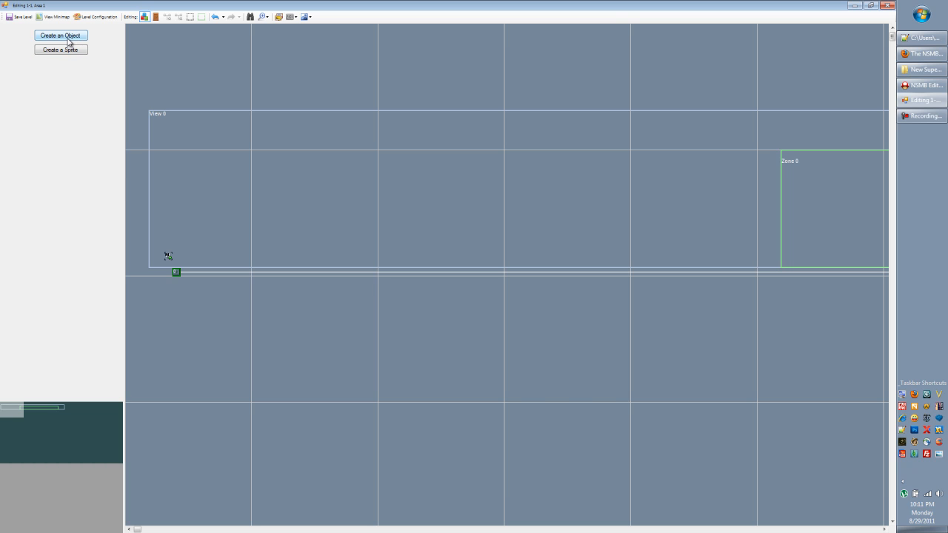
Step: Add a new object, stretch it into a tall column and make it orange blocks
click(60, 35)
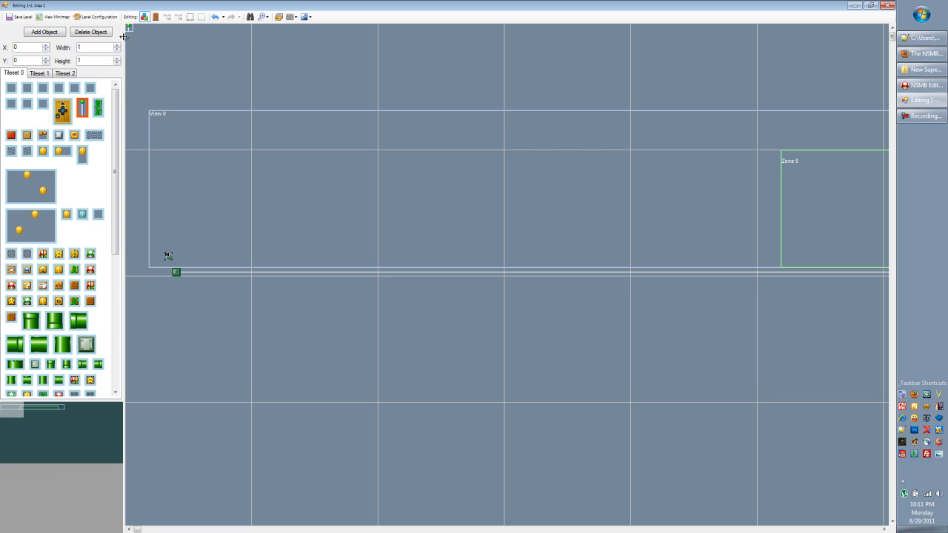
mouse_move(139, 44)
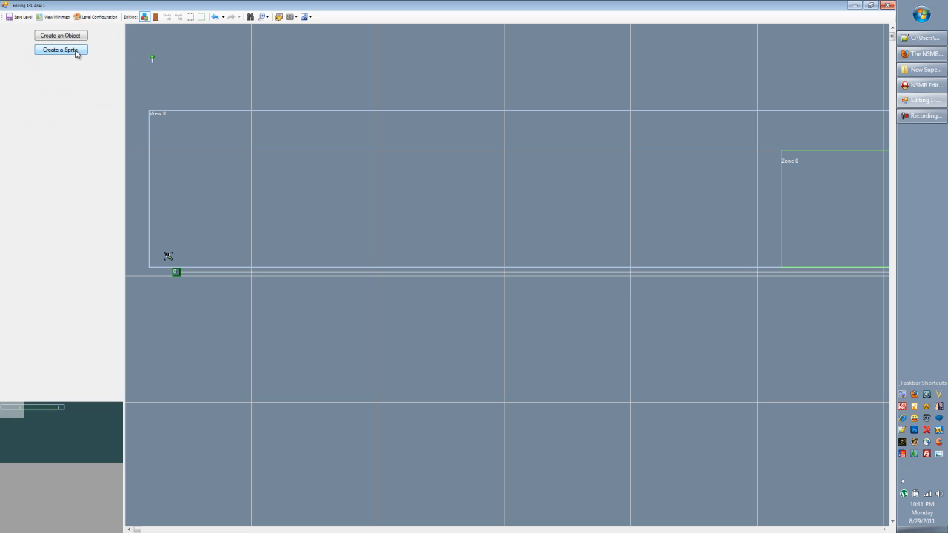
click(61, 51)
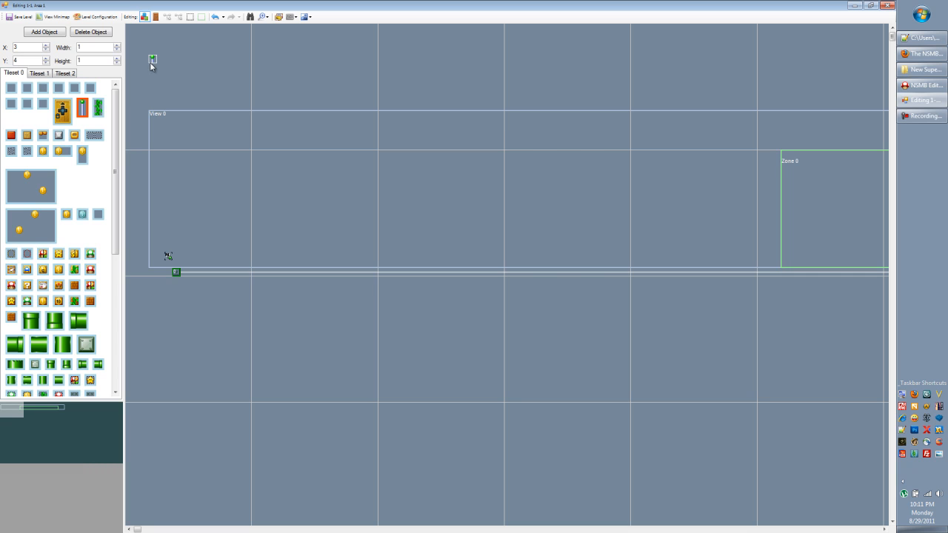
drag(153, 59, 200, 74)
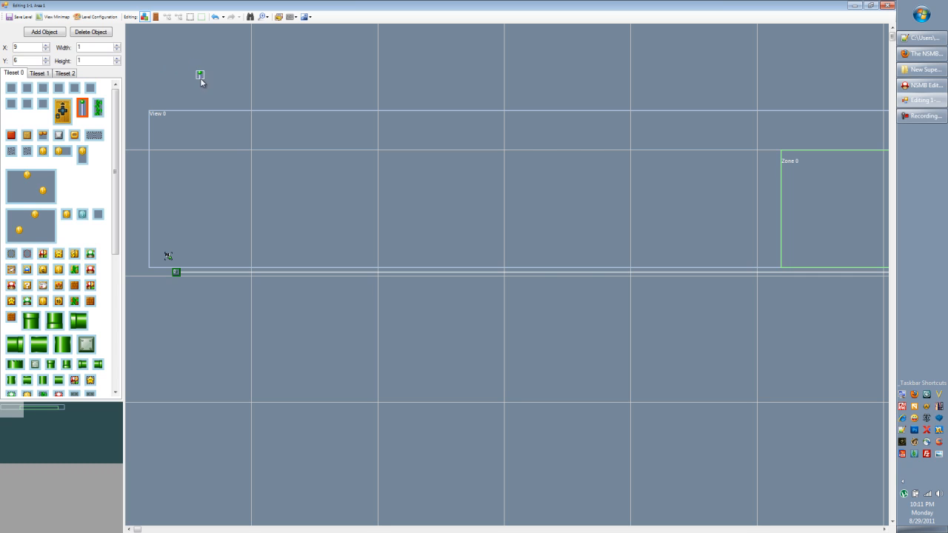
drag(200, 74, 240, 161)
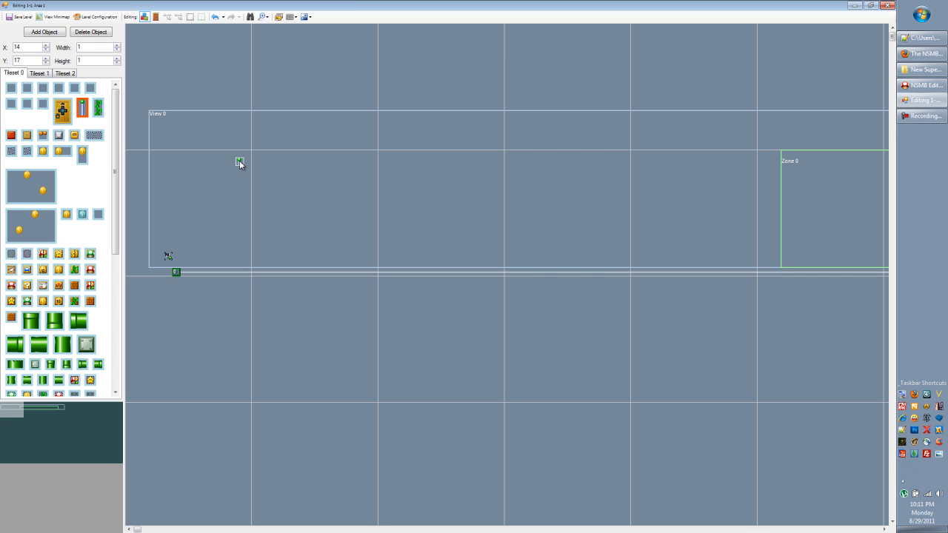
drag(240, 162, 240, 267)
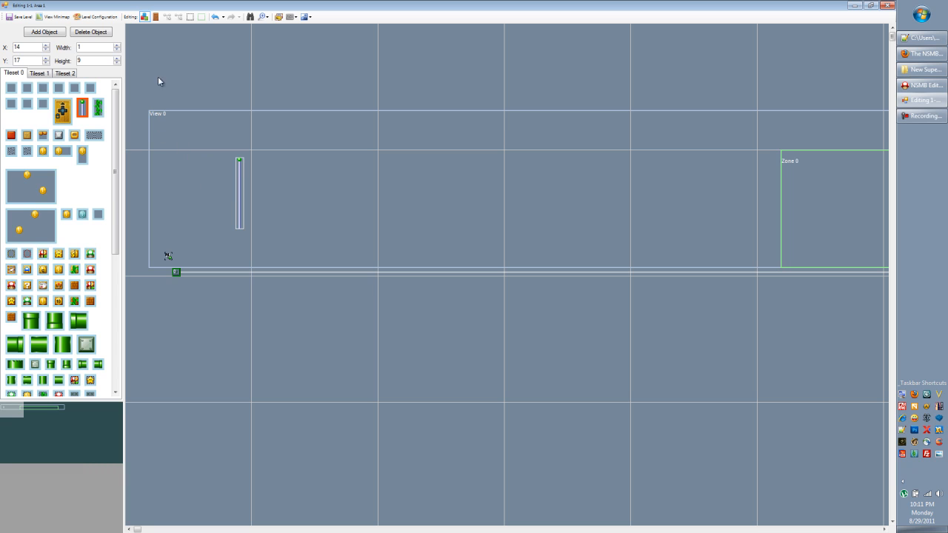
mouse_move(97, 108)
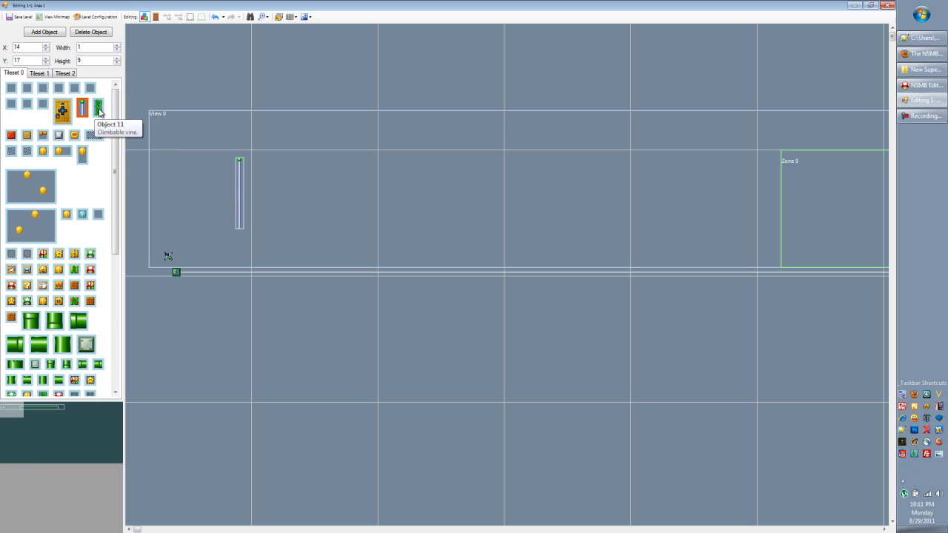
click(41, 151)
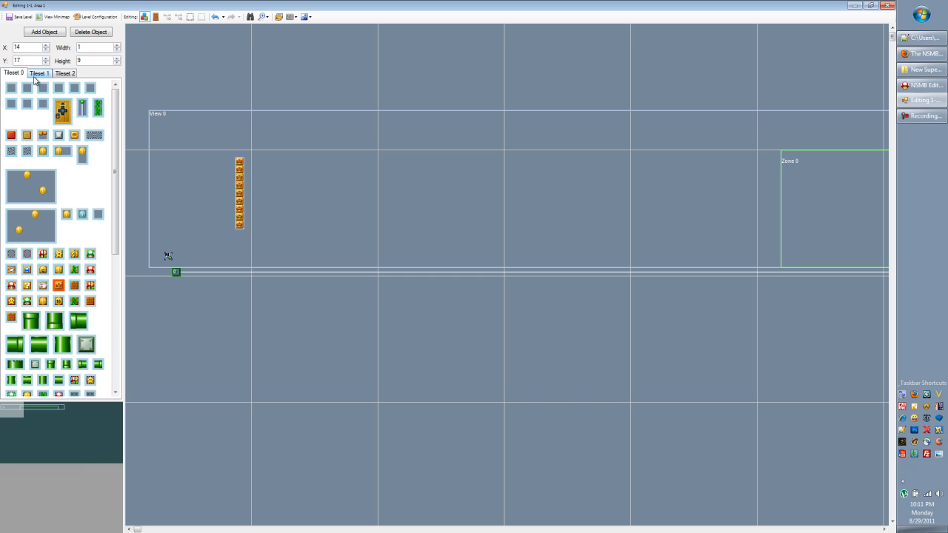
Step: Browse the tilesets and try the column as bricks, then green blocks
click(13, 73)
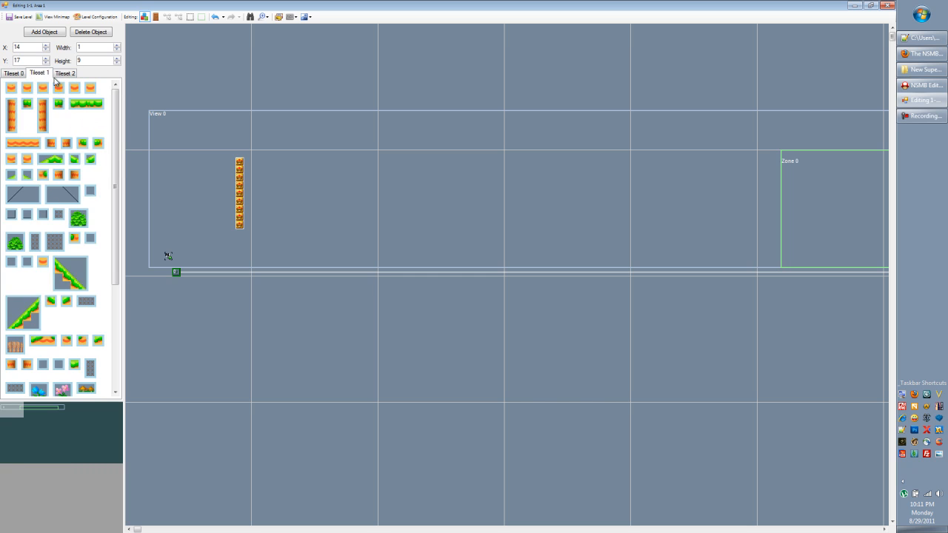
click(12, 72)
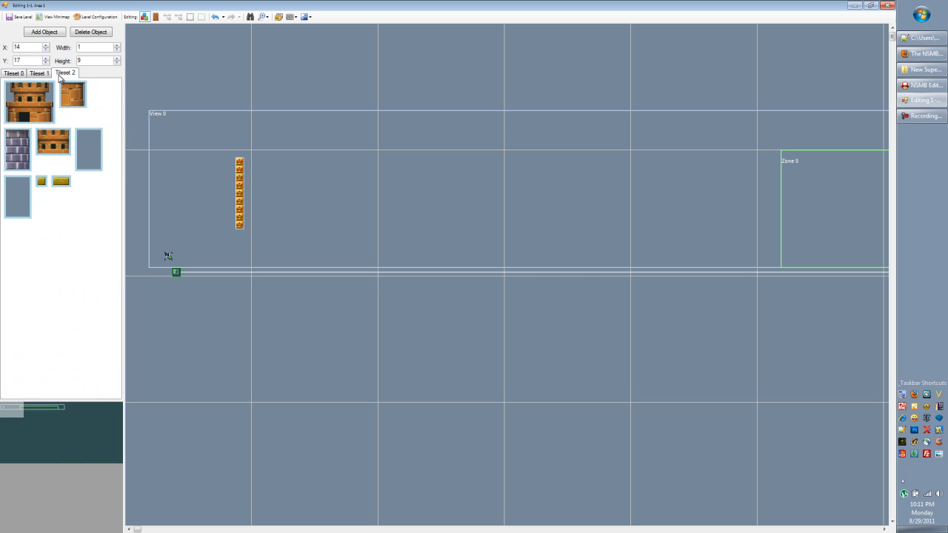
click(13, 72)
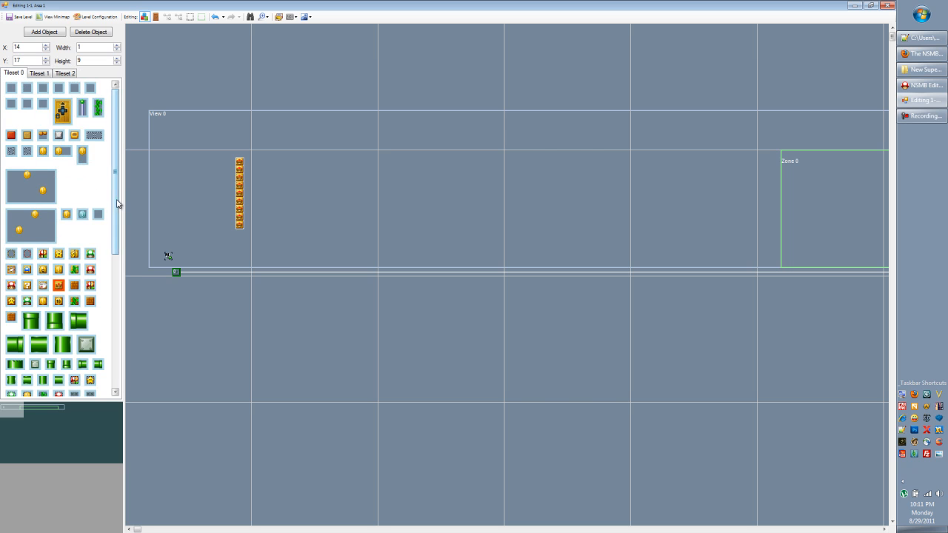
scroll(down, 3)
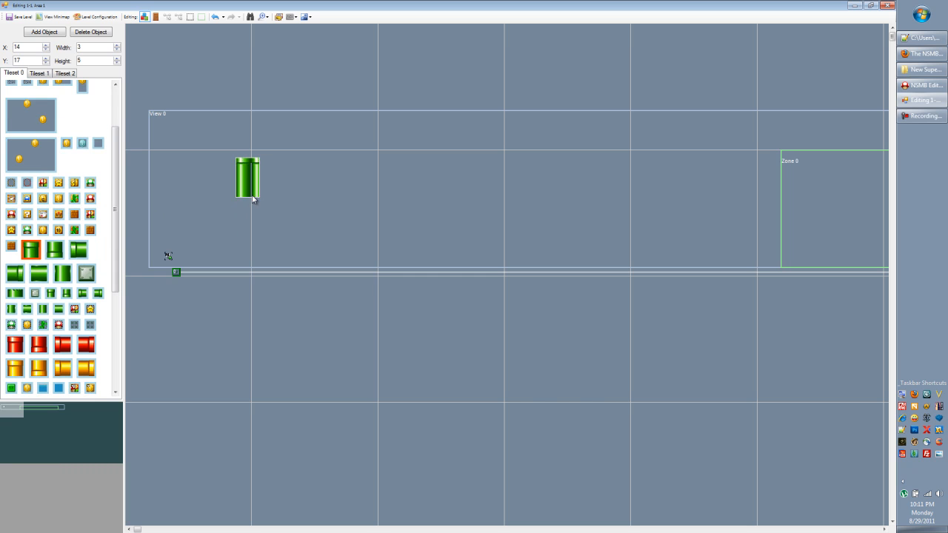
click(89, 230)
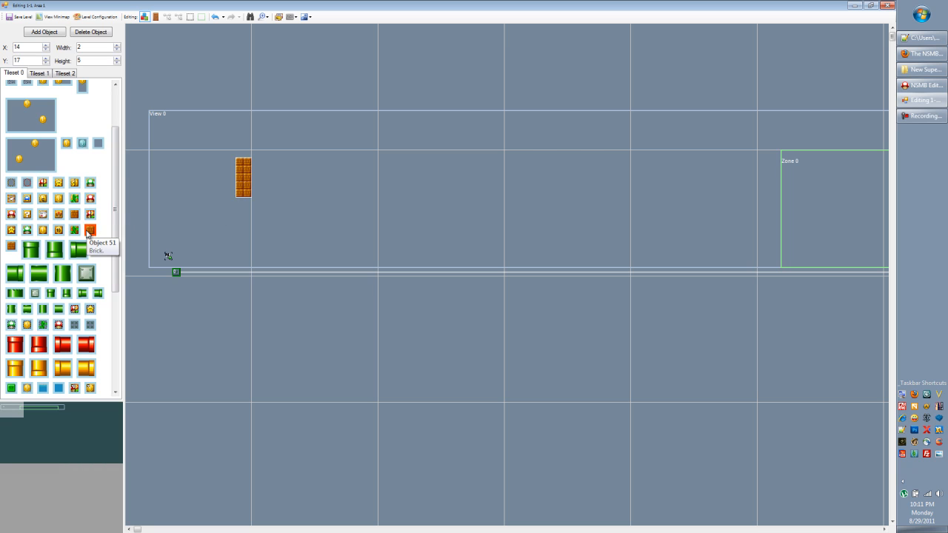
mouse_move(90, 184)
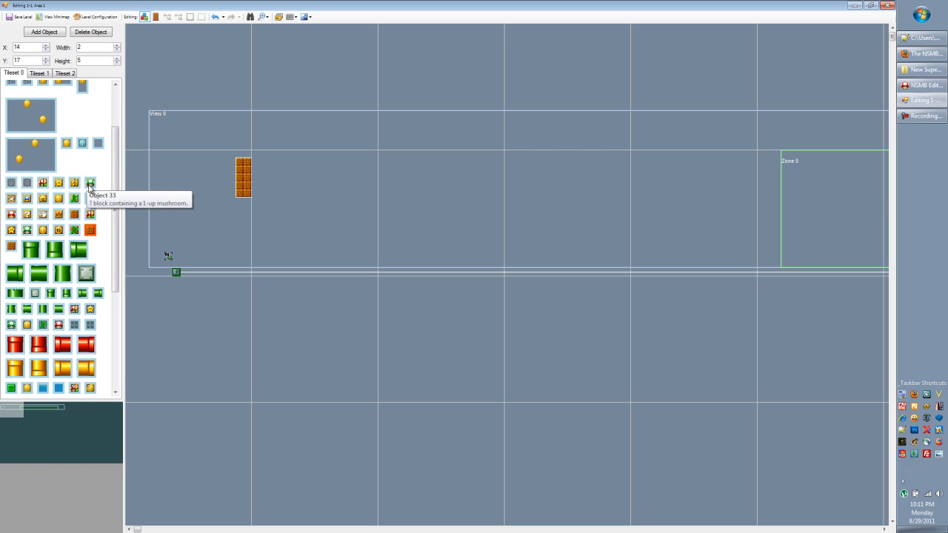
click(90, 183)
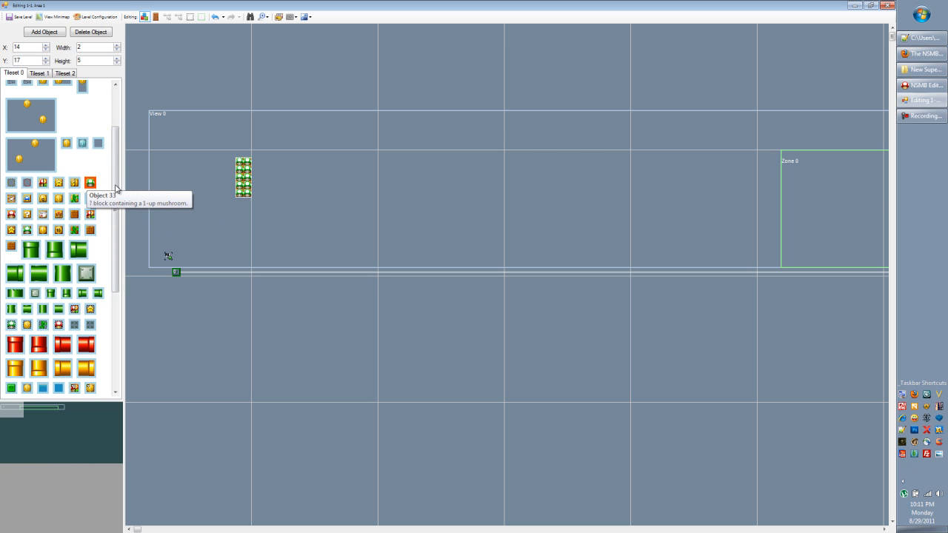
mouse_move(216, 175)
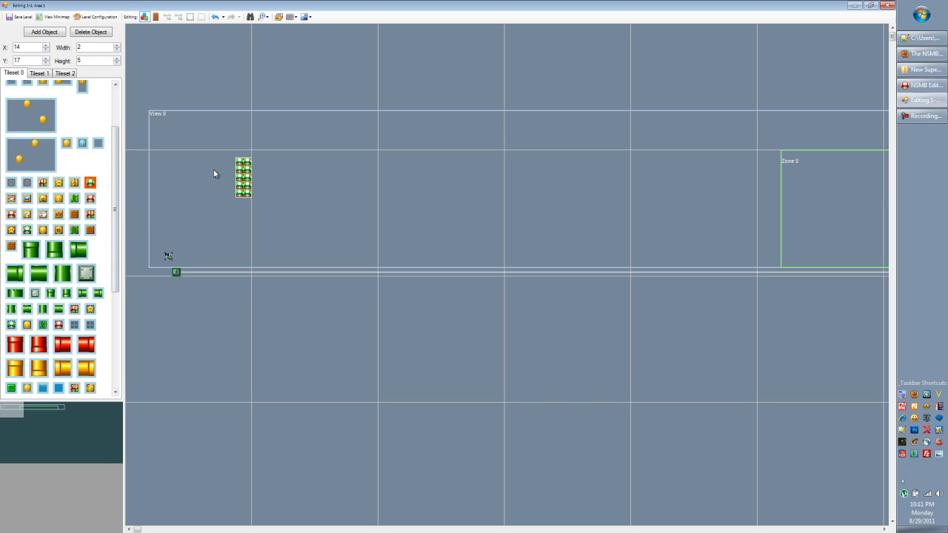
Step: Try castle pieces, settle on a grey brick column and move it to the zone's left edge
click(65, 72)
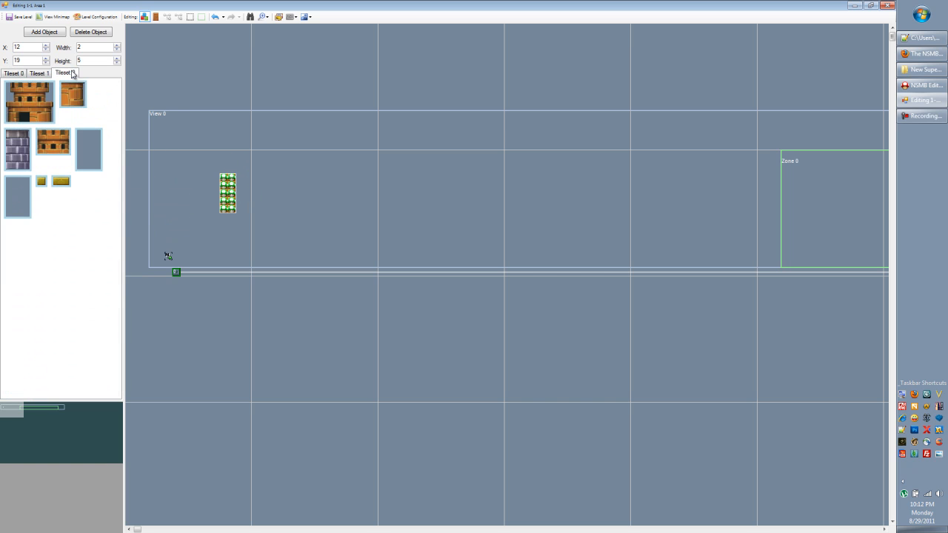
click(29, 100)
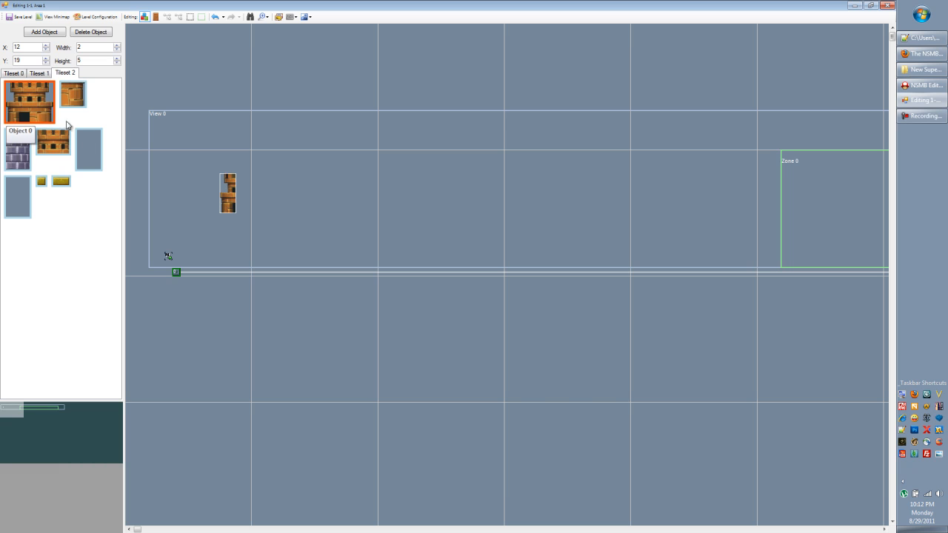
drag(234, 200, 258, 224)
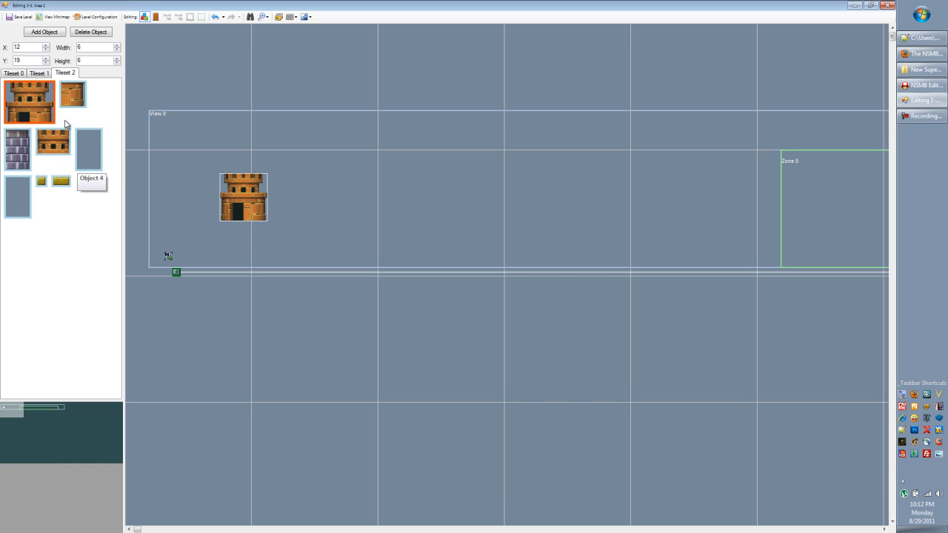
click(60, 181)
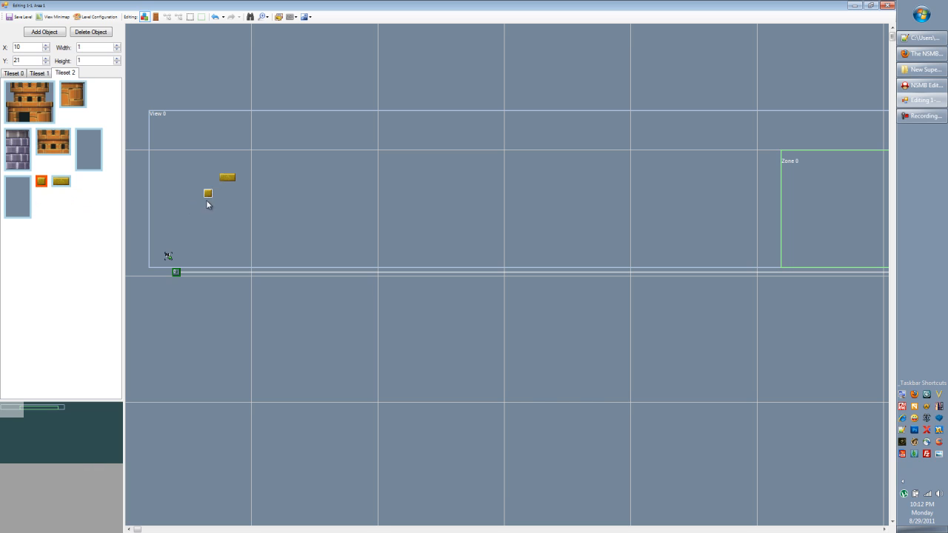
click(17, 148)
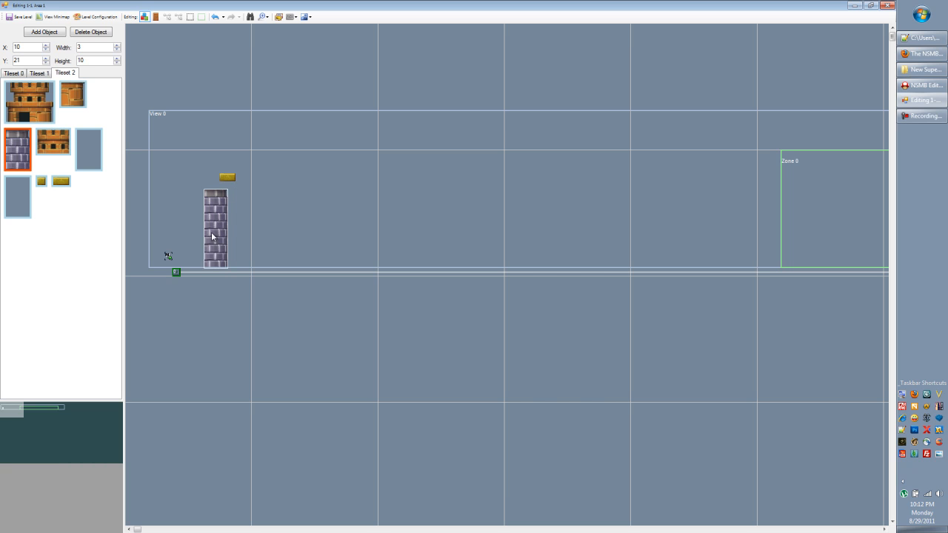
drag(215, 230, 160, 230)
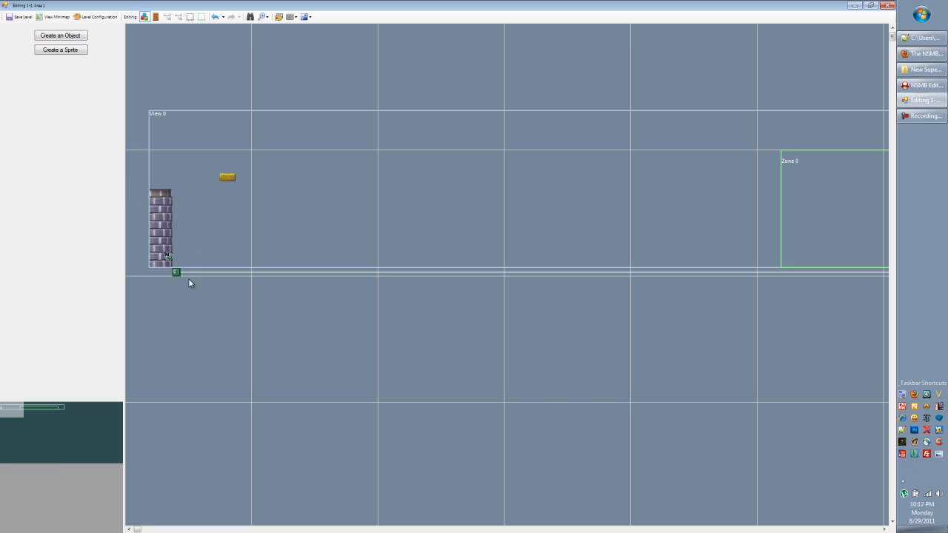
mouse_move(172, 222)
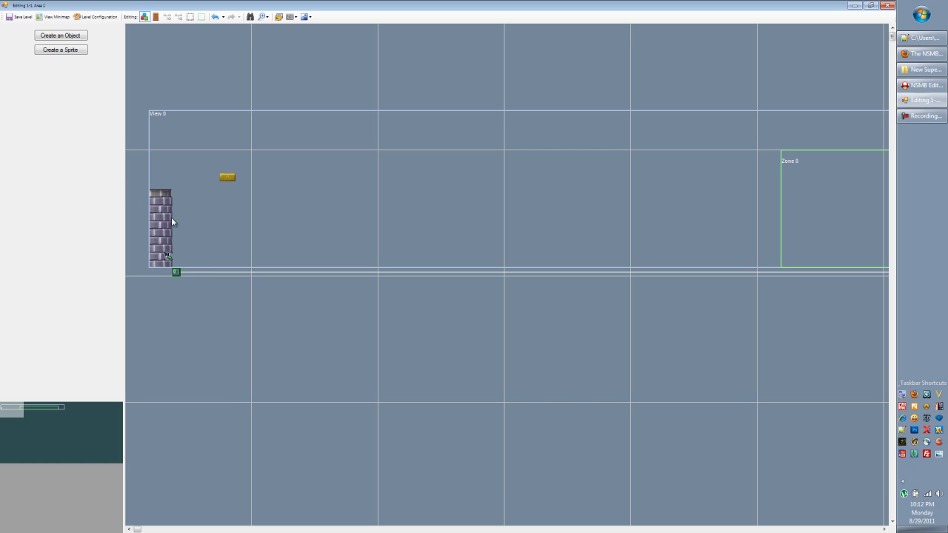
mouse_move(166, 232)
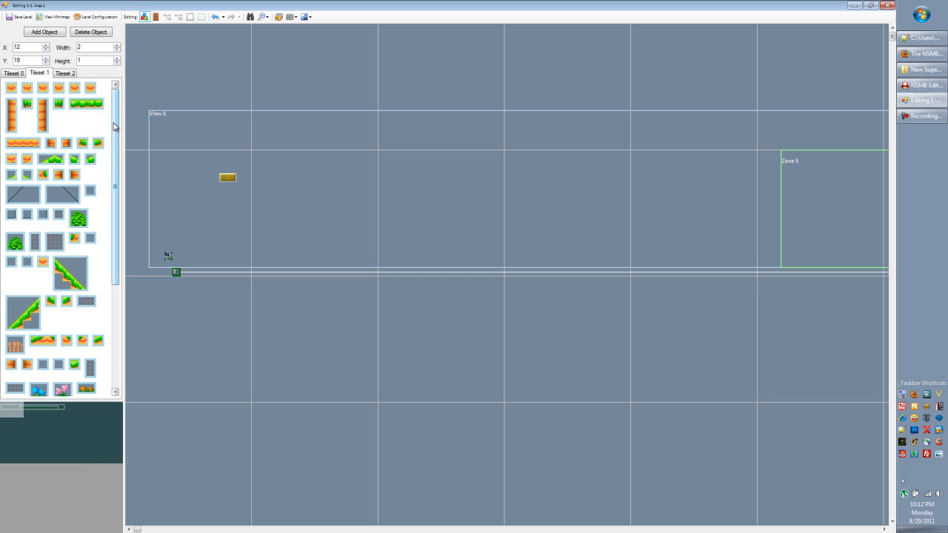
Step: Turn the remaining piece into a small grassy ledge from Tileset 1
click(86, 103)
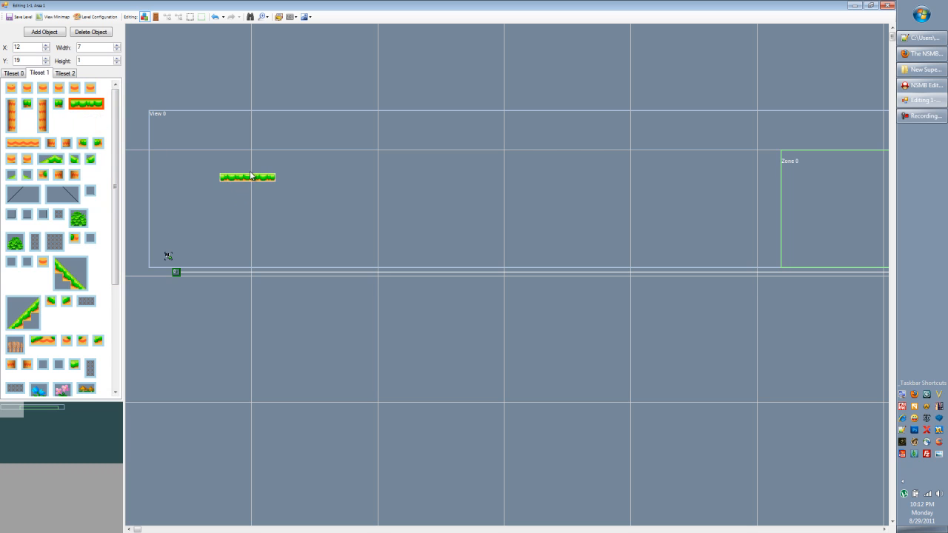
click(23, 143)
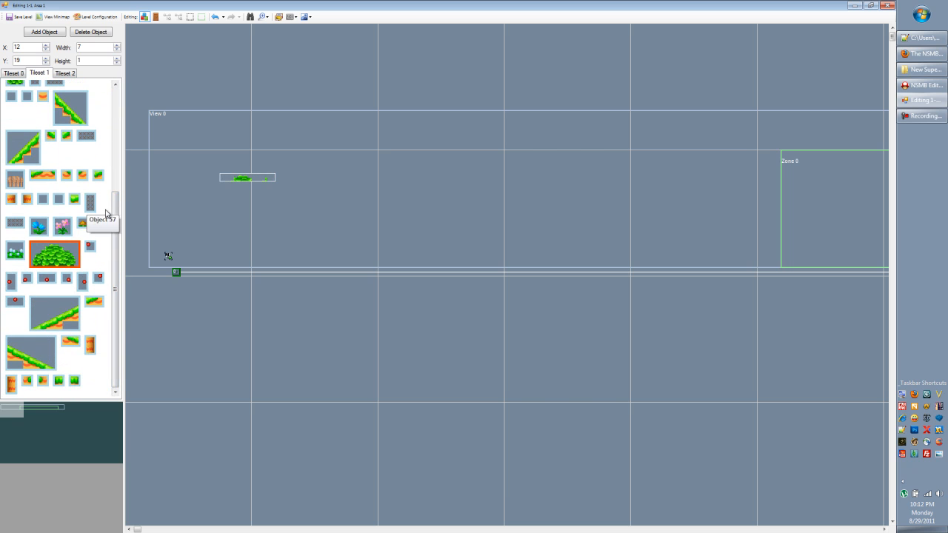
scroll(up, 3)
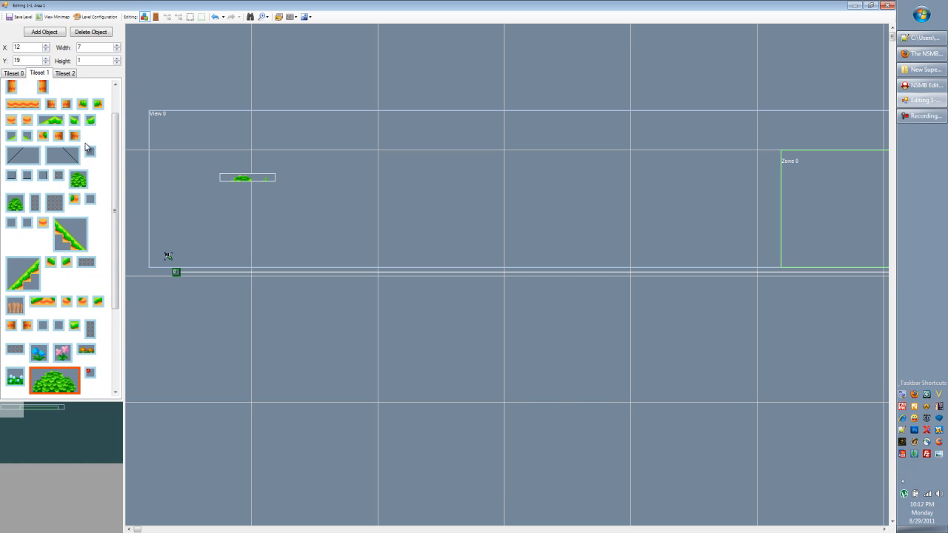
mouse_move(97, 135)
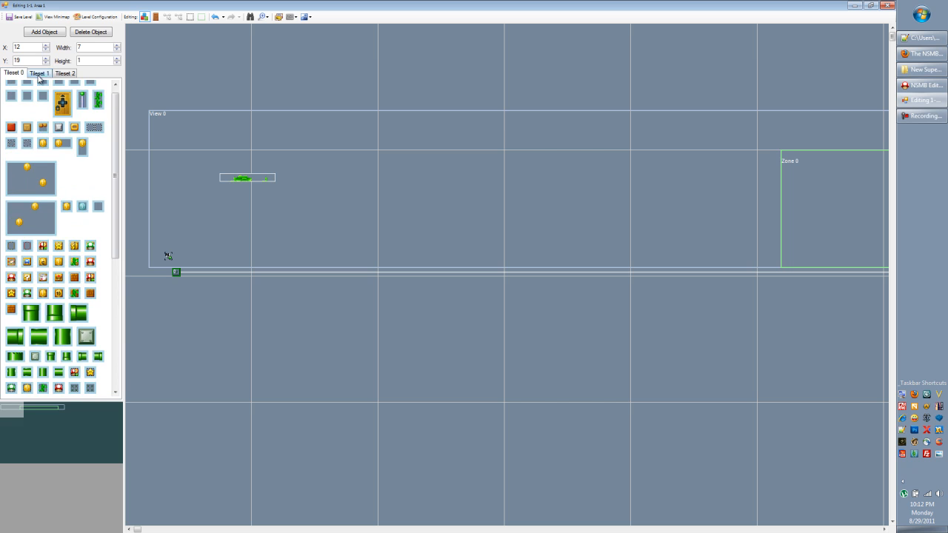
Step: In Level Configuration's Graphics page, switch the tileset to Forest
click(95, 16)
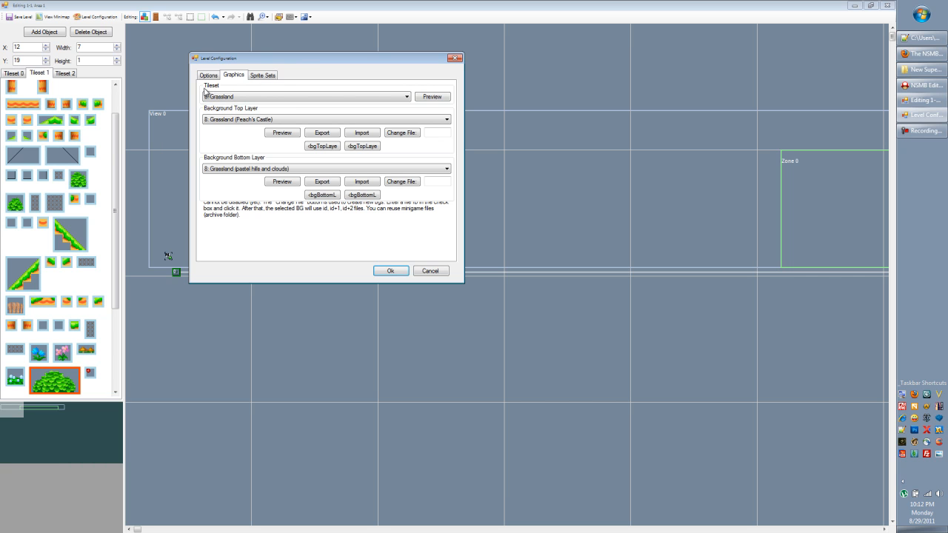
click(406, 96)
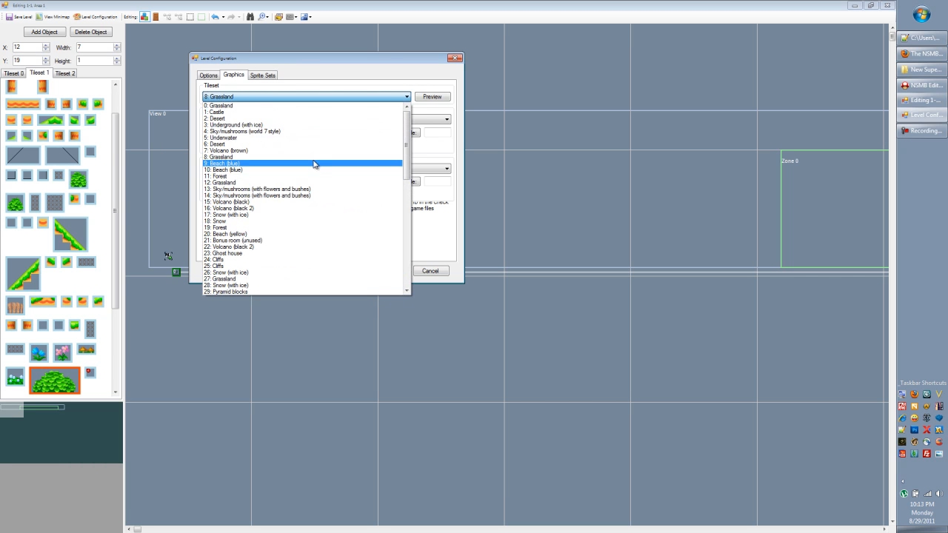
scroll(down, 3)
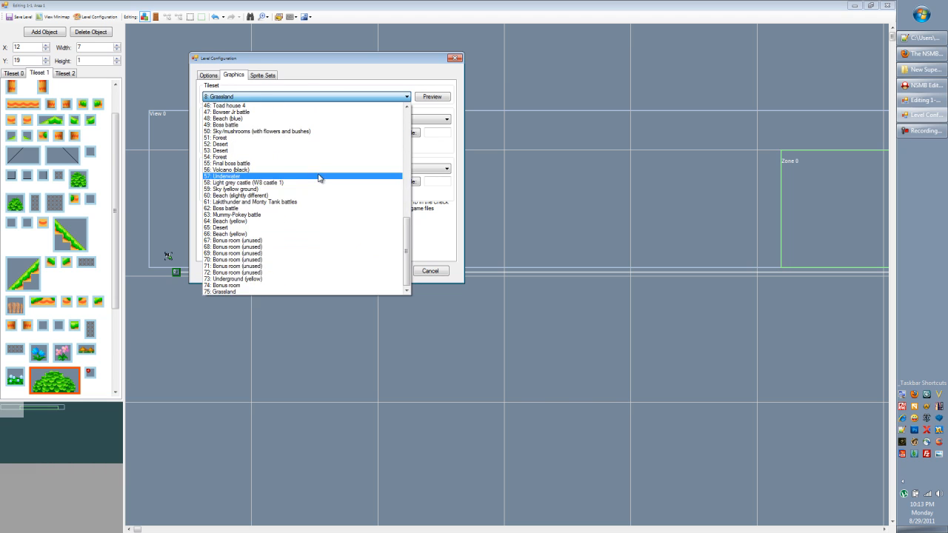
scroll(up, 3)
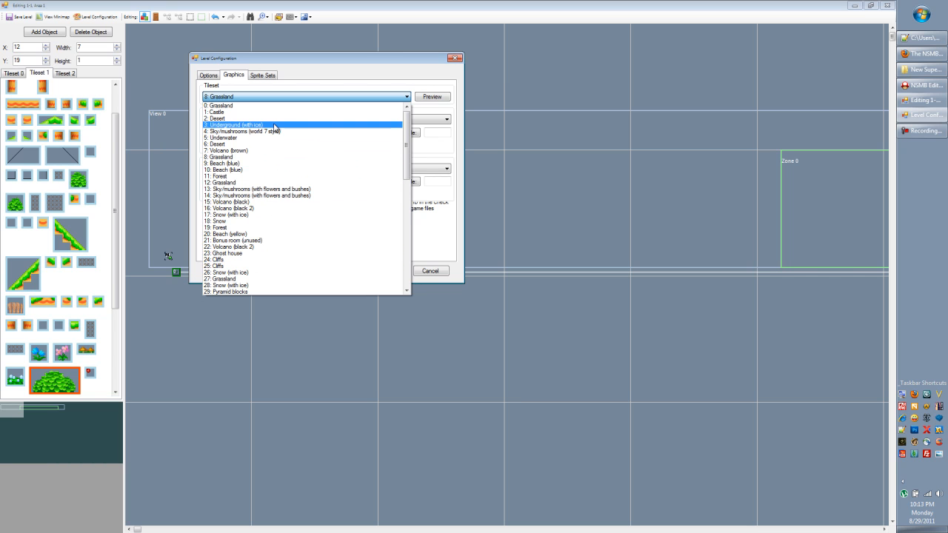
scroll(down, 3)
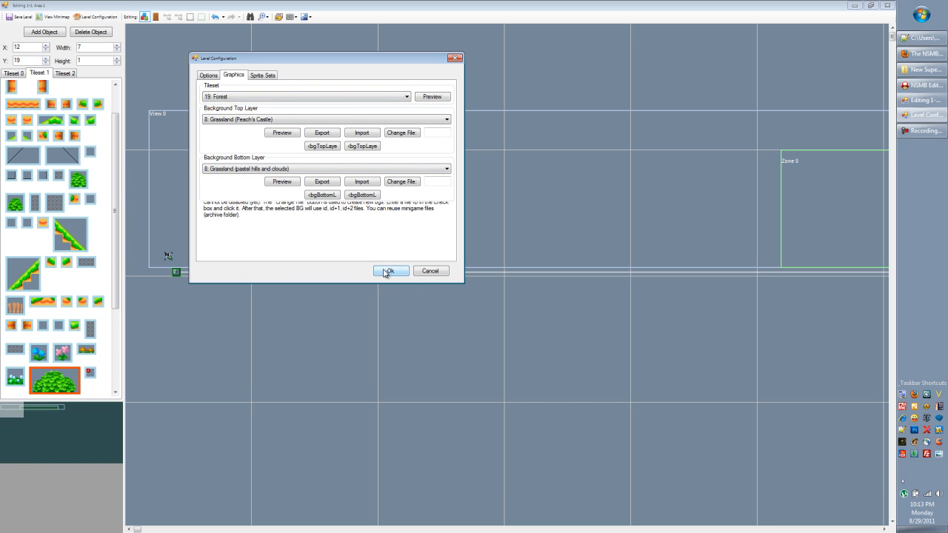
click(392, 270)
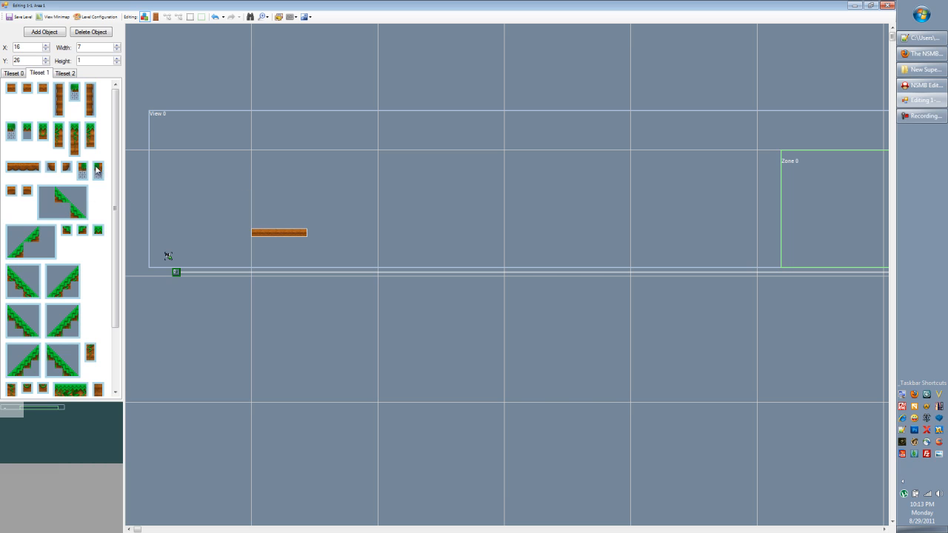
mouse_move(31, 258)
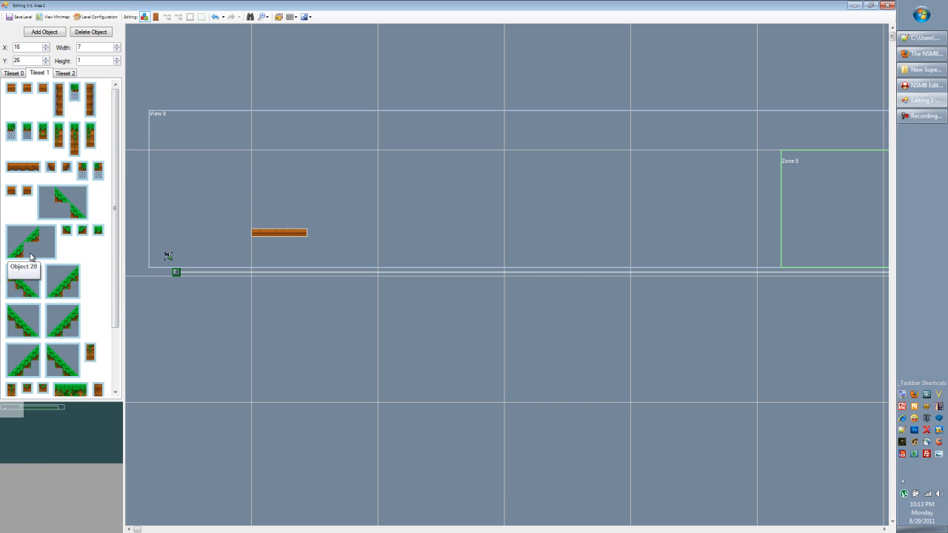
click(14, 73)
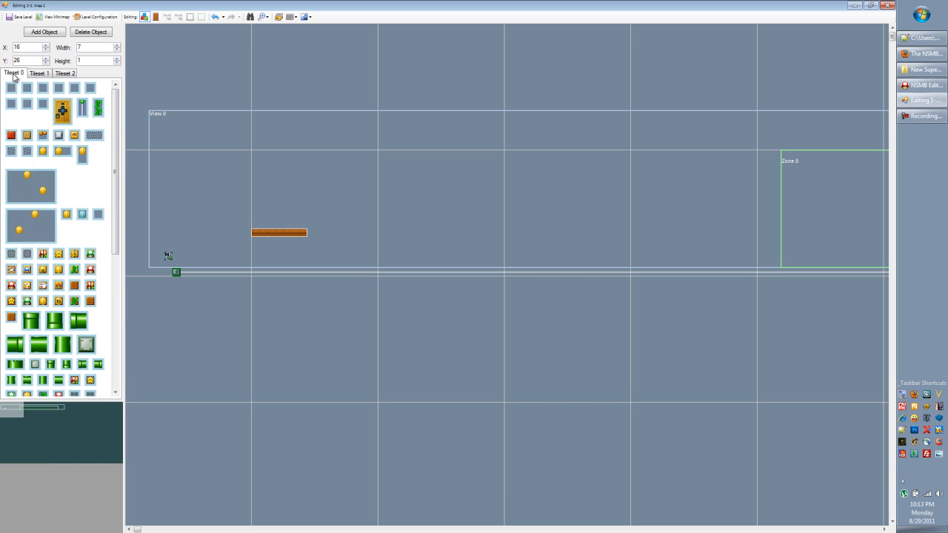
scroll(down, 3)
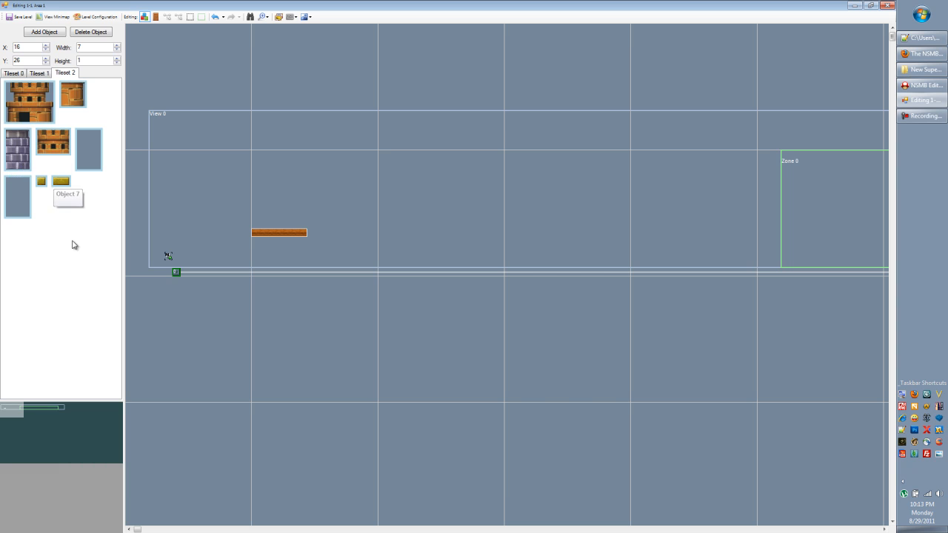
mouse_move(58, 216)
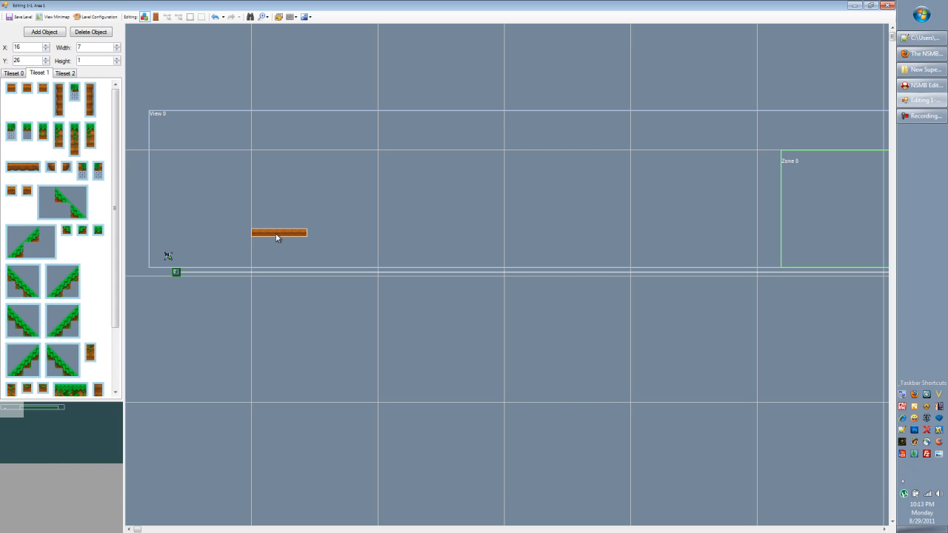
Step: Delete the thin ledge and add a new small dirt tile from the forest tileset
click(44, 32)
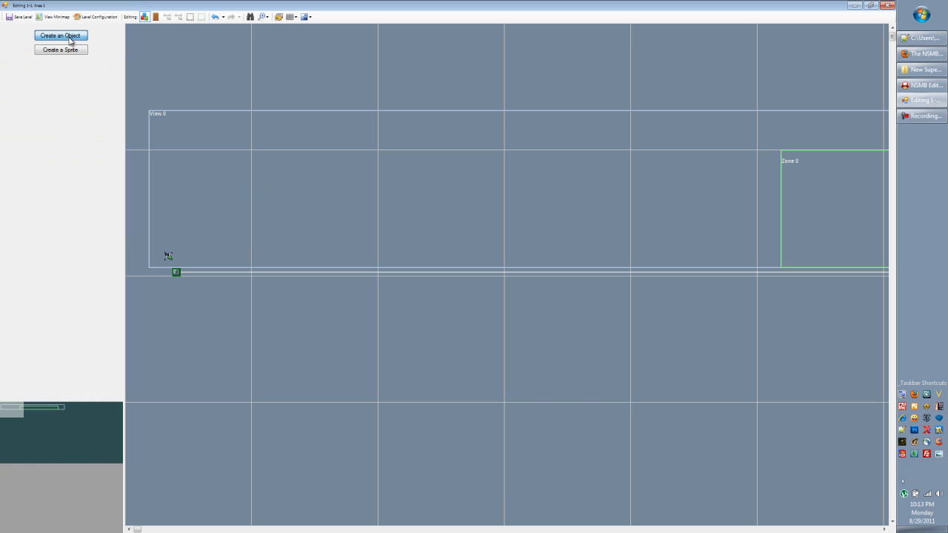
click(59, 36)
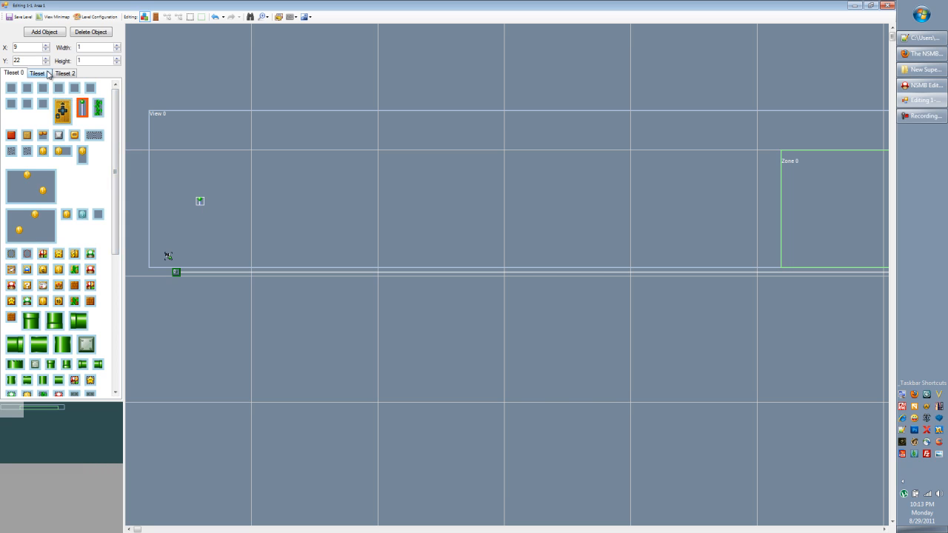
click(37, 73)
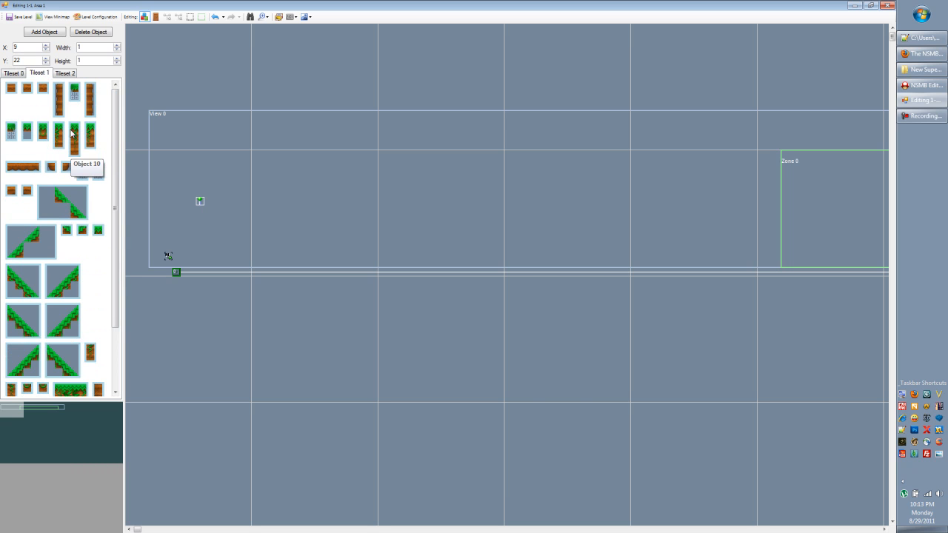
mouse_move(77, 116)
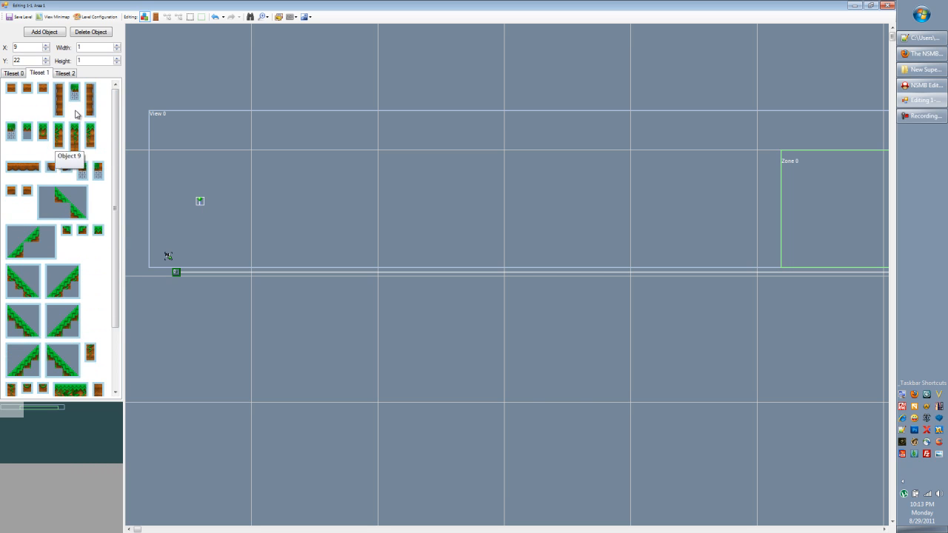
mouse_move(125, 243)
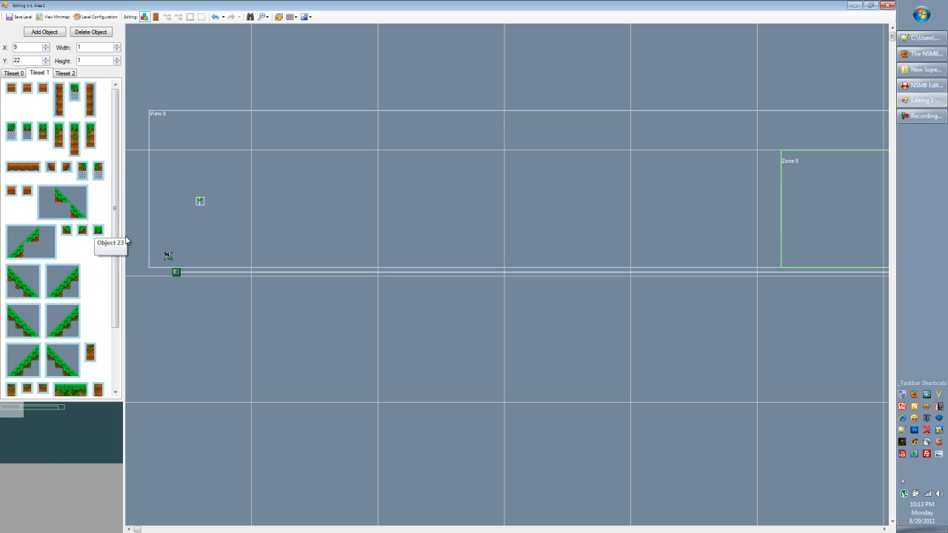
click(90, 96)
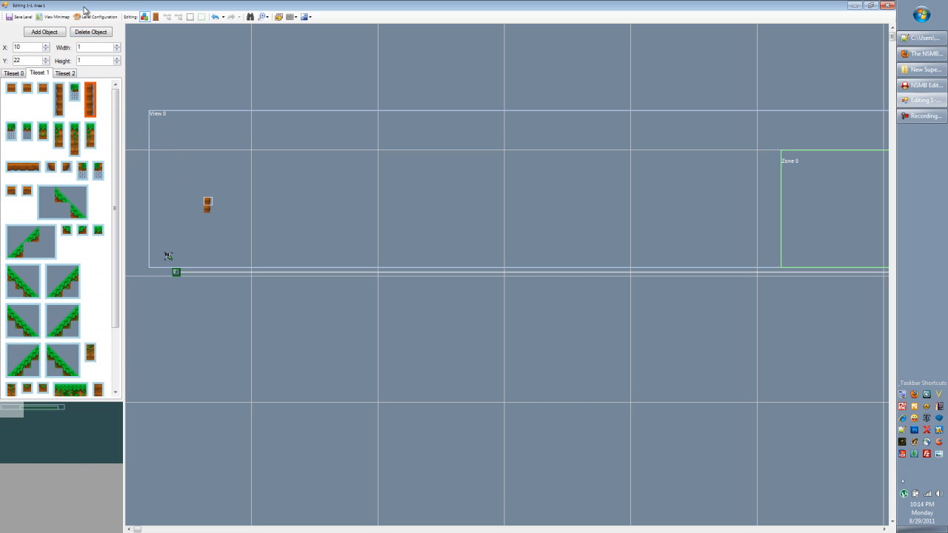
click(13, 72)
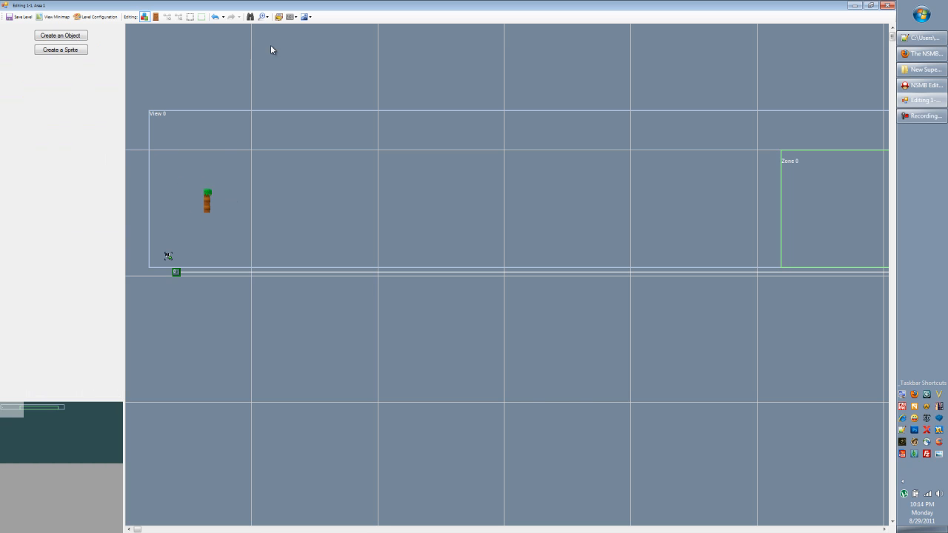
mouse_move(190, 184)
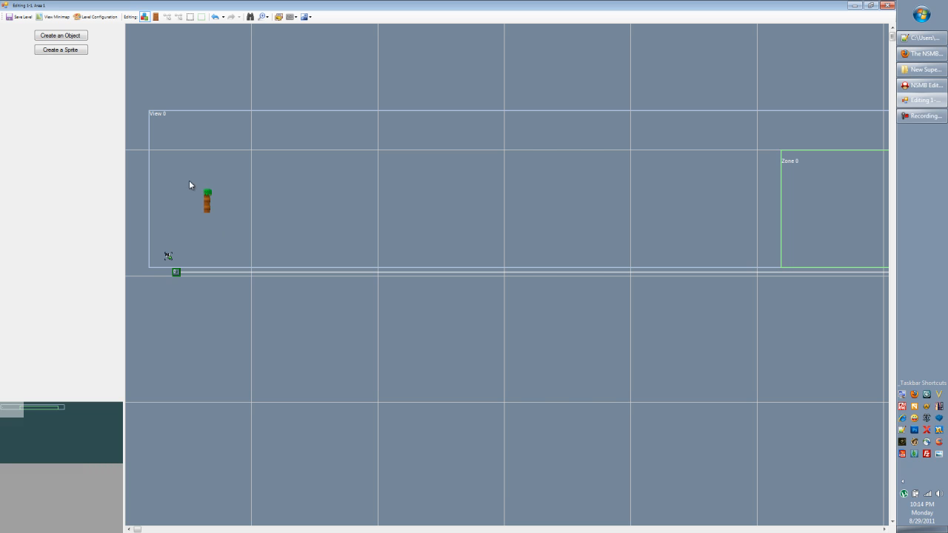
mouse_move(229, 228)
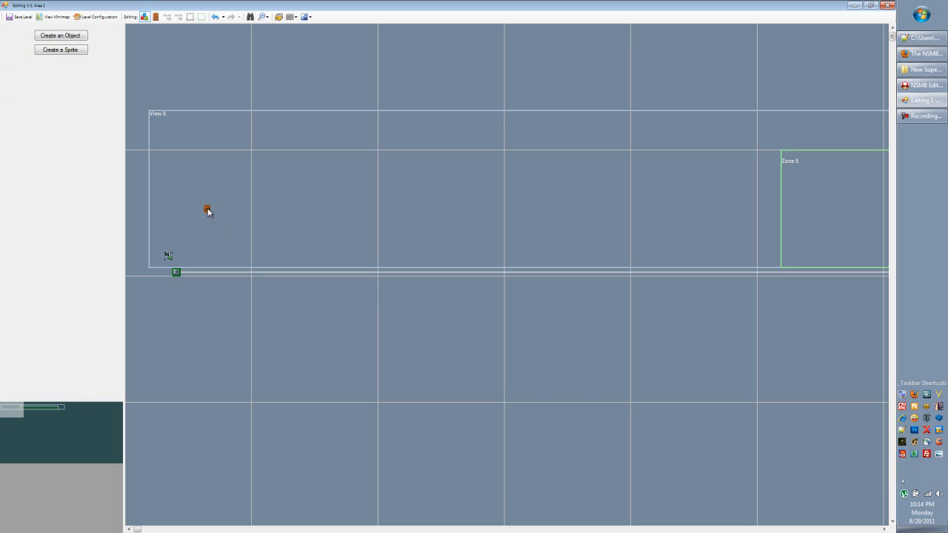
Step: Add a tile and stretch it into a wide dirt block at the zone's bottom-left
click(60, 36)
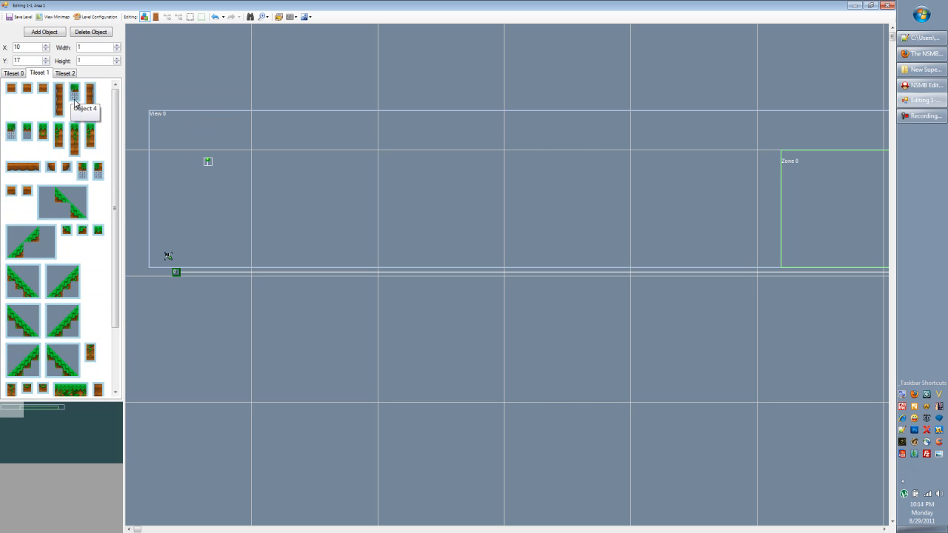
mouse_move(26, 89)
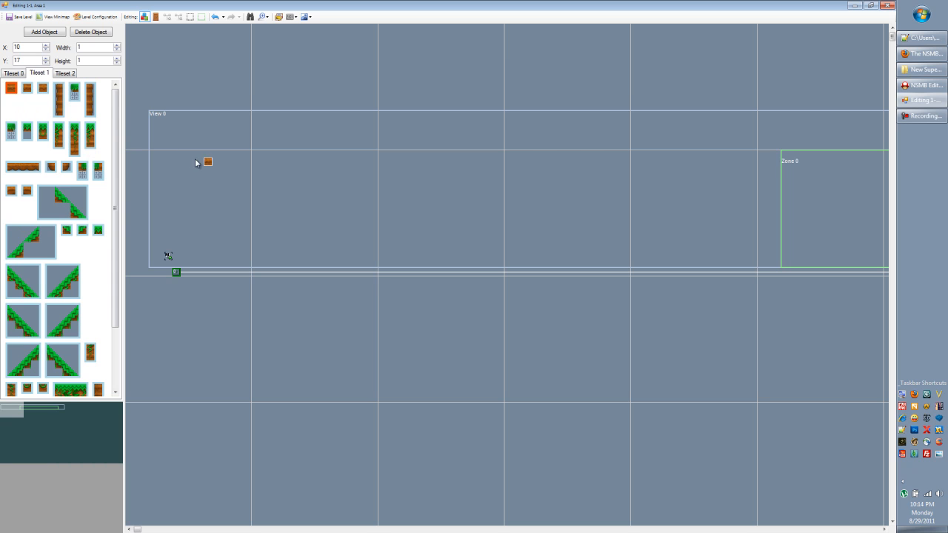
drag(208, 162, 208, 202)
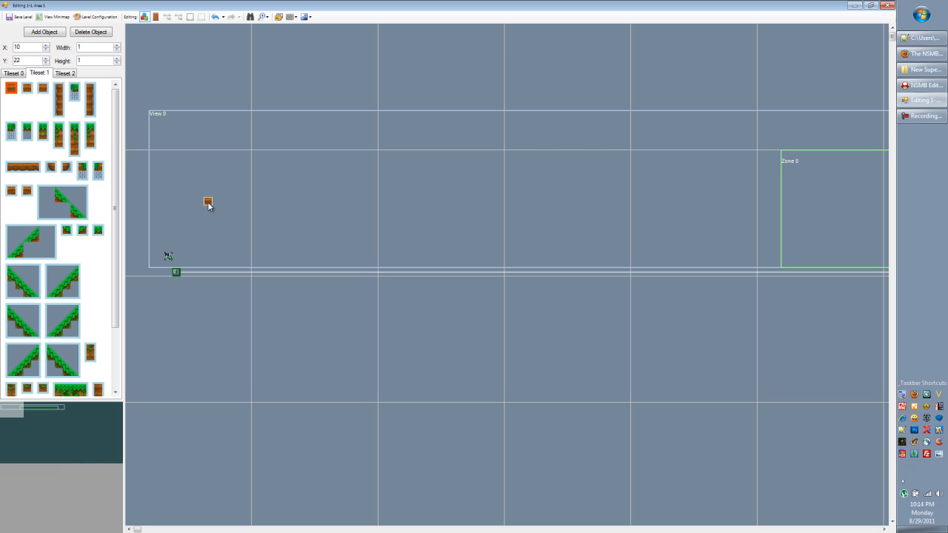
mouse_move(218, 215)
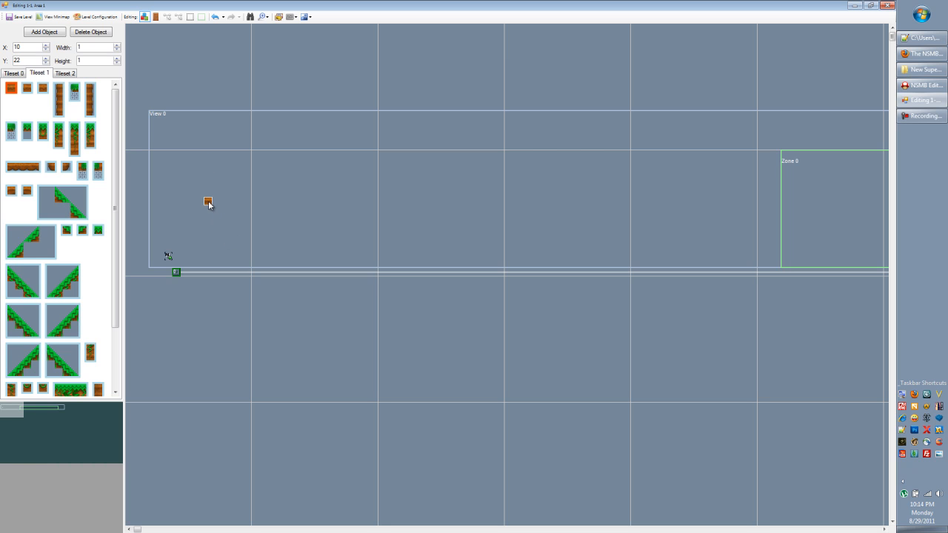
drag(209, 203, 241, 237)
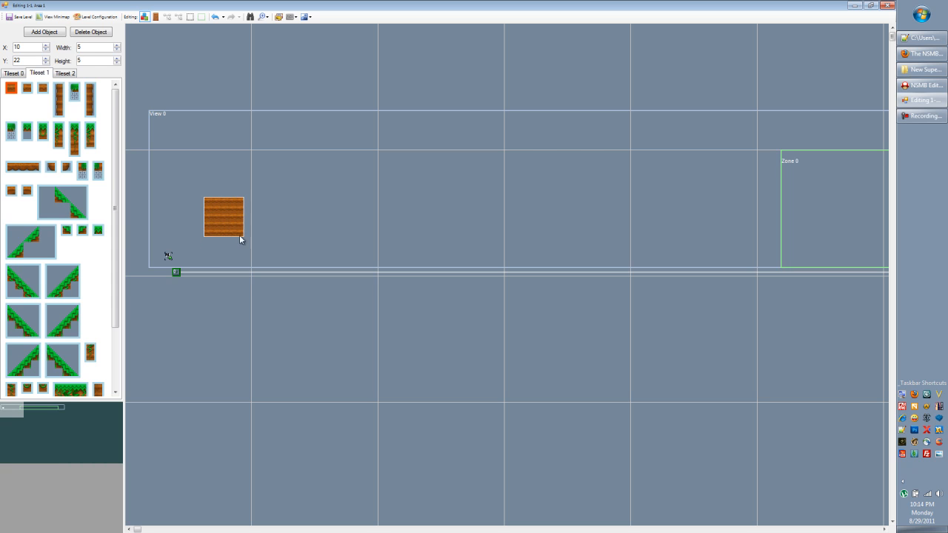
drag(243, 239, 266, 246)
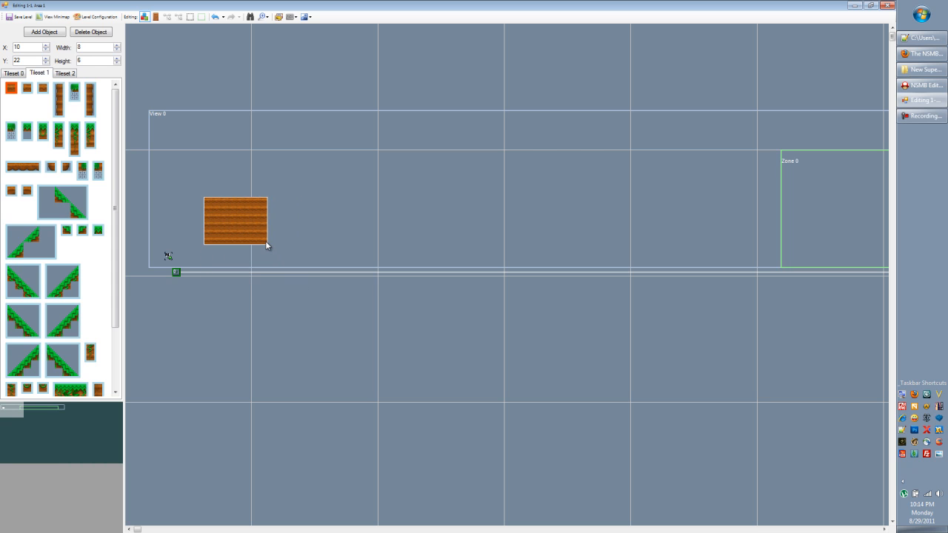
drag(235, 221, 210, 237)
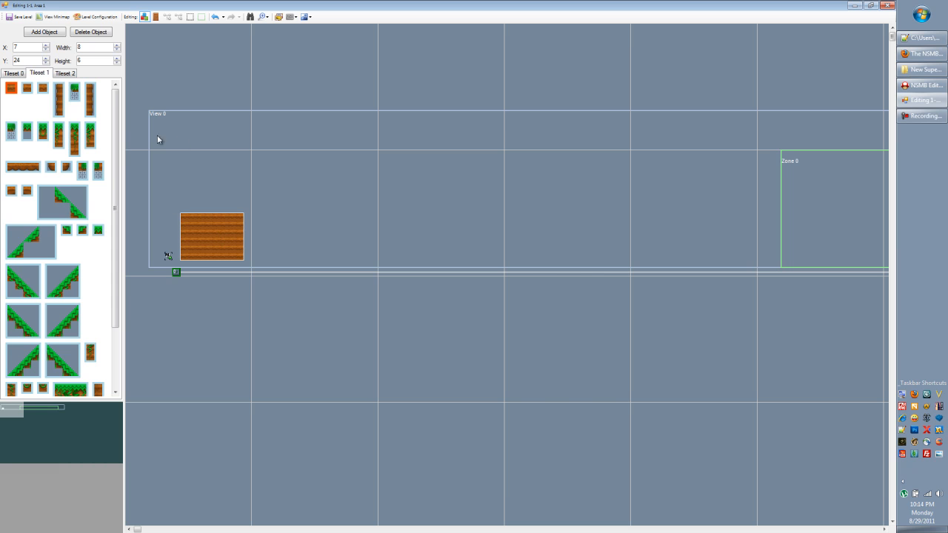
Step: Add another small object at the zone top and shift the dirt block right
click(44, 31)
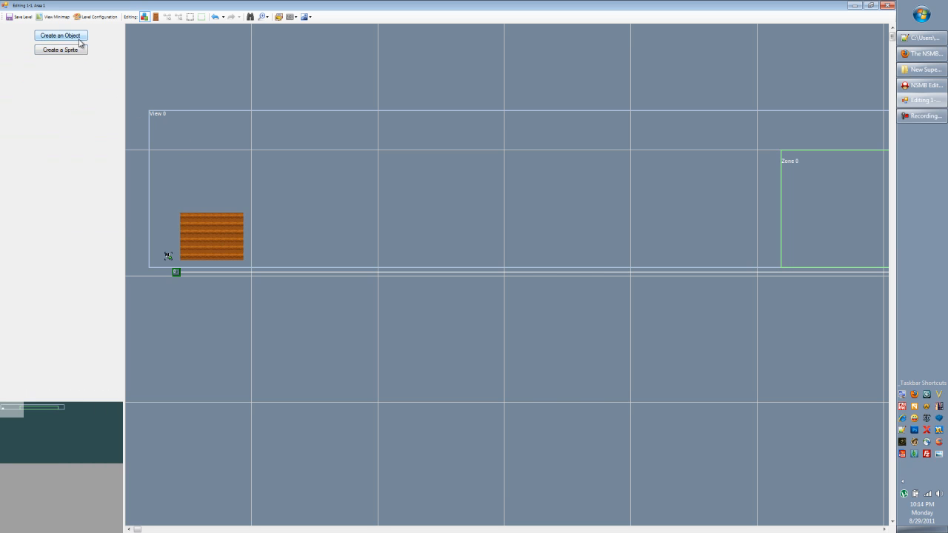
click(59, 36)
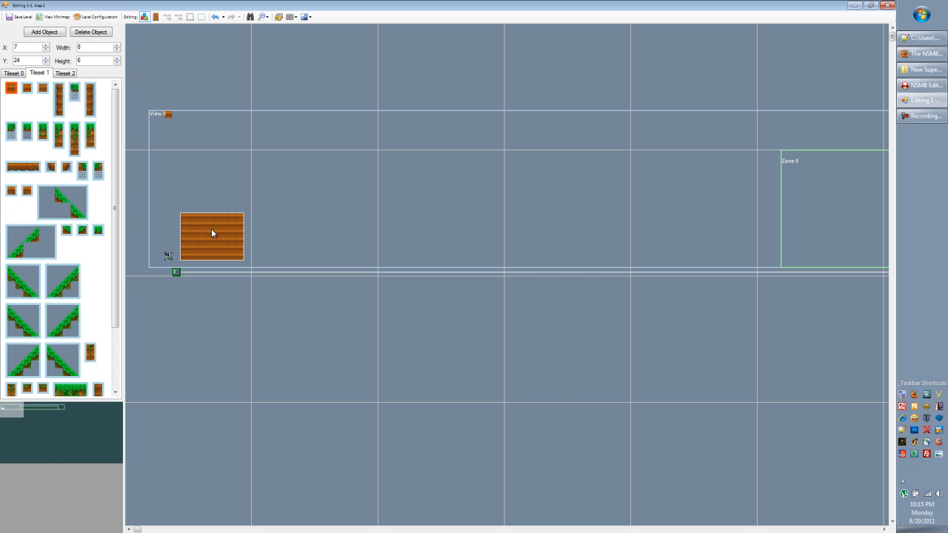
drag(211, 237, 259, 244)
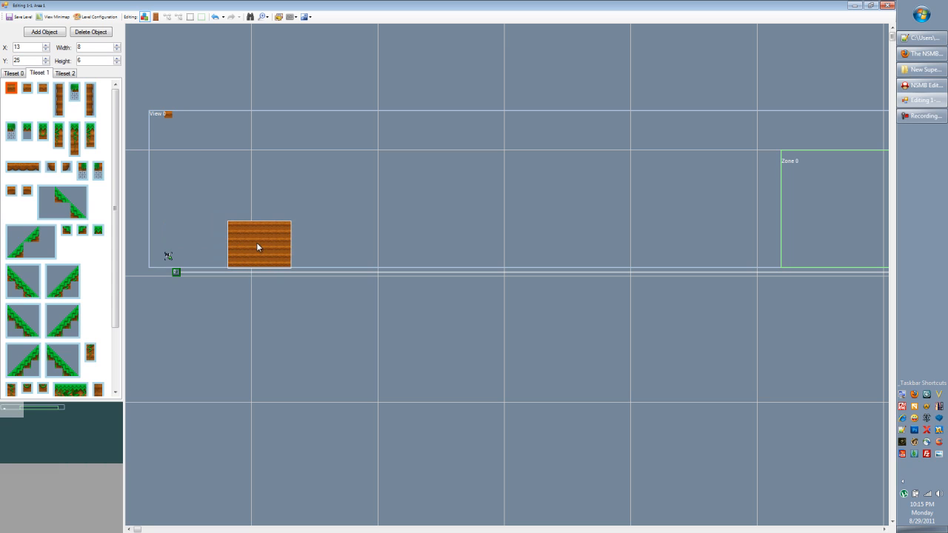
mouse_move(163, 121)
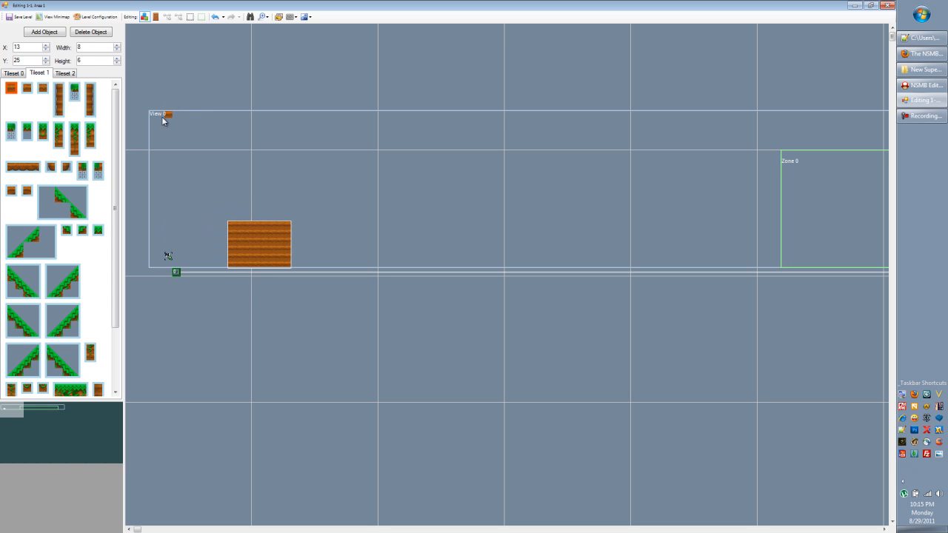
Step: Move the narrow column against the dirt block's right side
click(90, 96)
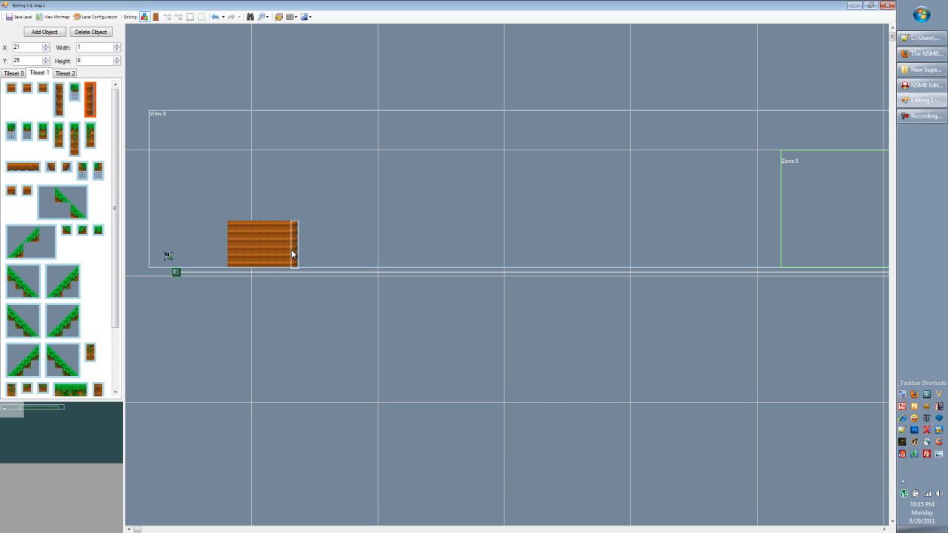
mouse_move(296, 249)
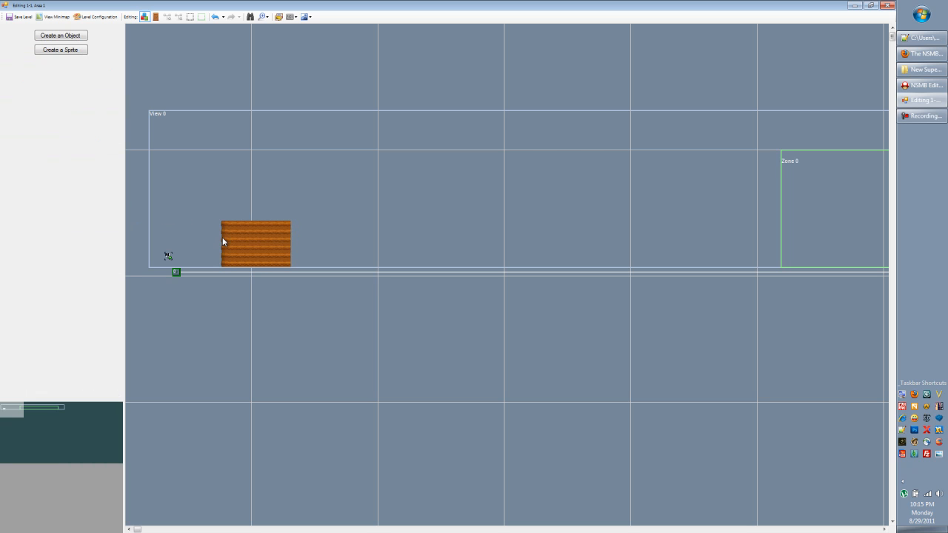
mouse_move(214, 234)
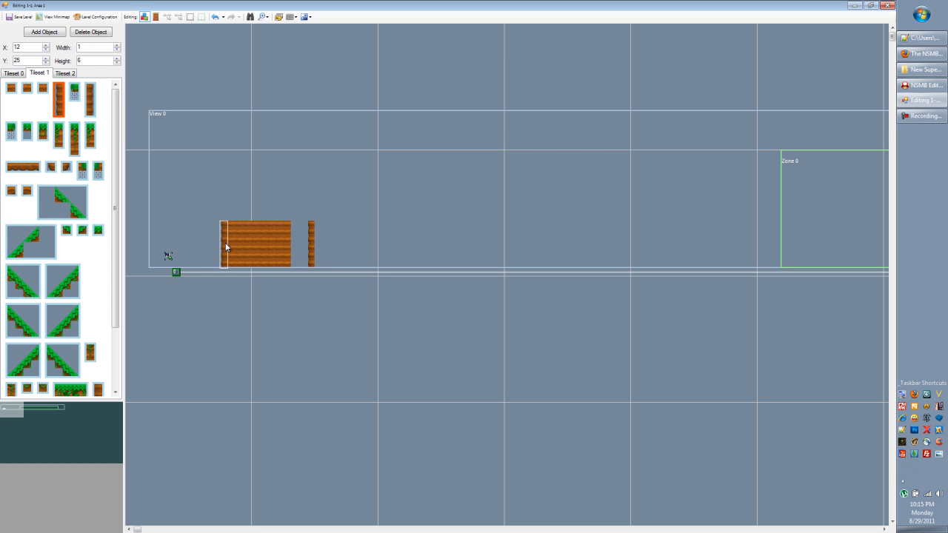
drag(225, 244, 303, 245)
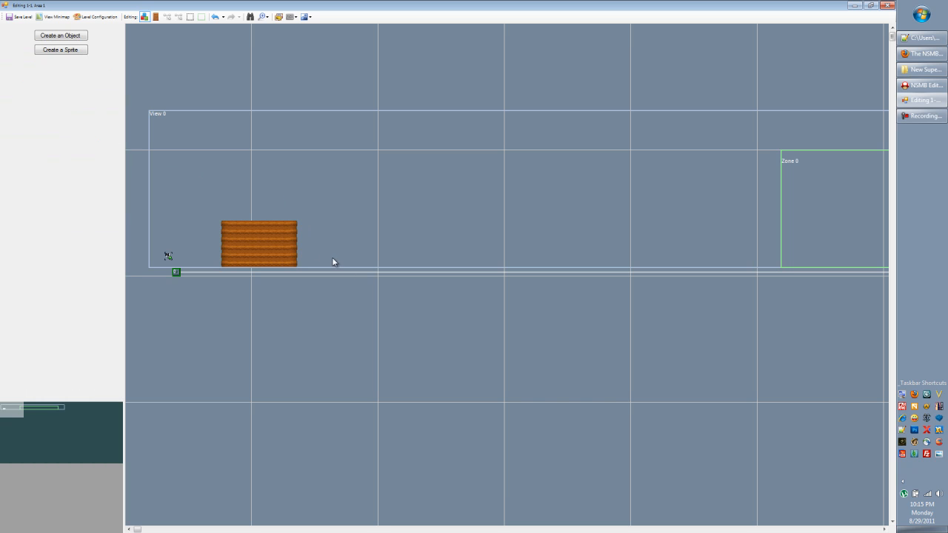
click(257, 243)
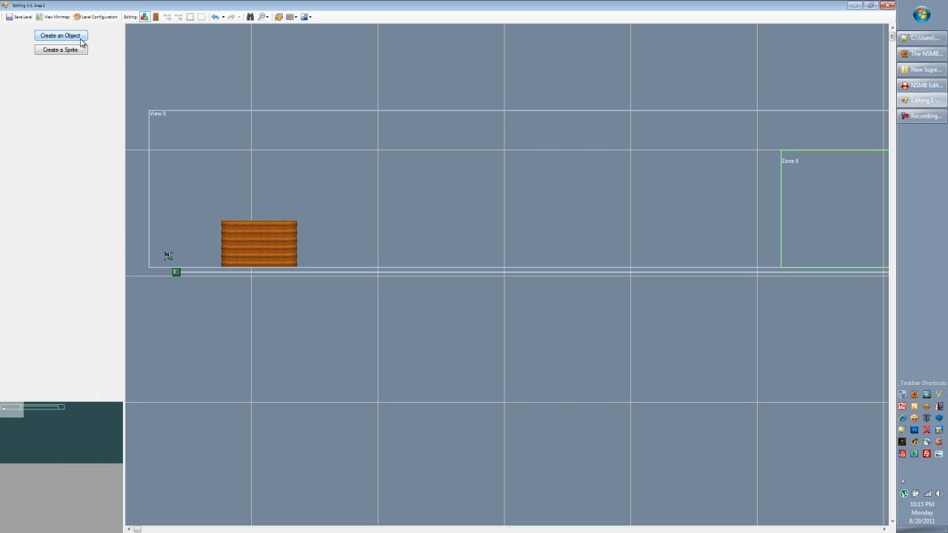
mouse_move(225, 242)
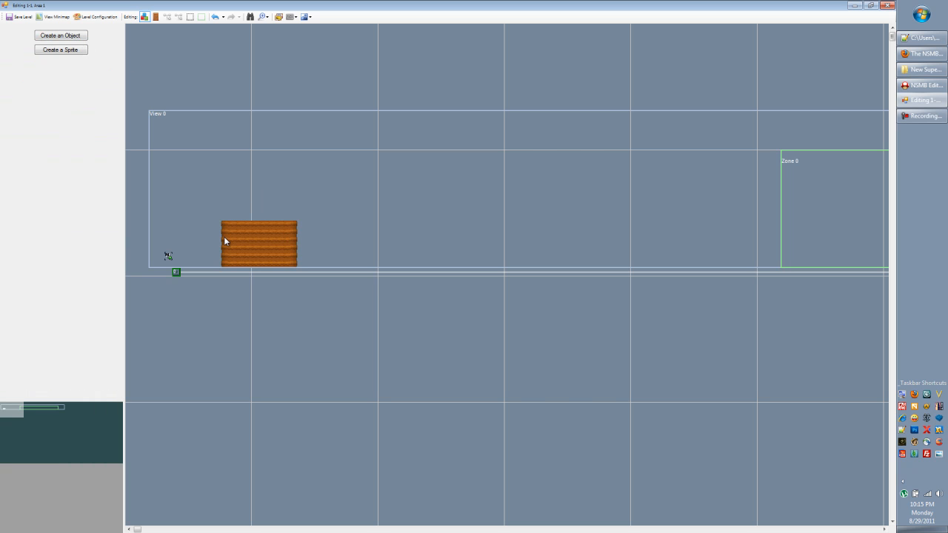
Step: Cap the dirt block with a grass-top tile from Tileset 1
click(258, 243)
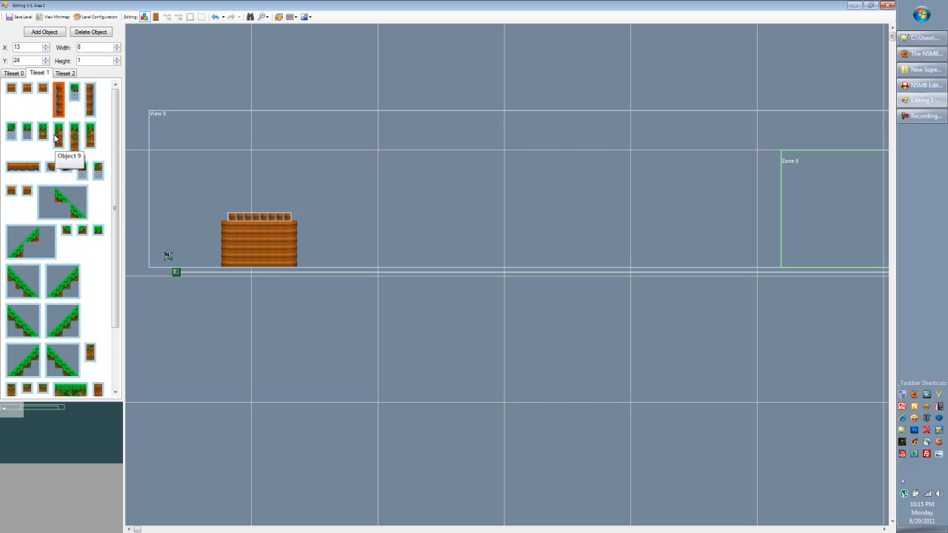
mouse_move(62, 128)
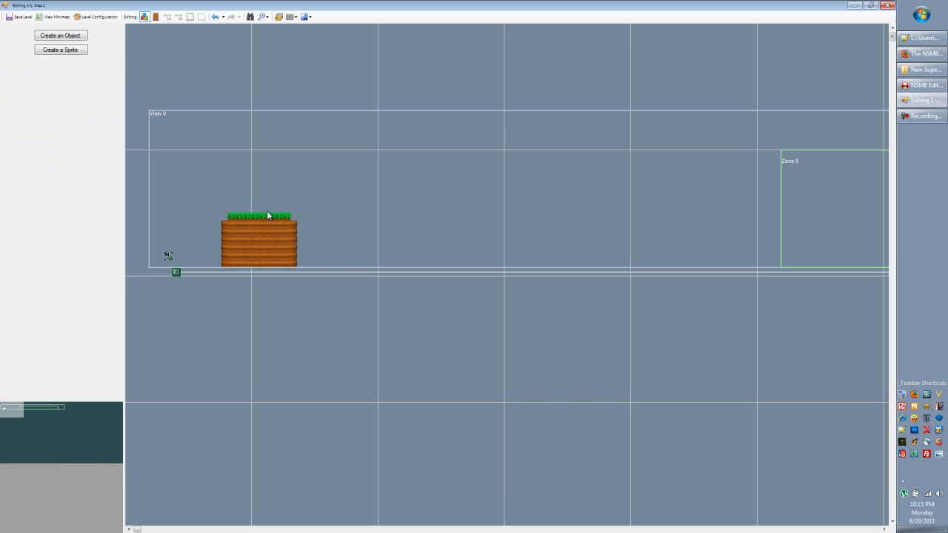
click(61, 36)
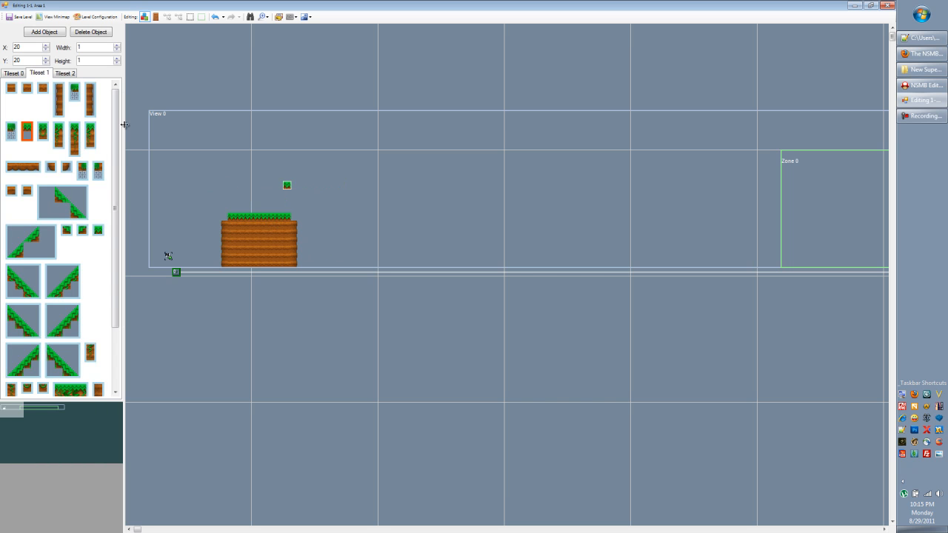
click(74, 96)
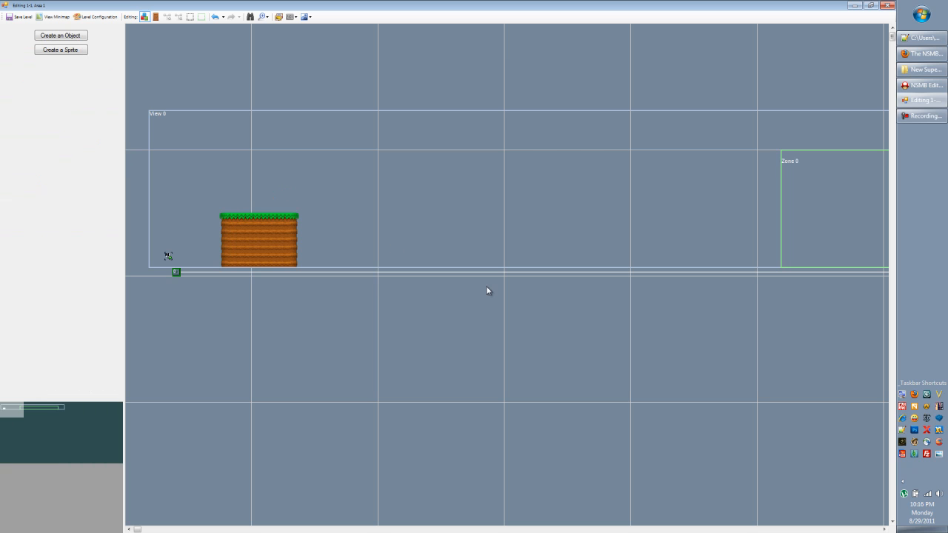
Step: Zoom in closer, then add a Tileset 1 dirt ledge right of the grassy block
click(262, 17)
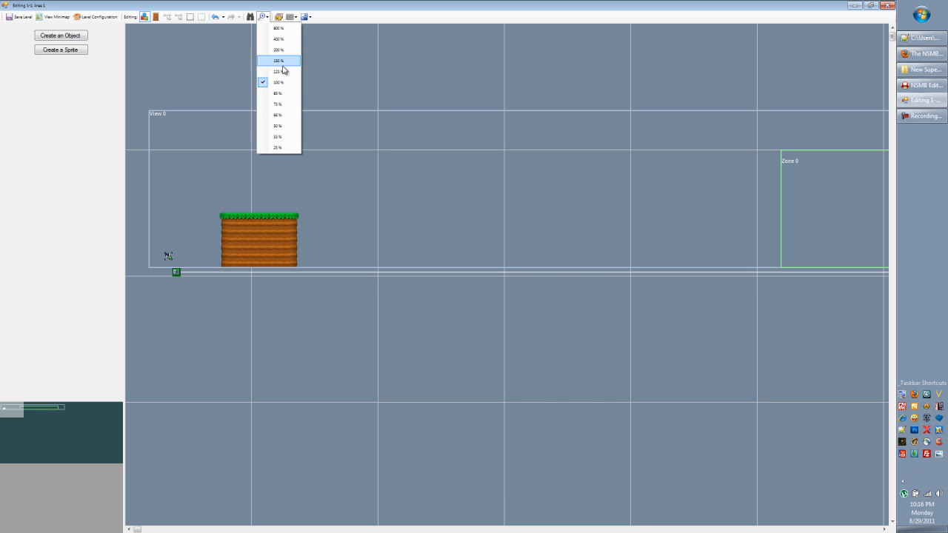
click(278, 71)
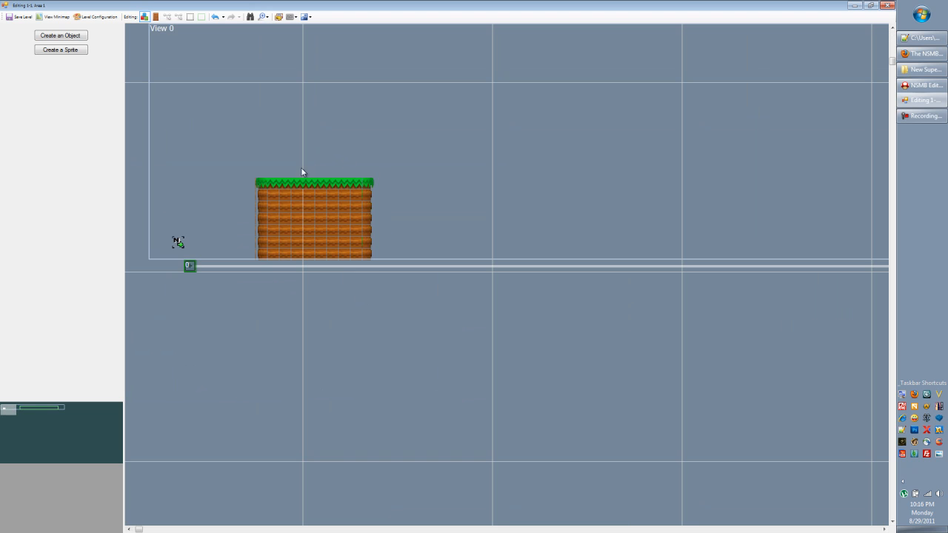
mouse_move(267, 231)
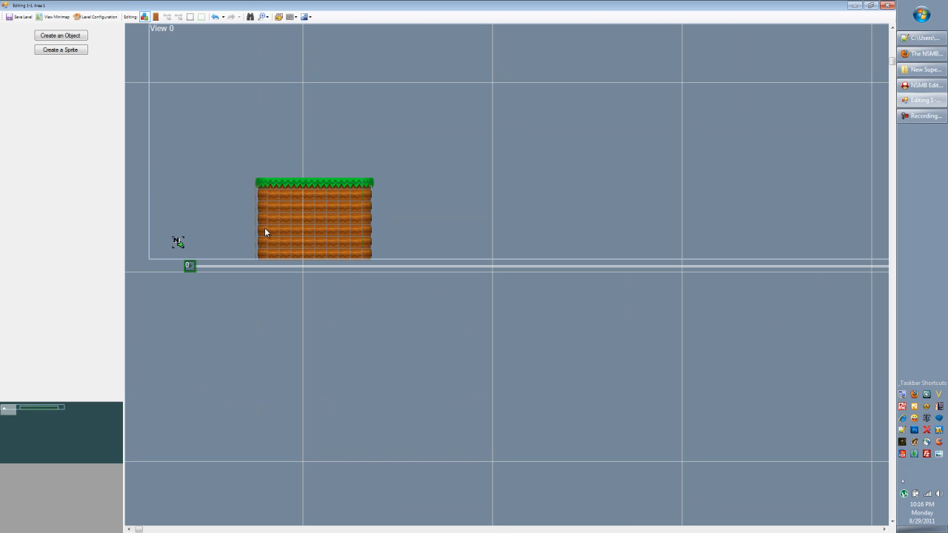
click(314, 222)
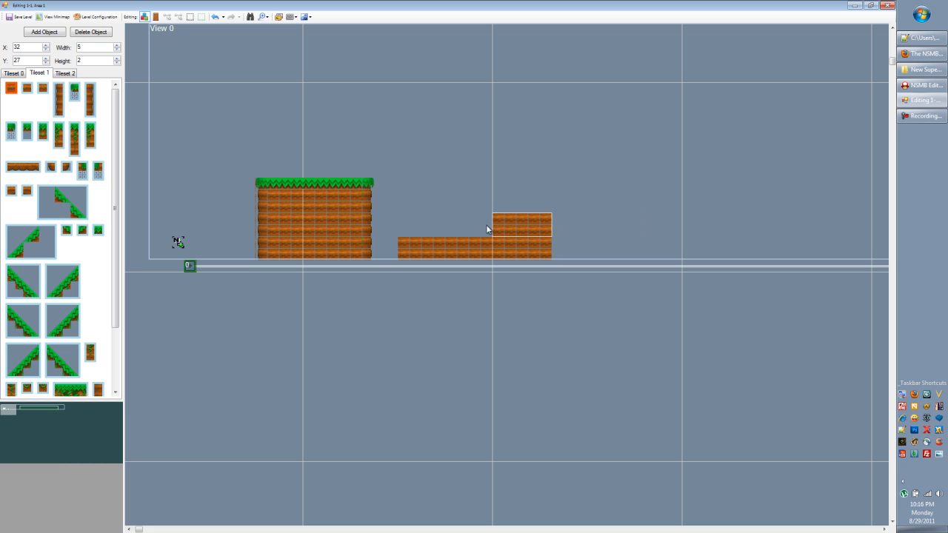
click(570, 243)
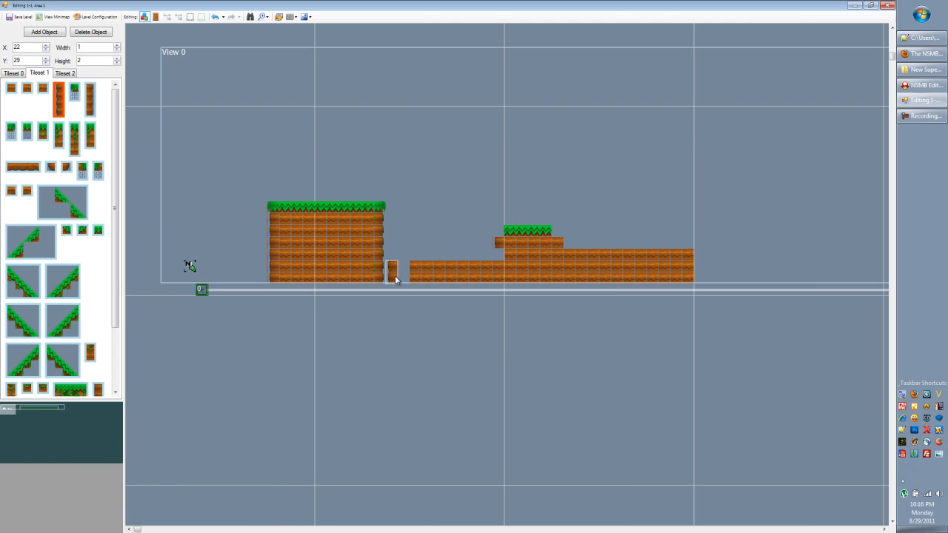
Step: Nudge the small tile up and add a long dirt bar reshaped into a lower grassy step beside the tall block
drag(392, 270, 417, 225)
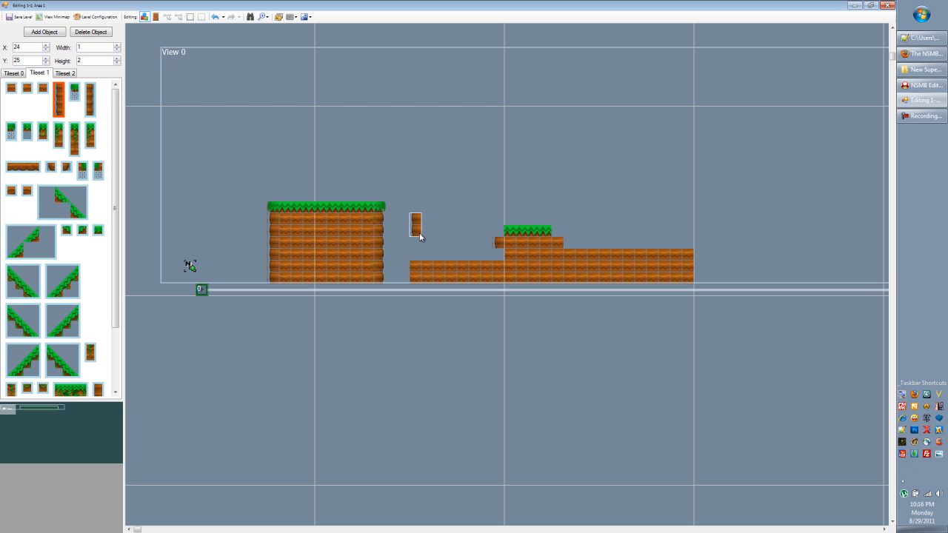
mouse_move(436, 243)
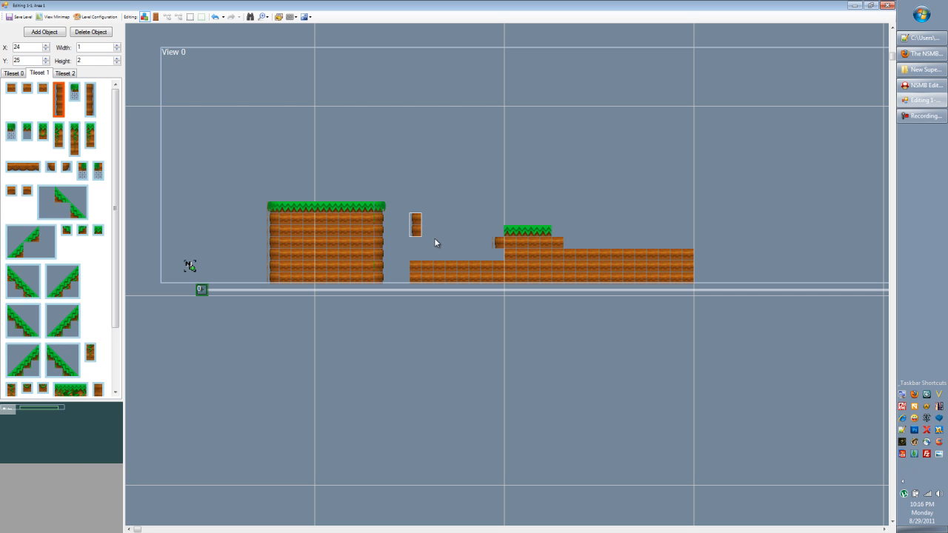
mouse_move(442, 243)
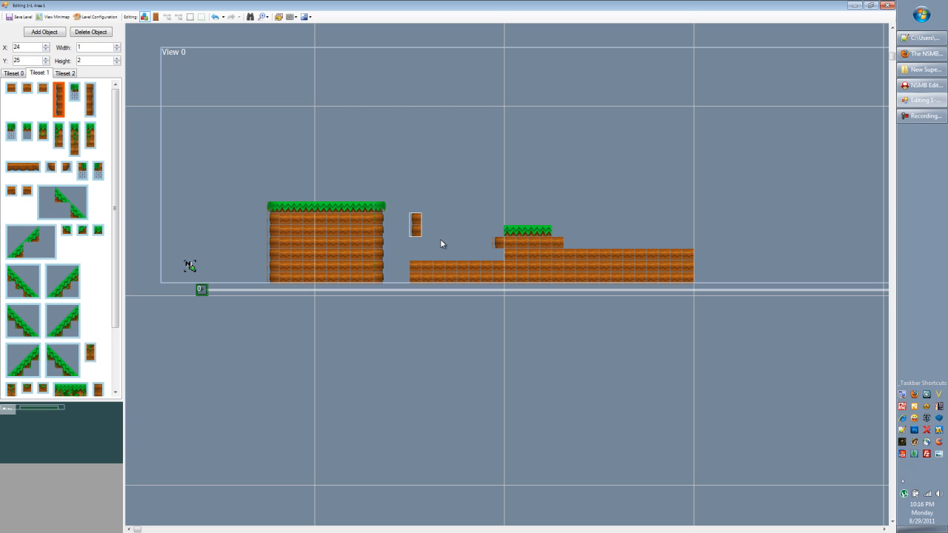
click(264, 16)
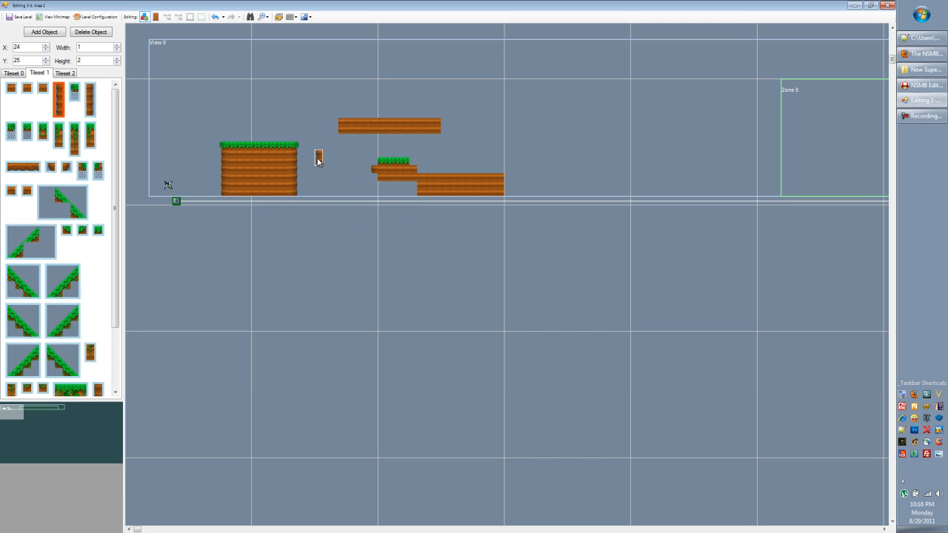
drag(318, 156, 335, 126)
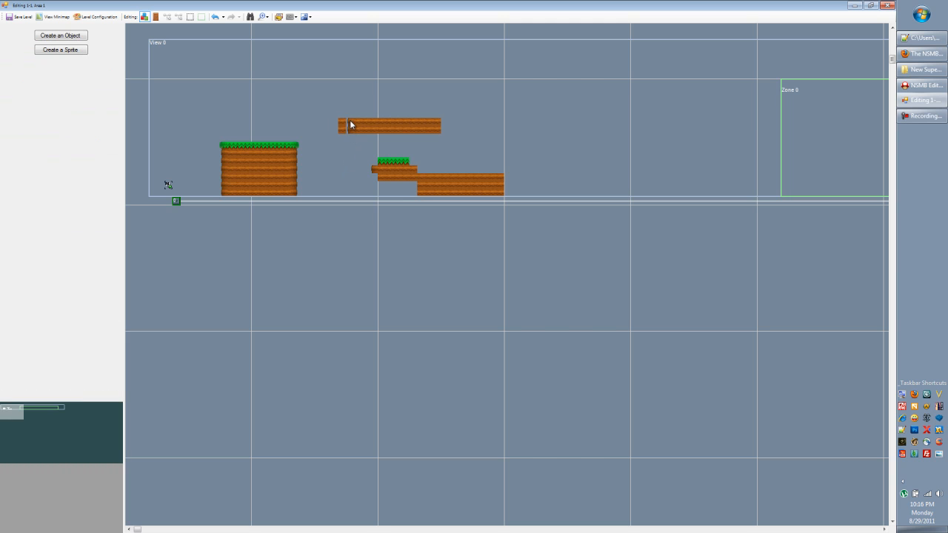
mouse_move(353, 134)
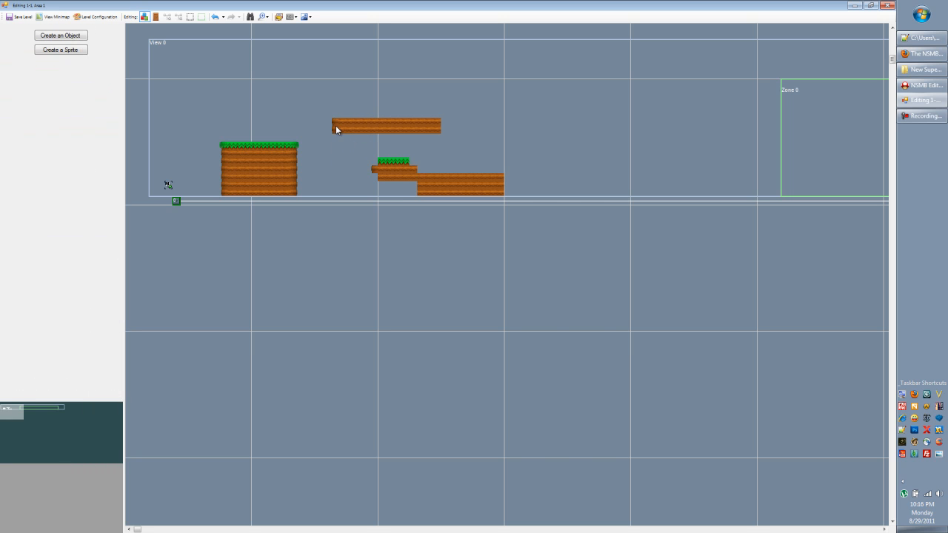
click(385, 124)
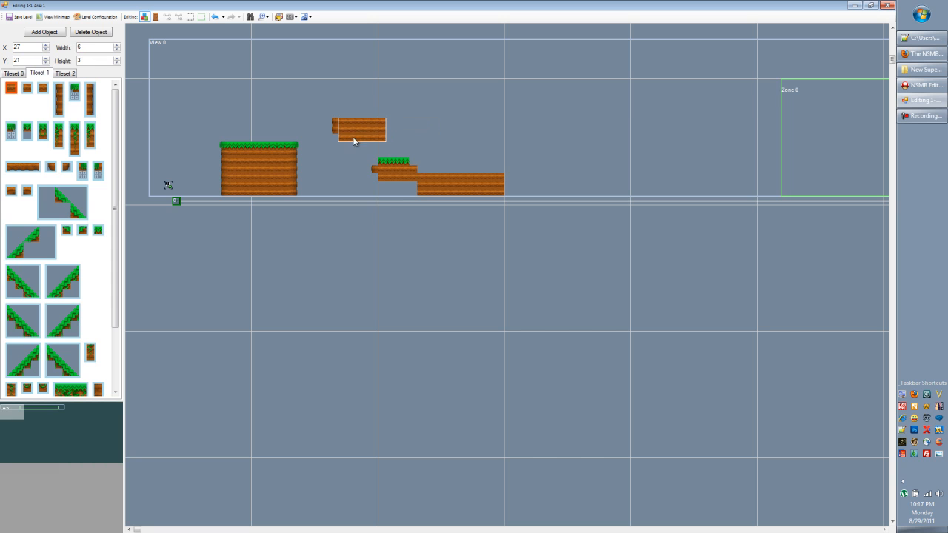
drag(359, 130, 347, 152)
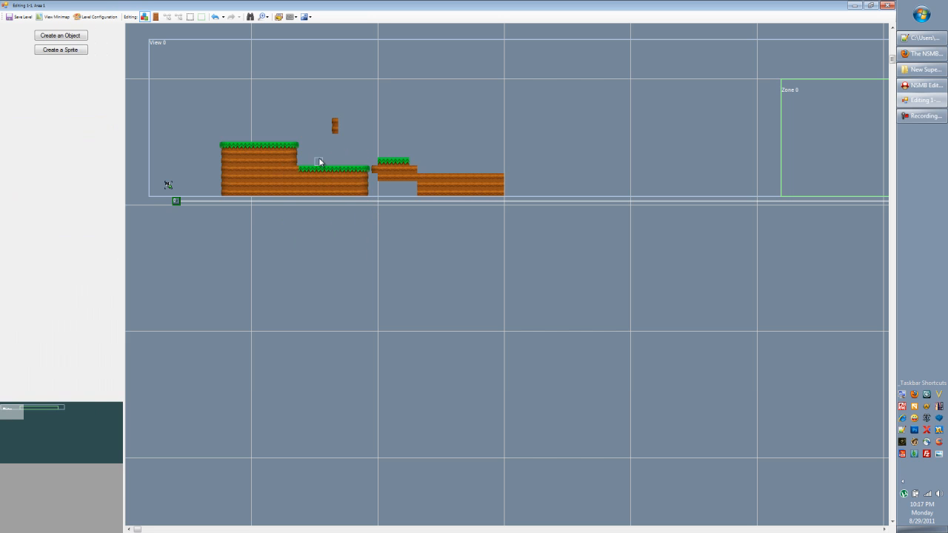
mouse_move(352, 148)
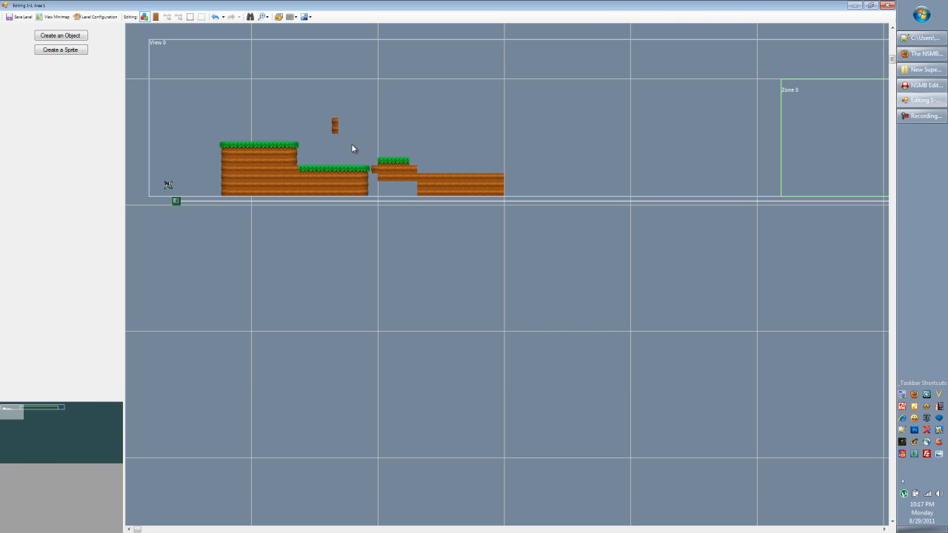
Step: Select the lower grassy step and zoom in on the stepped terrain
click(60, 35)
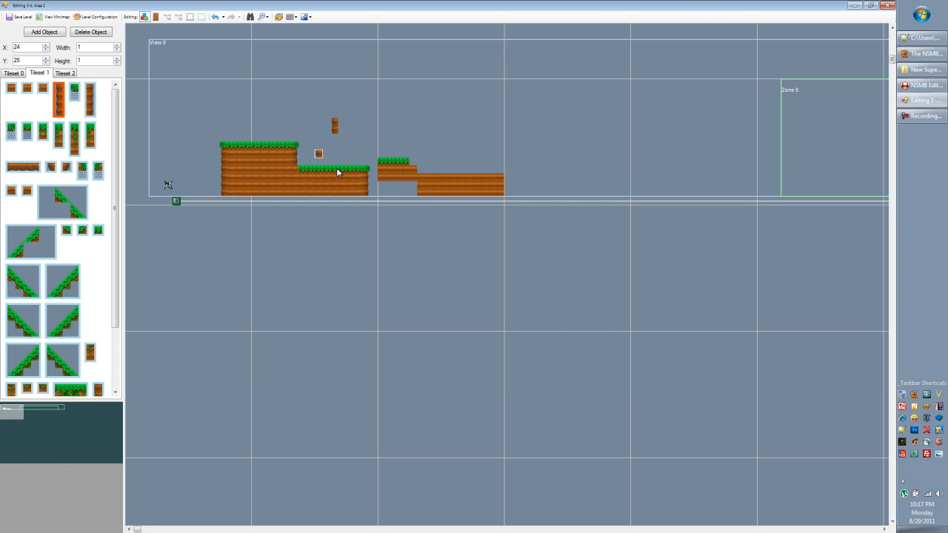
click(263, 16)
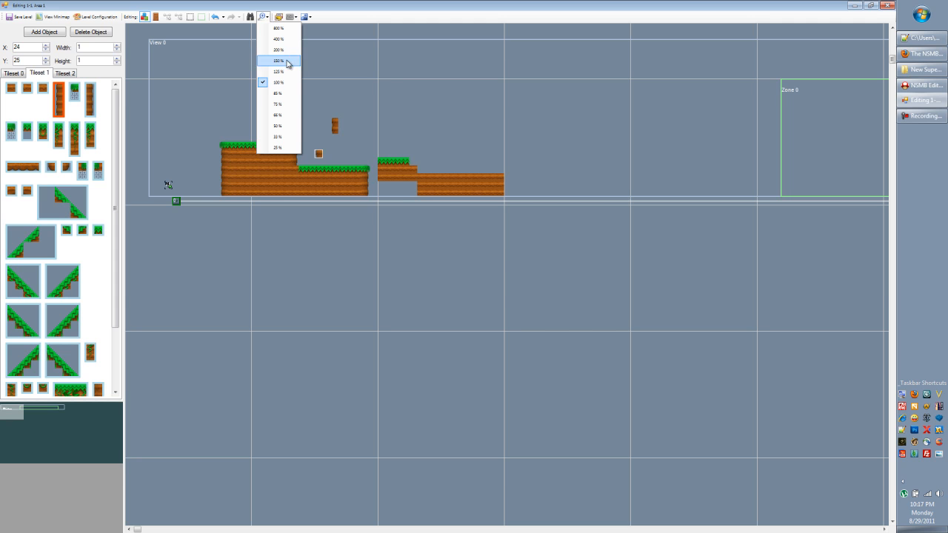
click(278, 51)
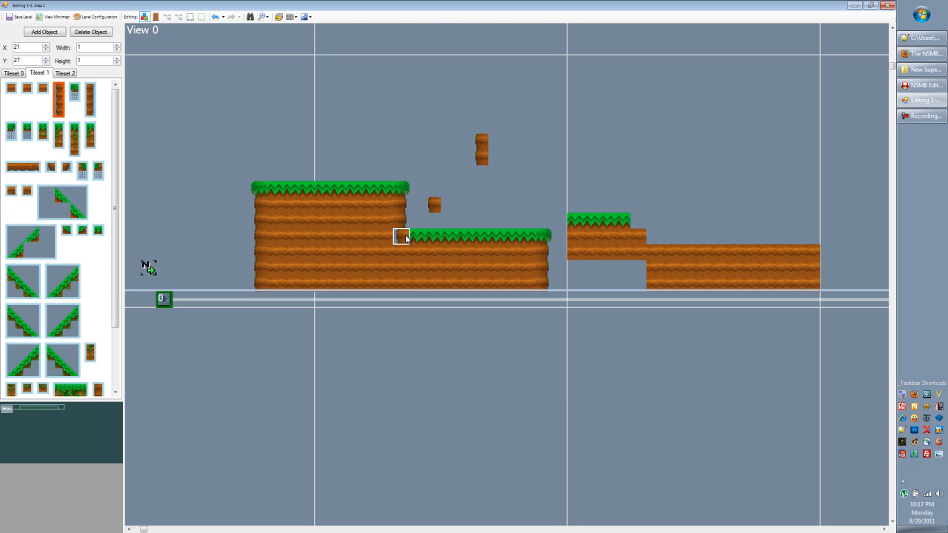
mouse_move(83, 169)
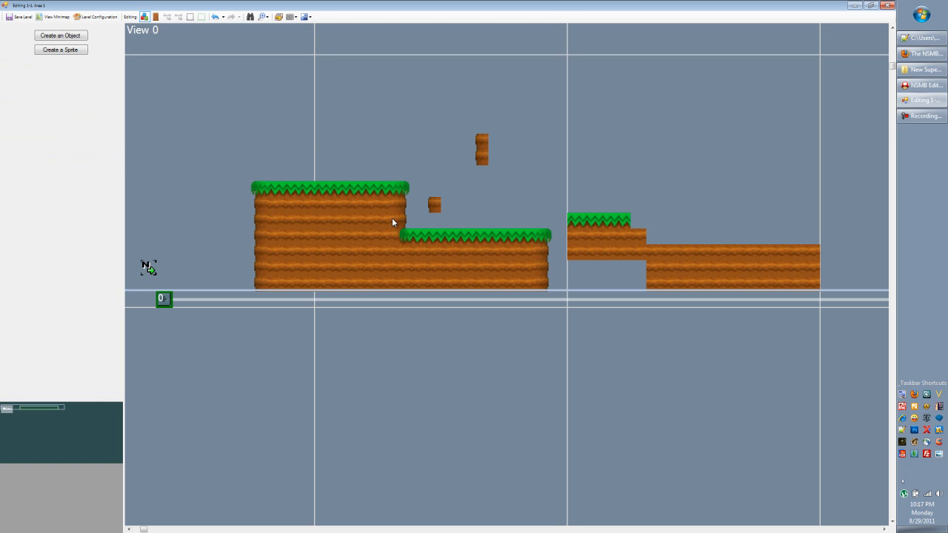
mouse_move(399, 226)
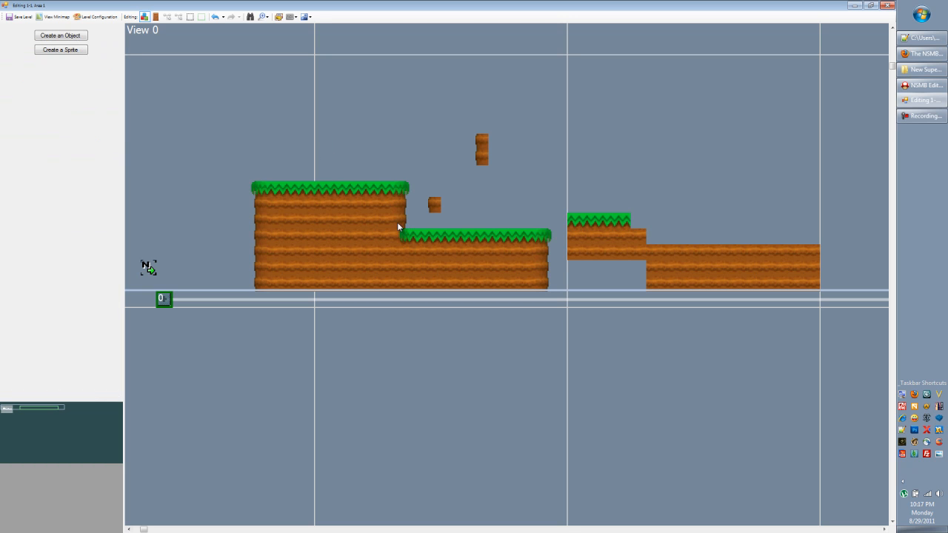
mouse_move(409, 239)
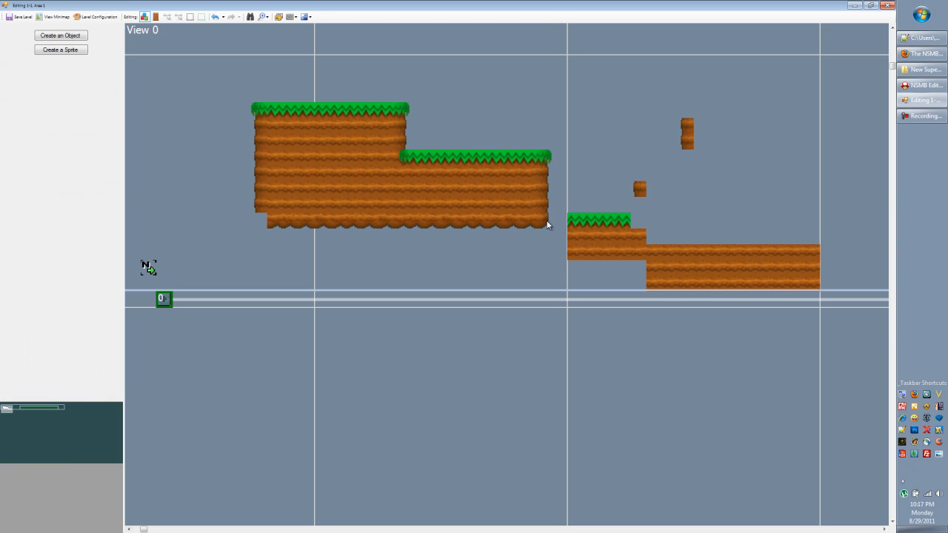
Step: Add a dirt piece and stretch it into a hanging chunk beneath the block's underside
click(60, 35)
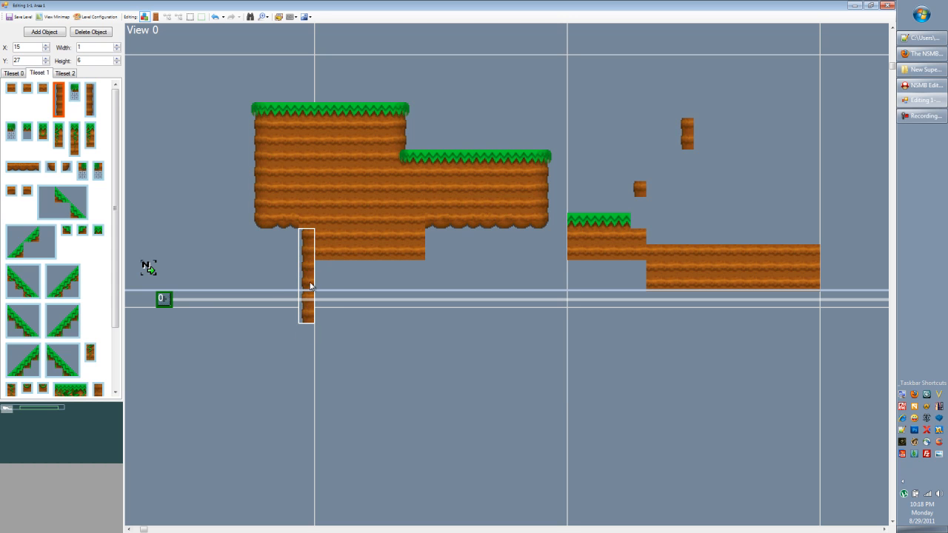
drag(309, 279, 418, 244)
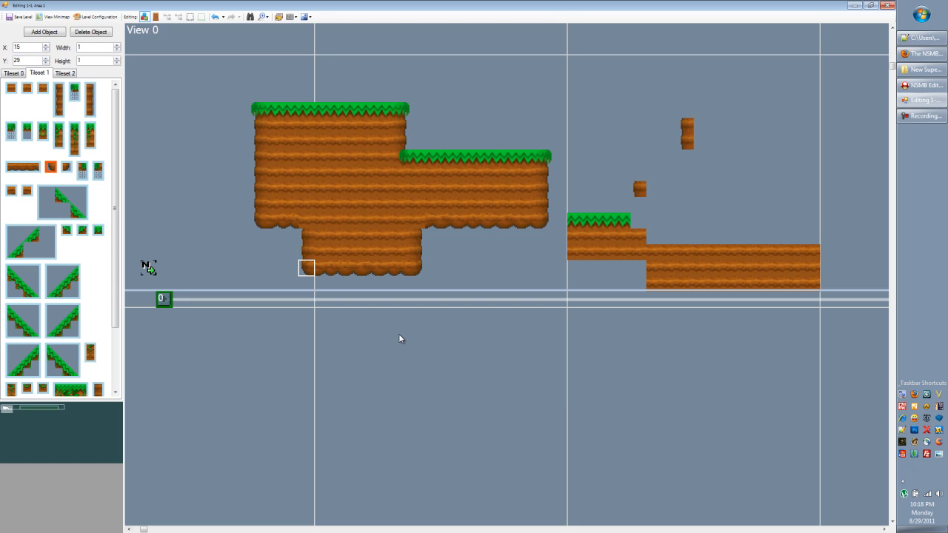
mouse_move(349, 231)
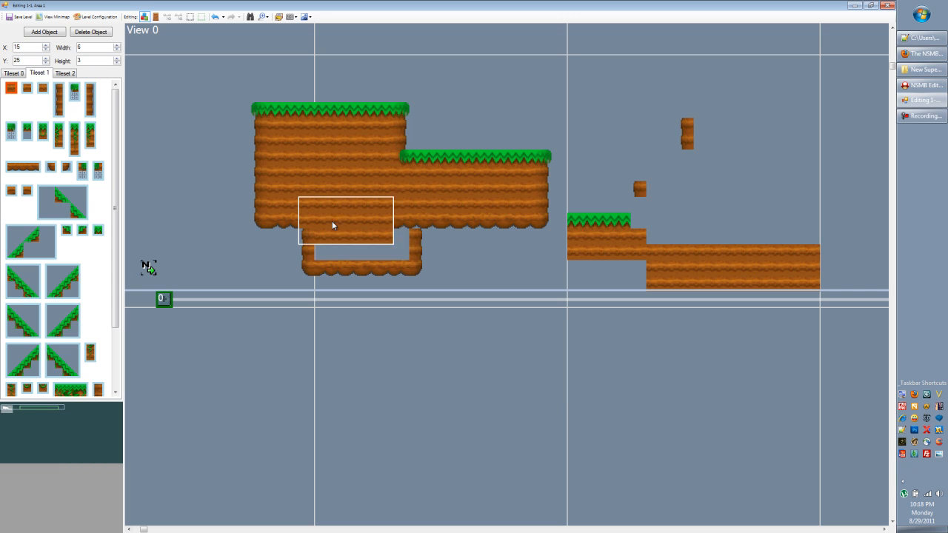
drag(332, 219, 367, 245)
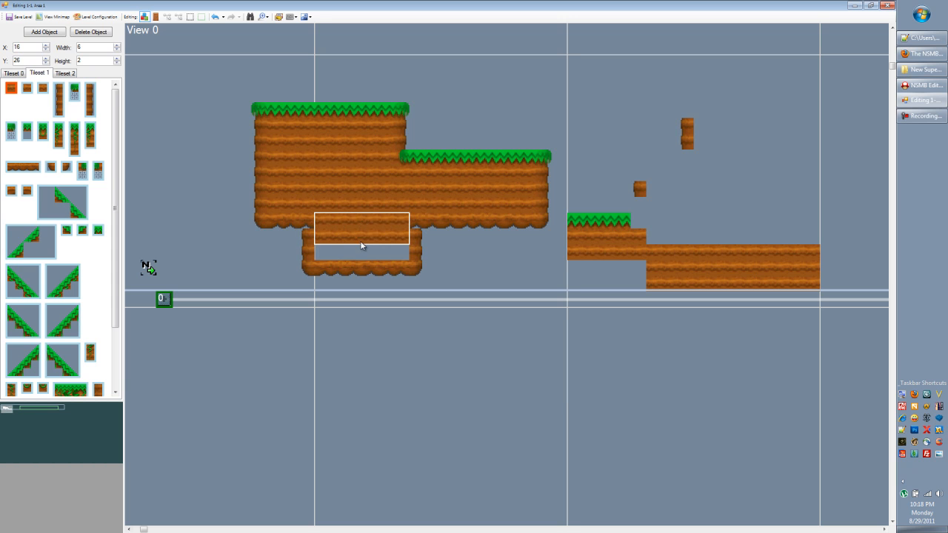
mouse_move(376, 243)
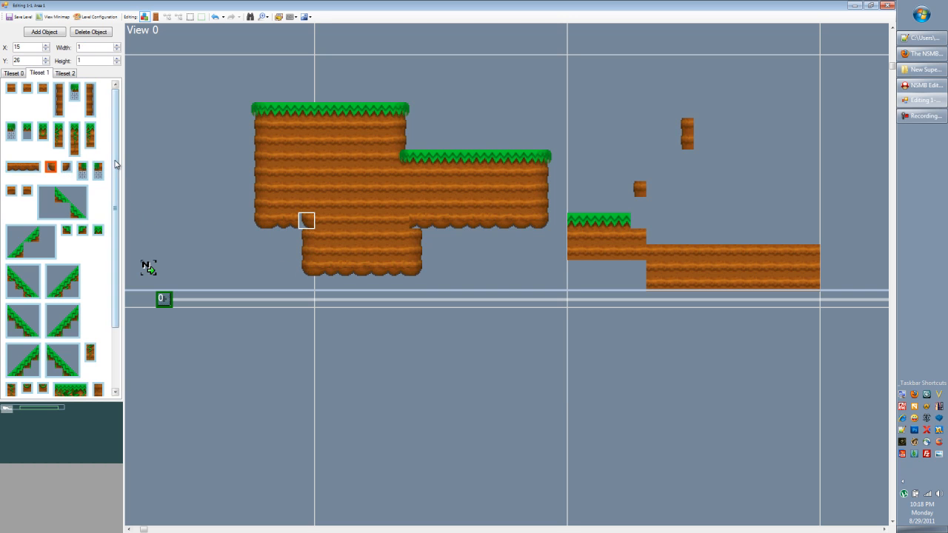
mouse_move(26, 190)
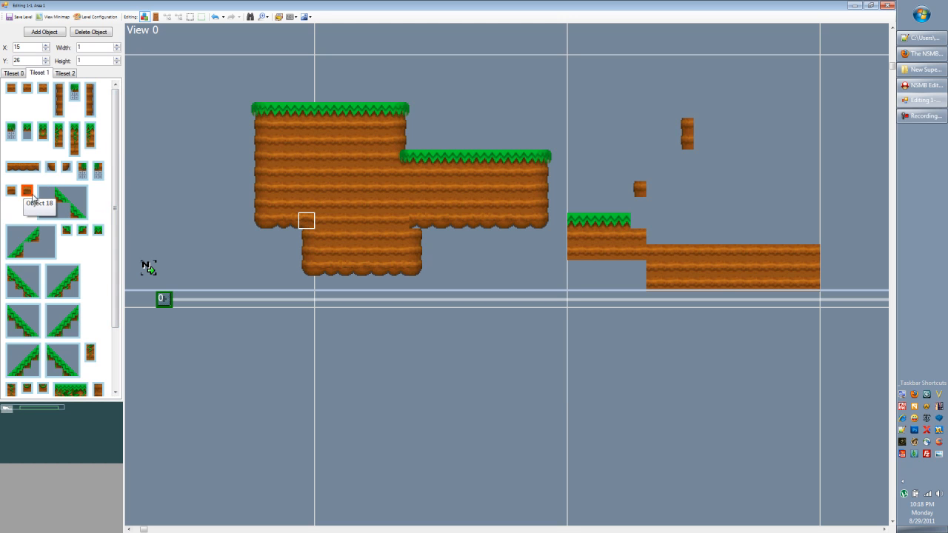
mouse_move(228, 245)
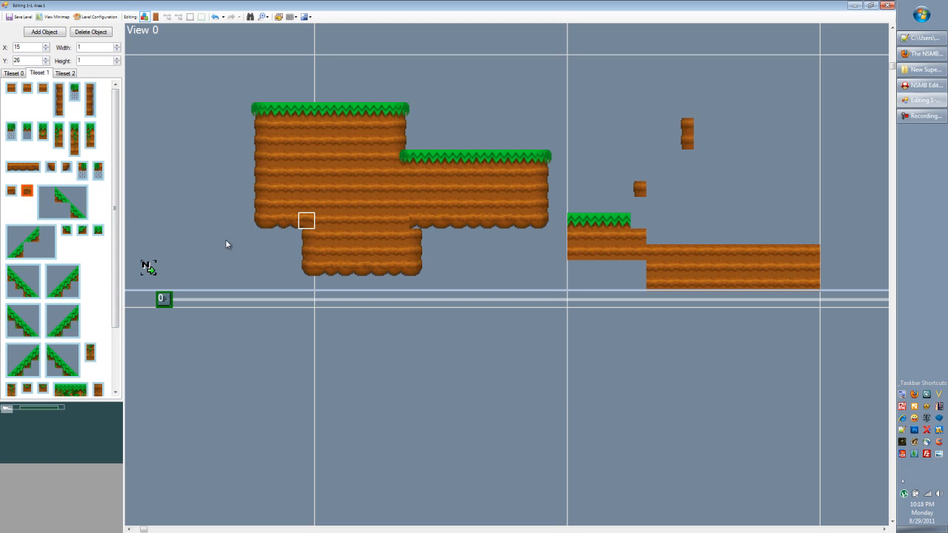
mouse_move(308, 222)
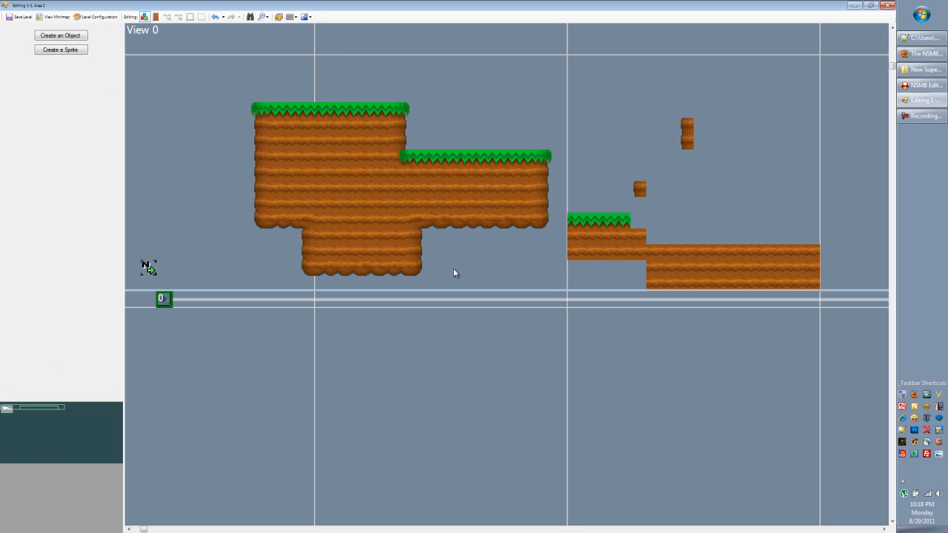
click(61, 36)
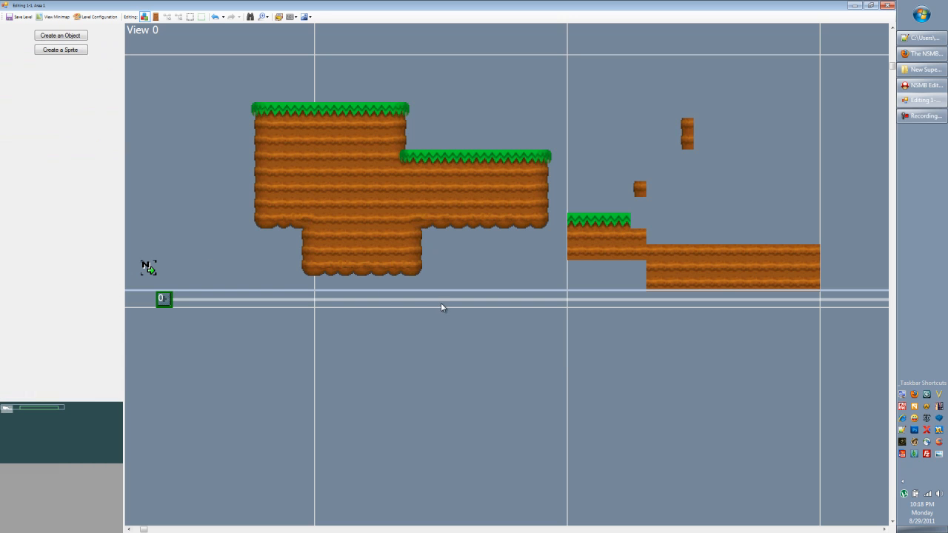
mouse_move(489, 267)
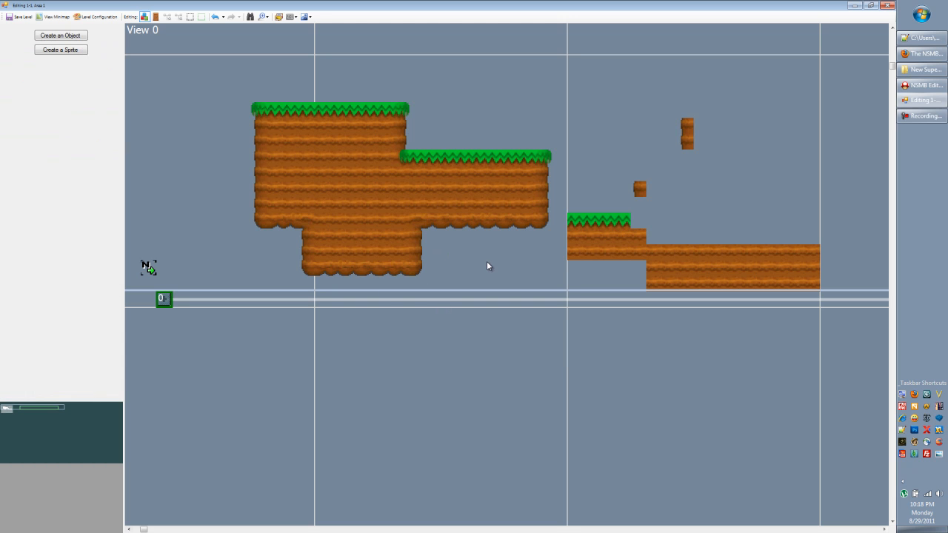
mouse_move(444, 260)
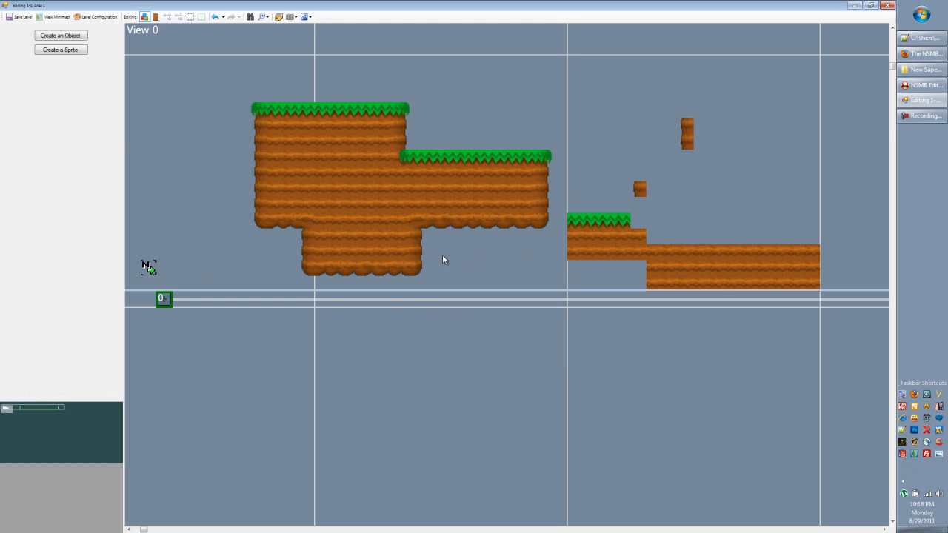
mouse_move(464, 288)
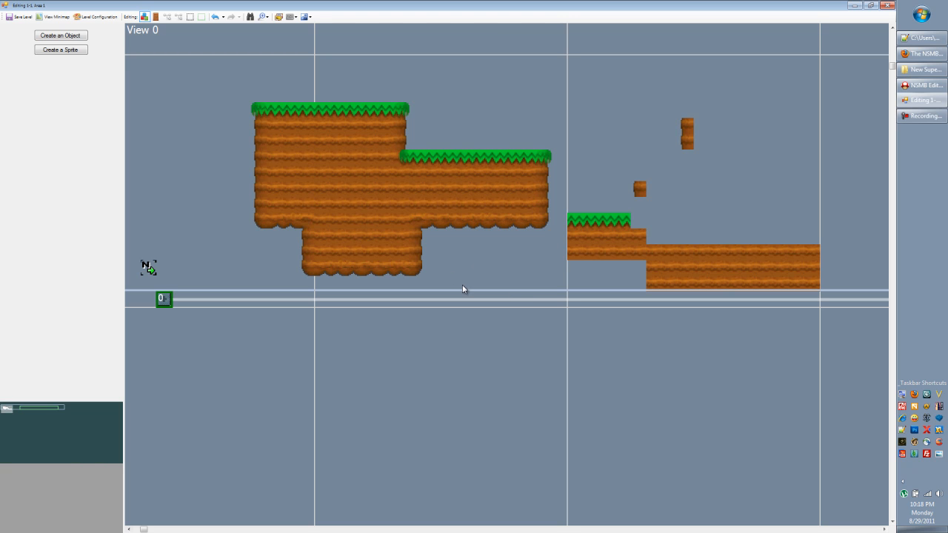
click(61, 36)
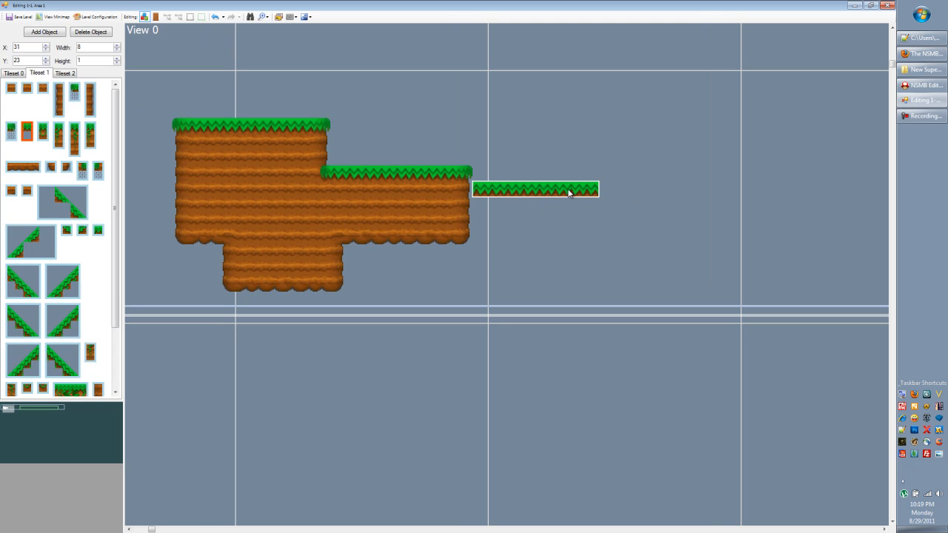
Step: Turn the grass strip into a diagonal slope and fit it against the platform's right edge
click(62, 202)
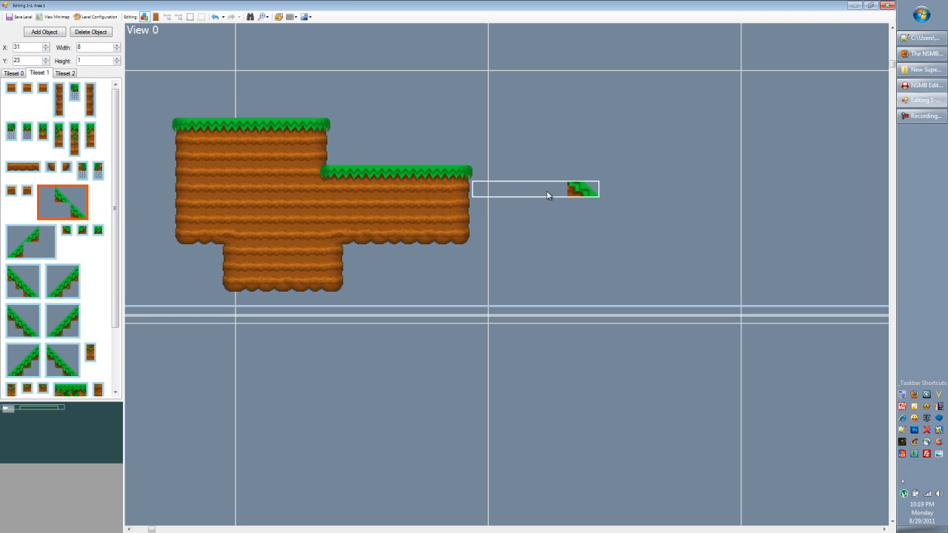
drag(585, 190, 563, 215)
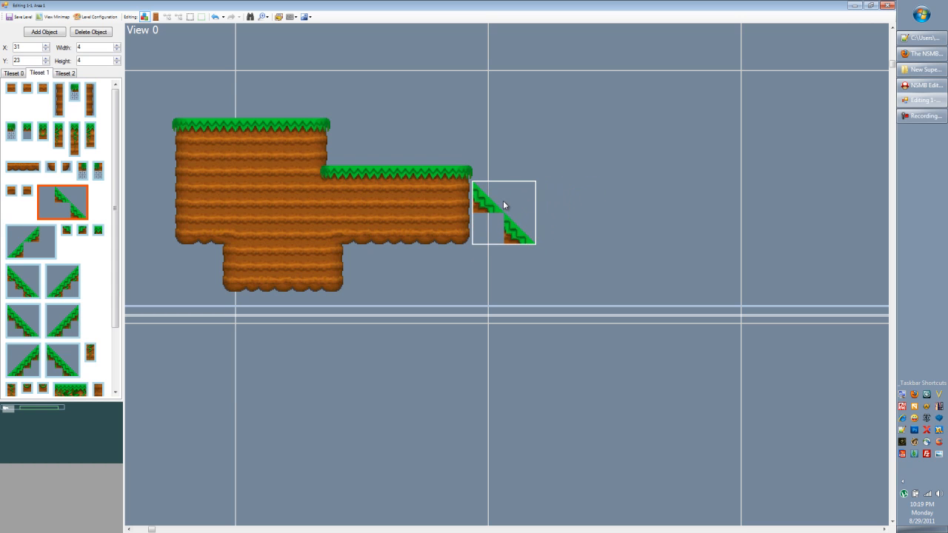
mouse_move(477, 189)
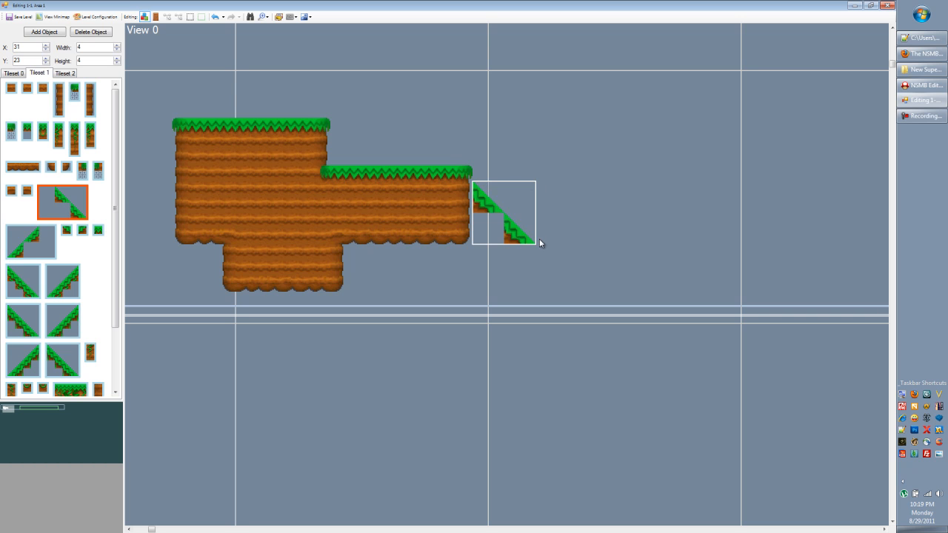
mouse_move(541, 252)
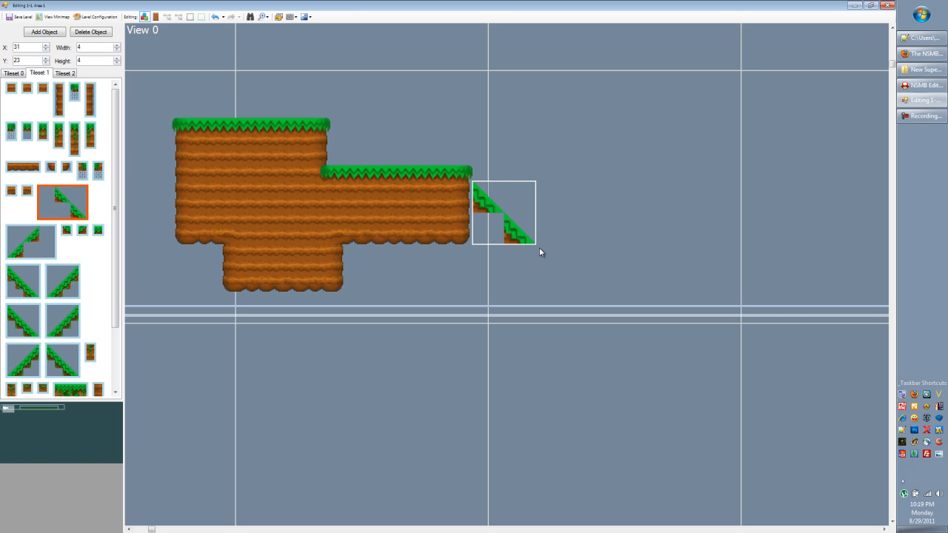
mouse_move(473, 197)
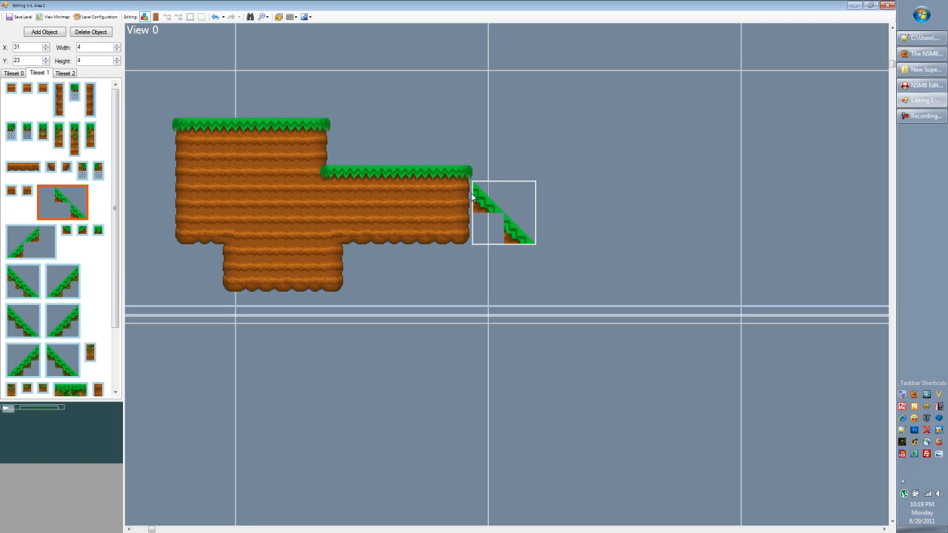
mouse_move(477, 194)
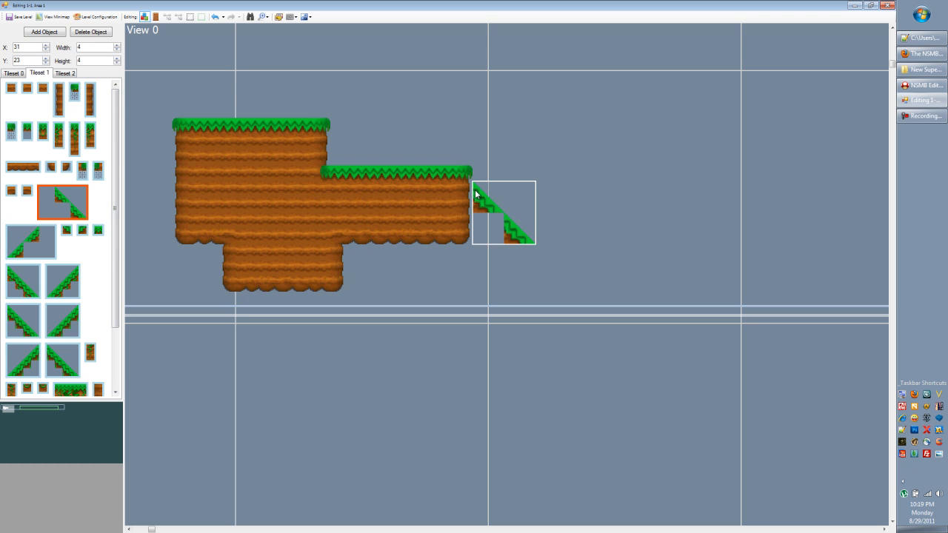
mouse_move(474, 185)
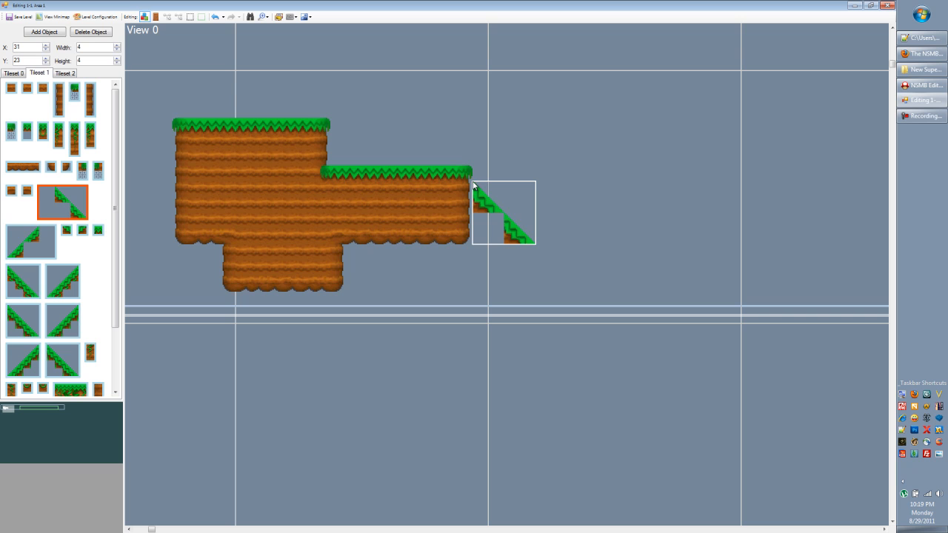
mouse_move(477, 194)
text(2)
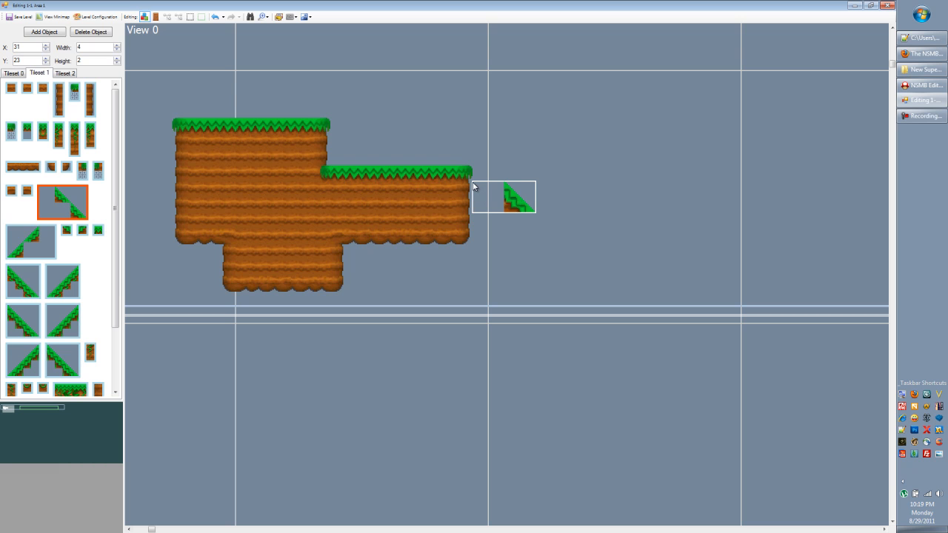
mouse_move(538, 216)
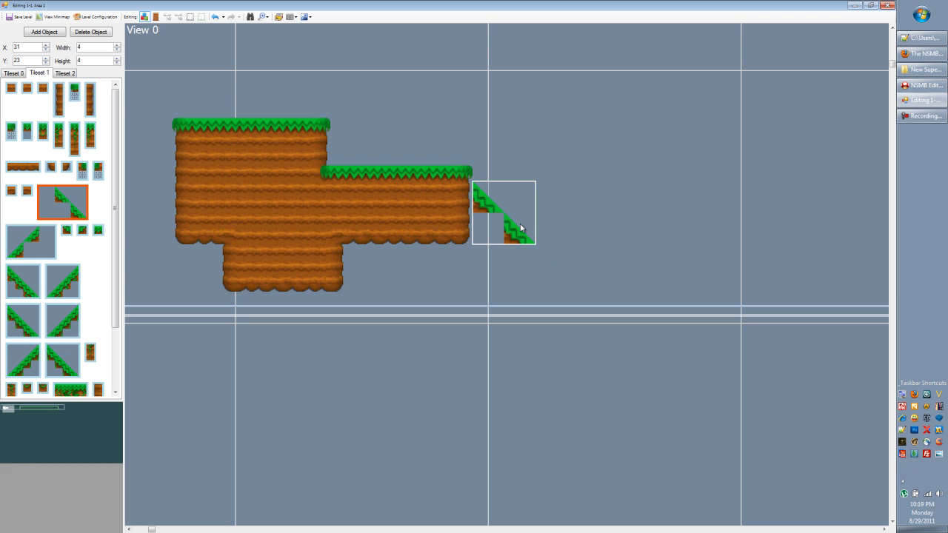
mouse_move(489, 205)
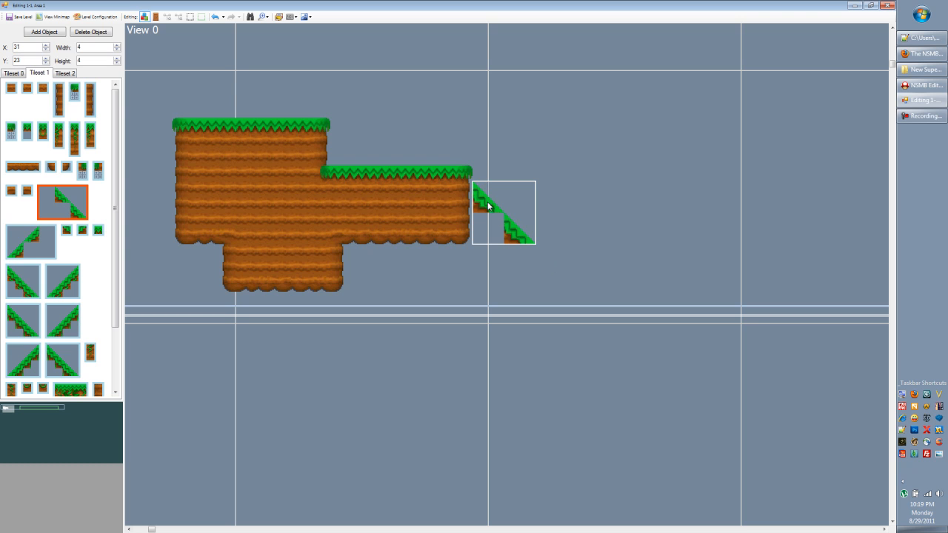
drag(504, 213, 488, 195)
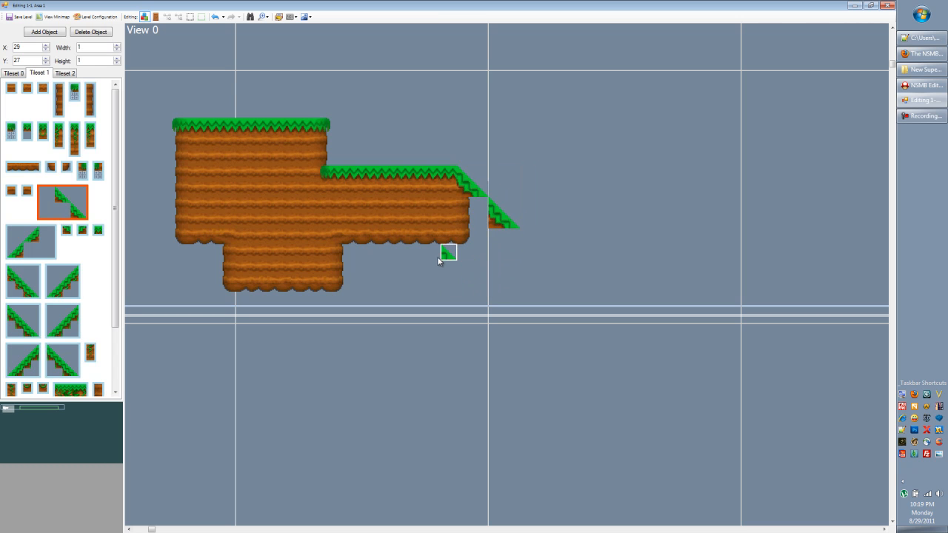
mouse_move(449, 252)
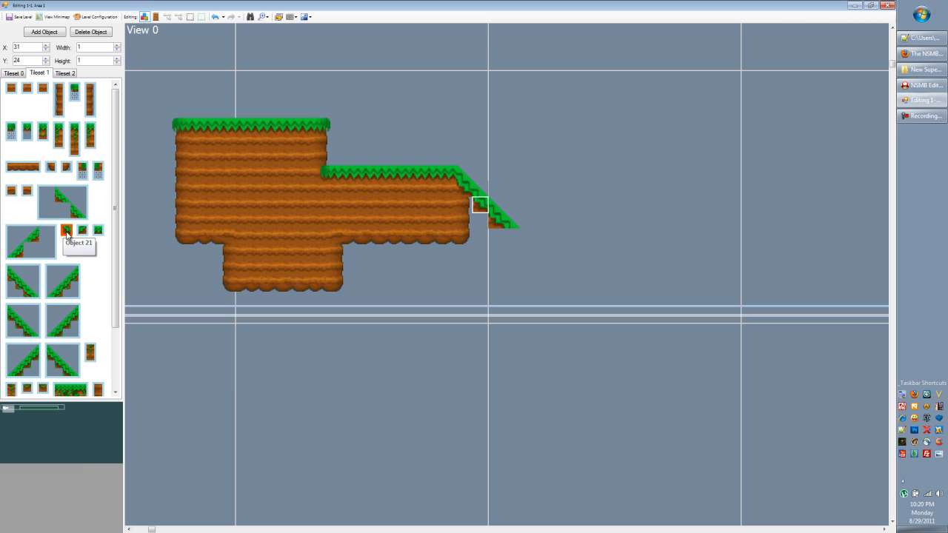
mouse_move(486, 237)
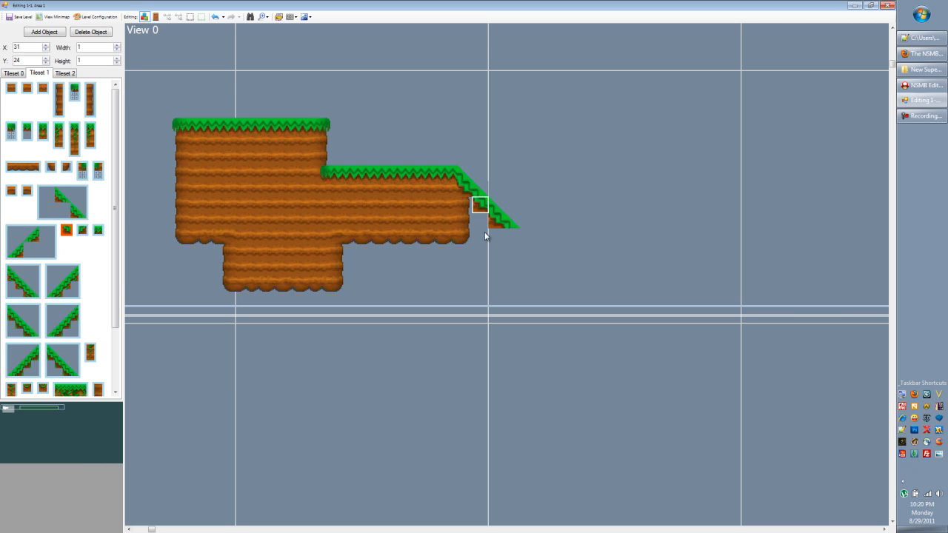
mouse_move(67, 231)
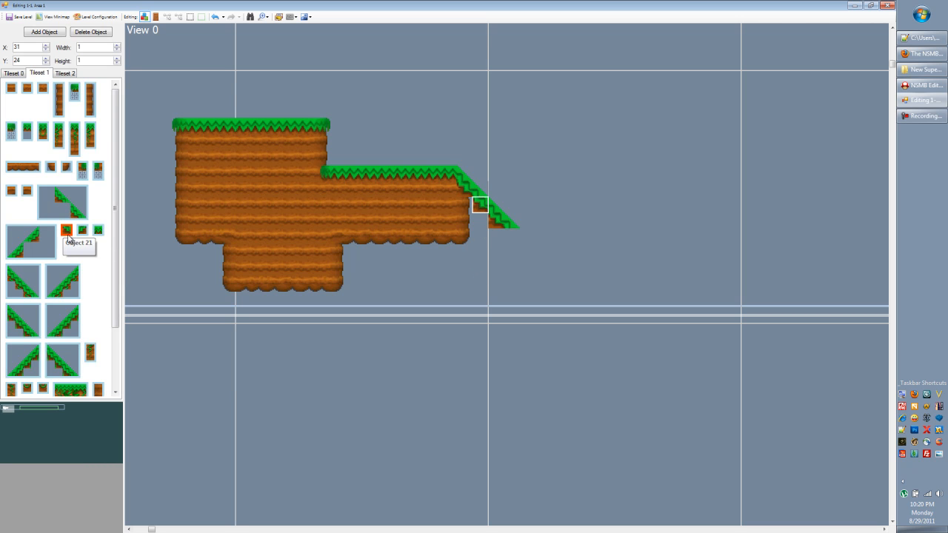
mouse_move(486, 204)
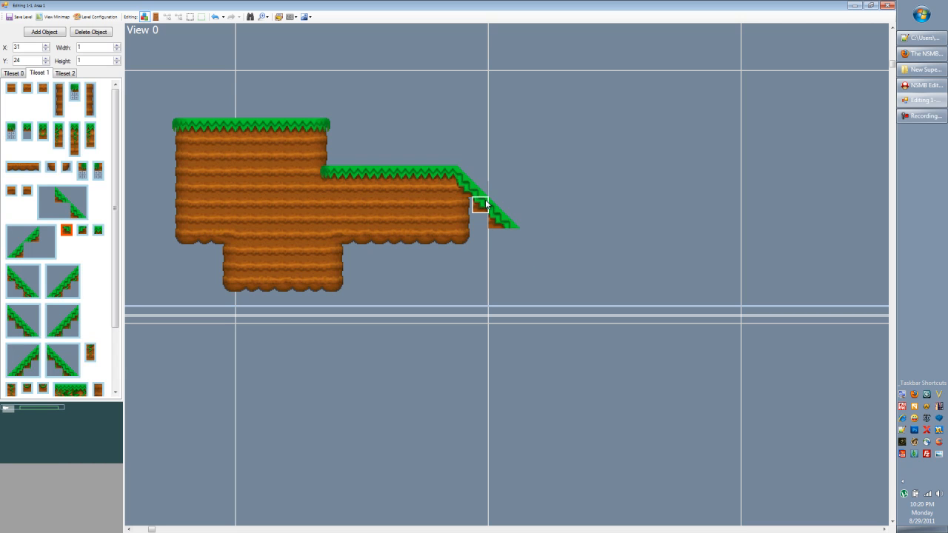
Step: Deselect the finished slope so the terrain shows unselected
click(480, 204)
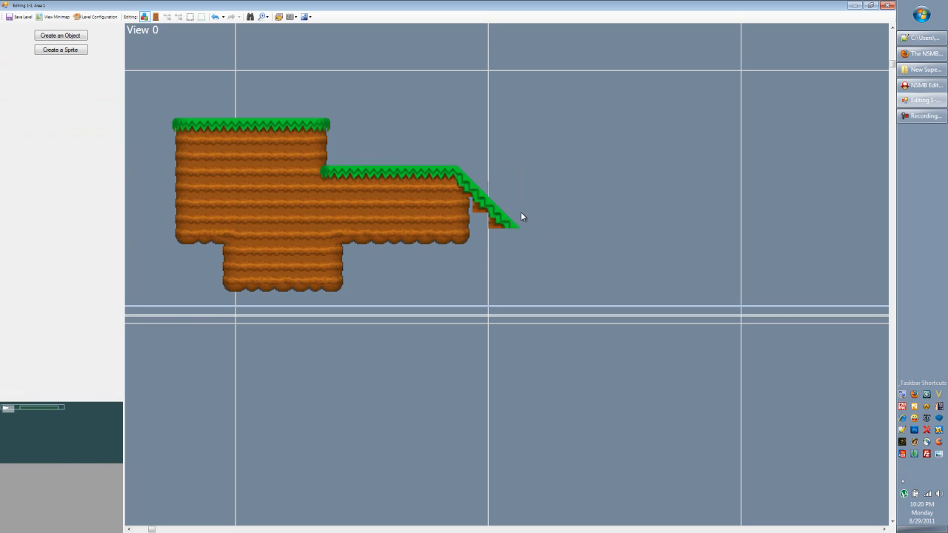
mouse_move(511, 213)
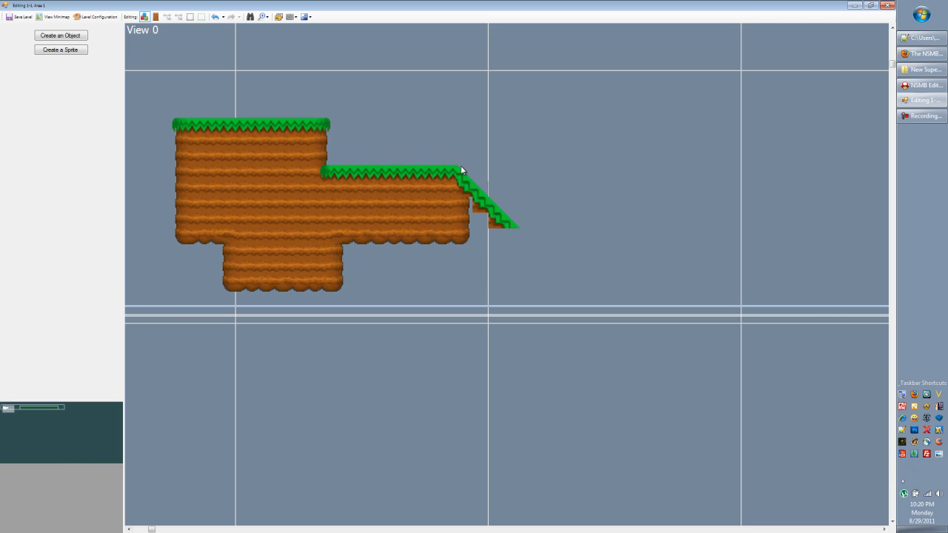
mouse_move(417, 166)
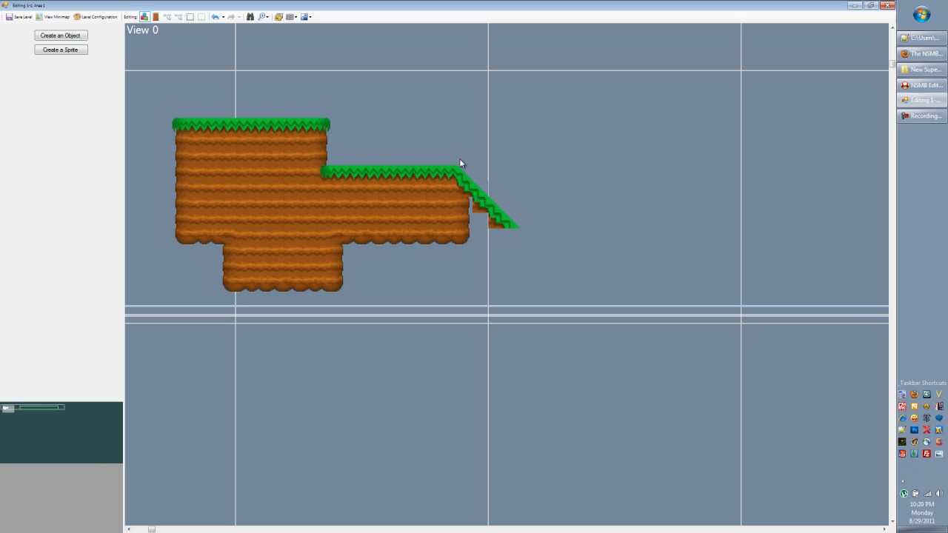
mouse_move(465, 162)
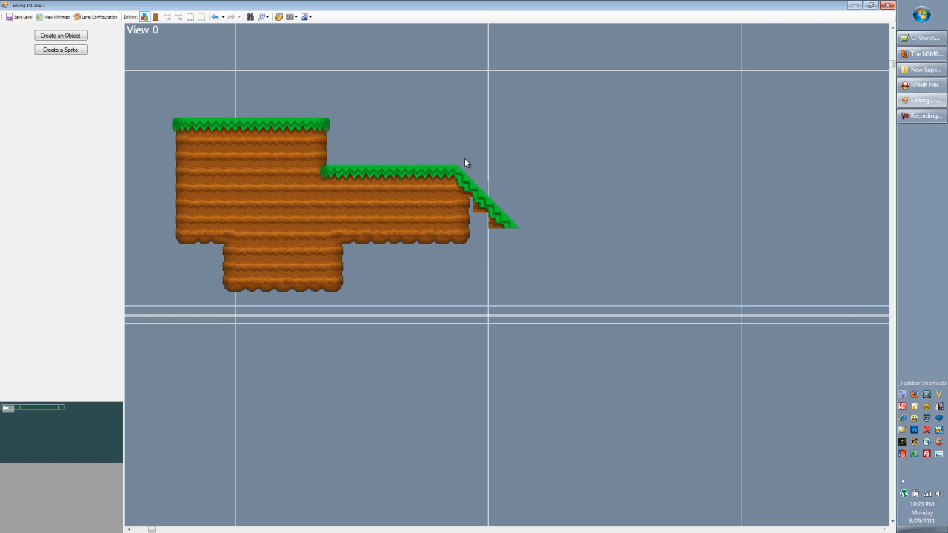
mouse_move(435, 181)
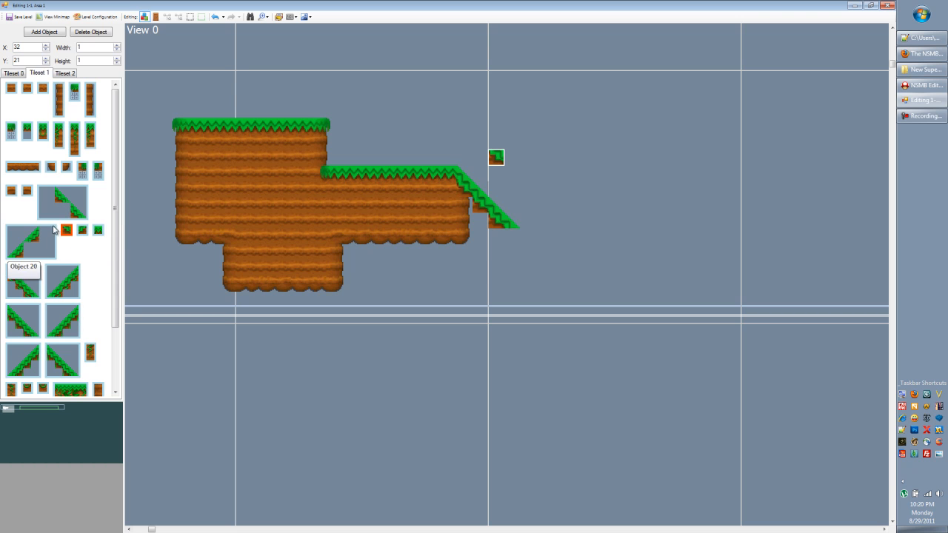
mouse_move(98, 252)
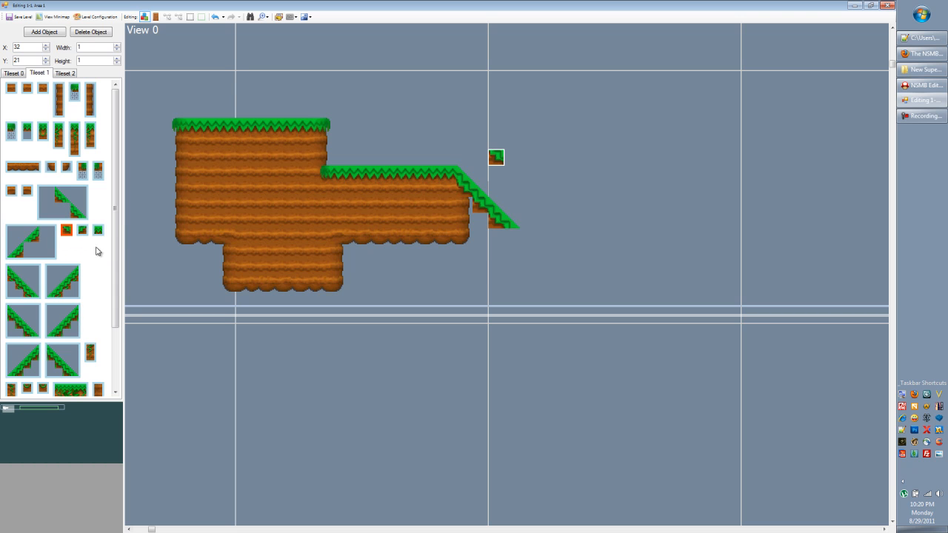
mouse_move(457, 285)
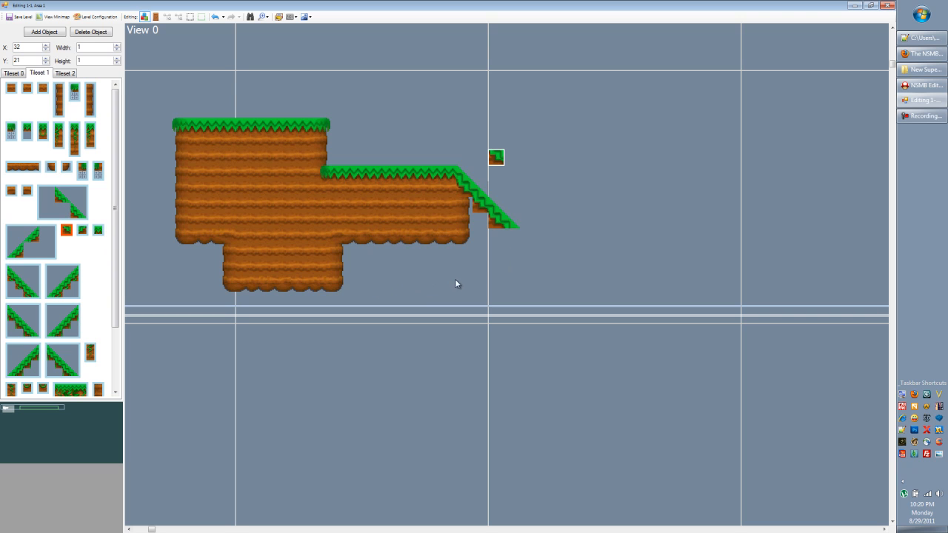
mouse_move(474, 246)
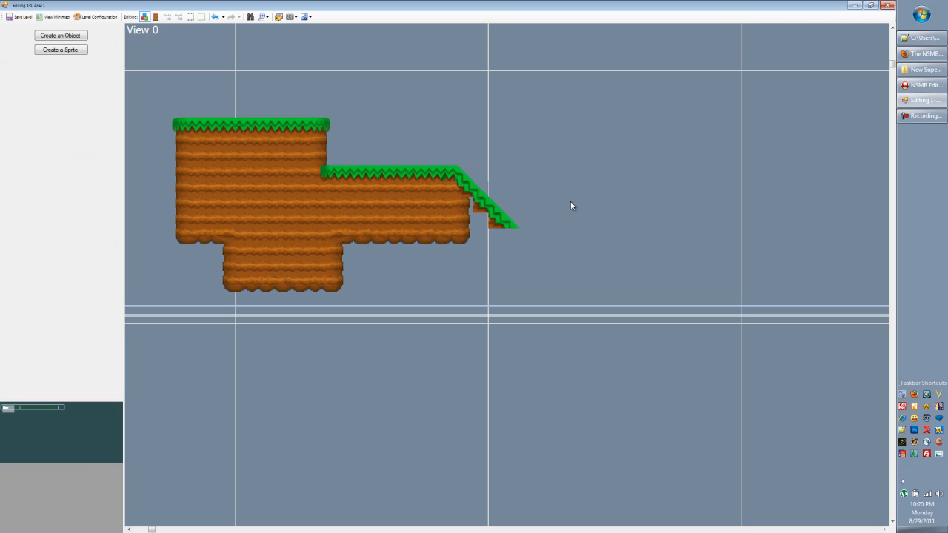
mouse_move(488, 193)
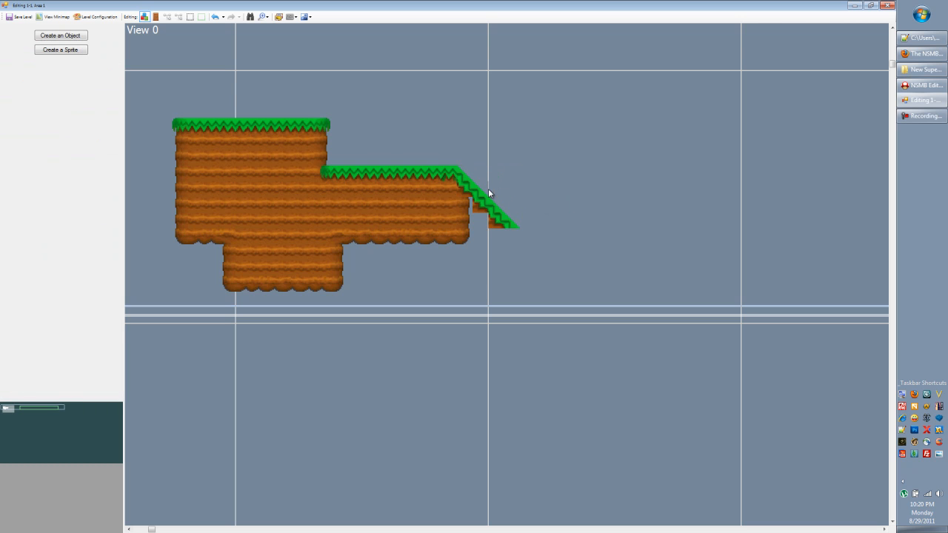
Step: Stretch a grass ledge right from the slope's foot and place a corner tile at the junction
click(489, 196)
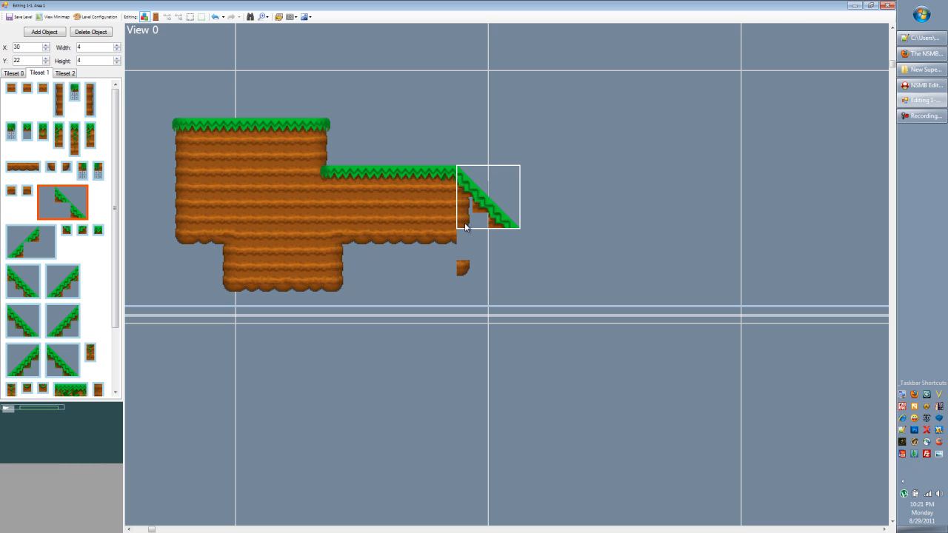
drag(489, 195, 534, 196)
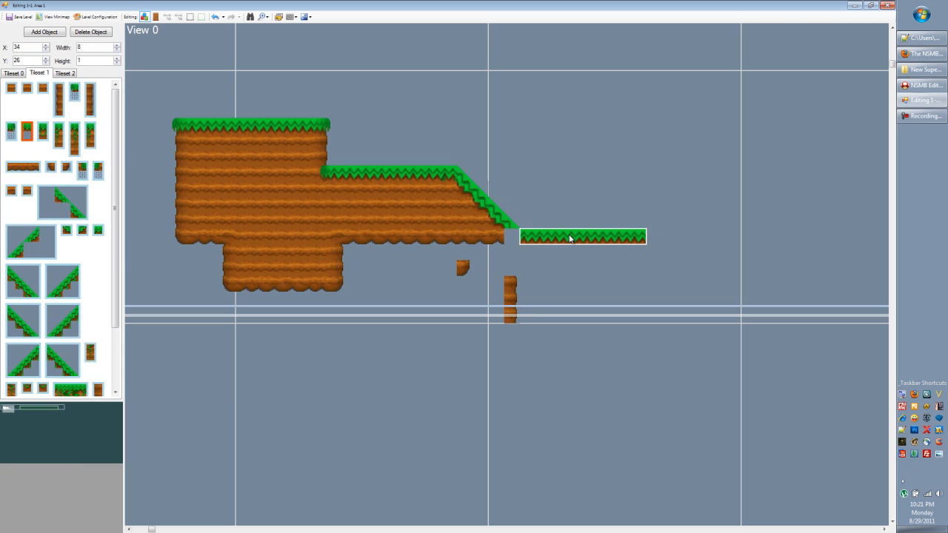
click(447, 172)
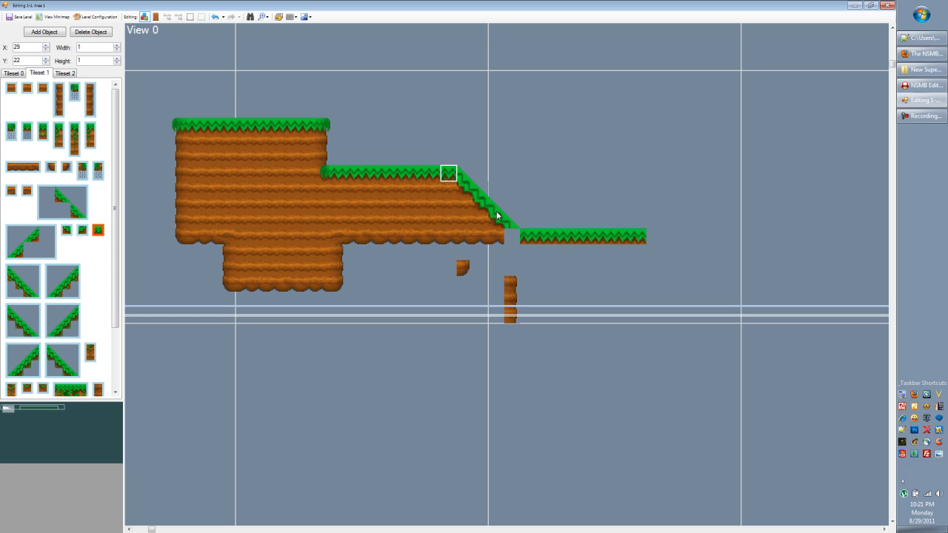
mouse_move(452, 176)
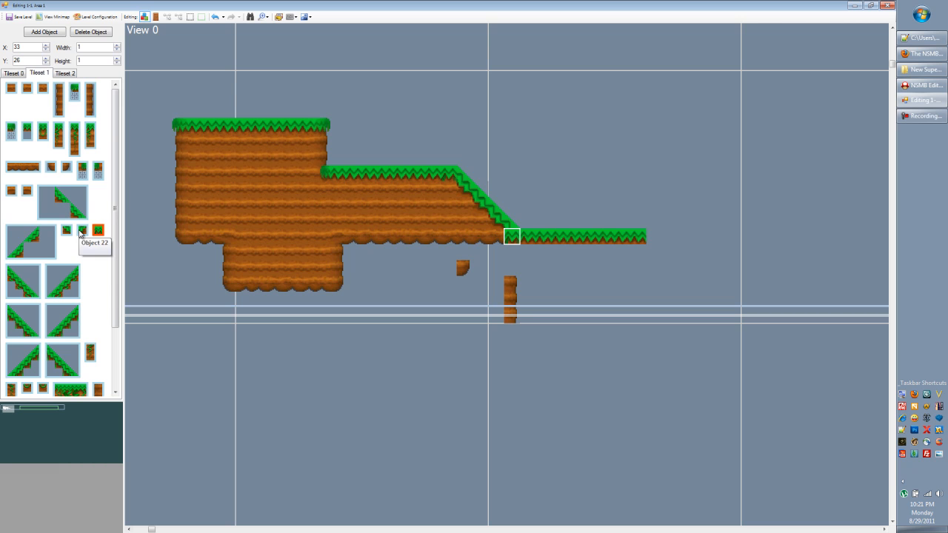
click(495, 216)
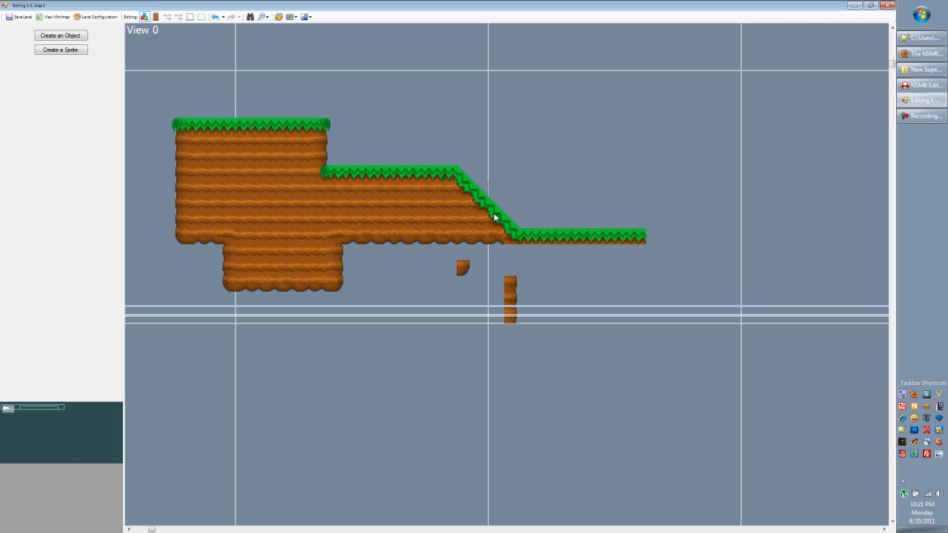
click(495, 216)
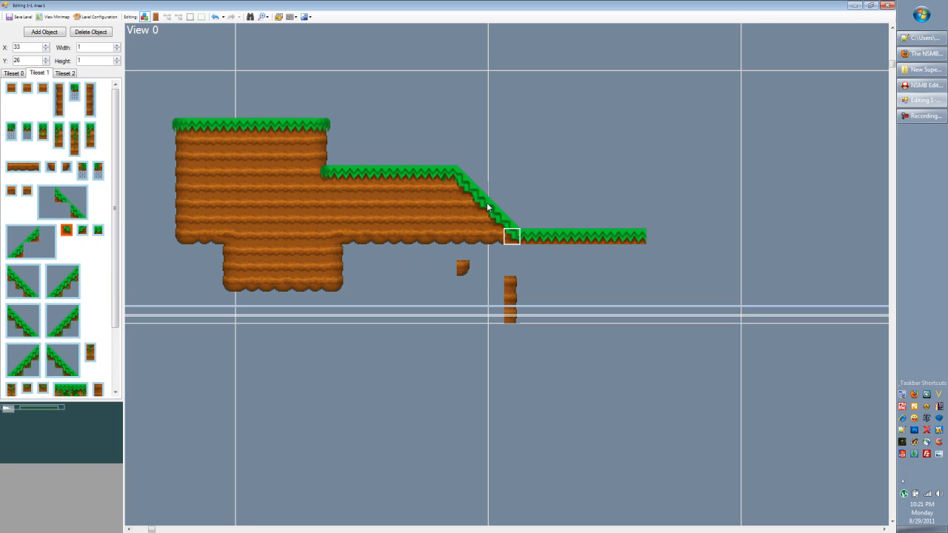
mouse_move(507, 279)
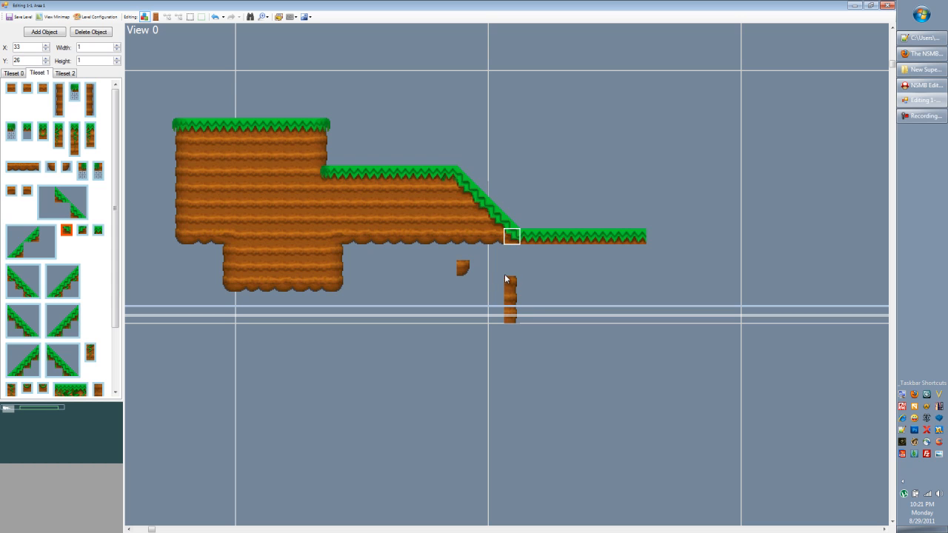
mouse_move(516, 228)
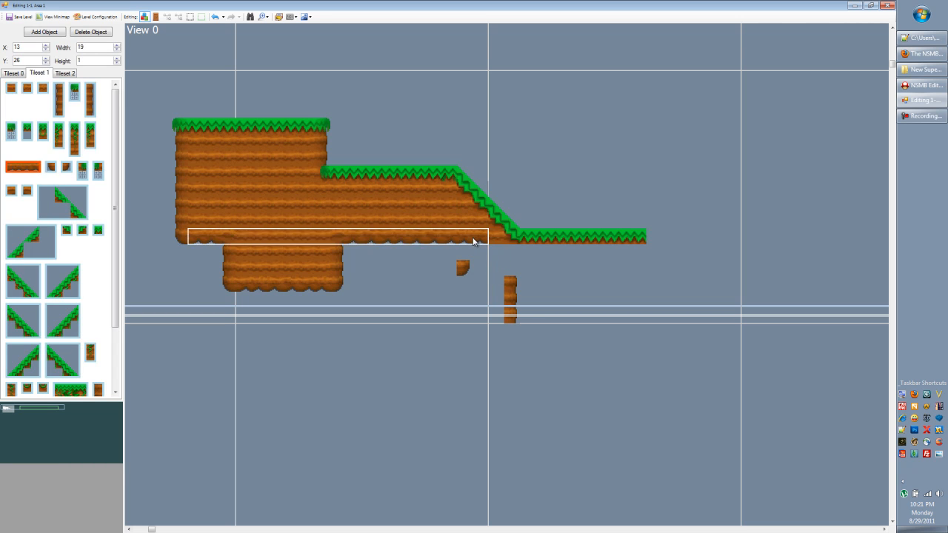
Step: Move the long dirt strip beneath the lower ledge to form its solid base
click(480, 245)
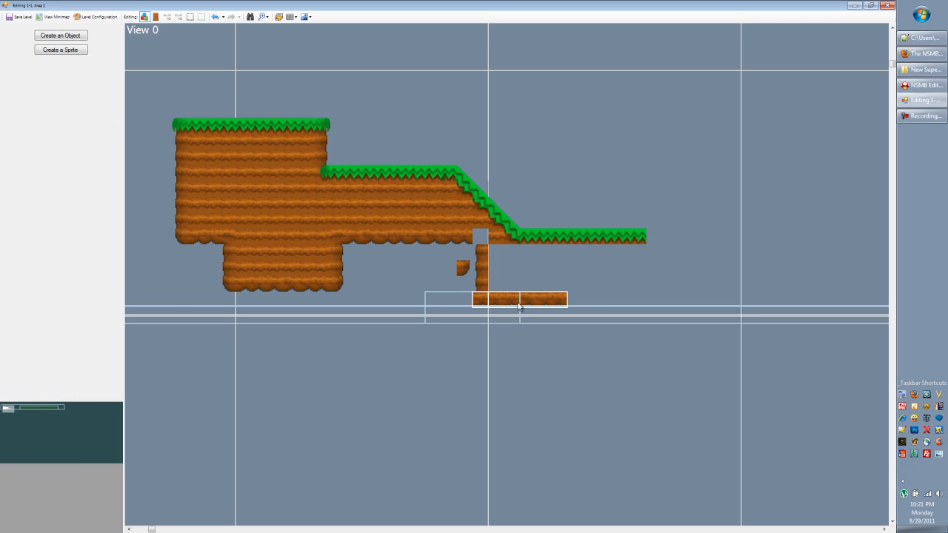
drag(518, 299, 281, 285)
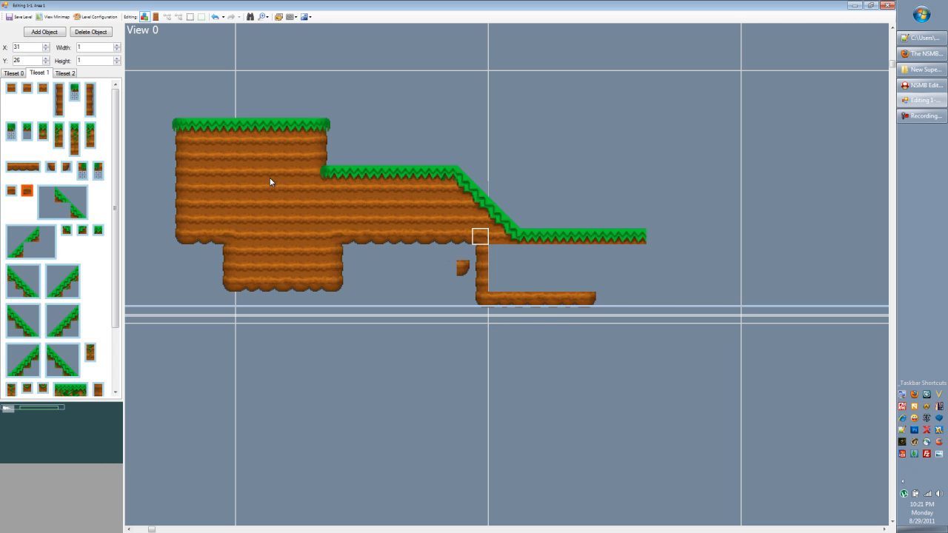
mouse_move(234, 246)
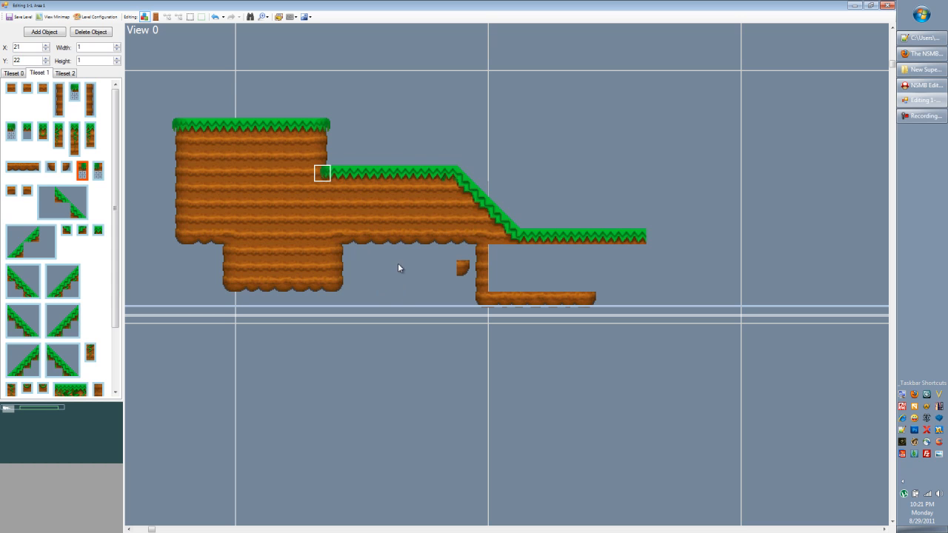
mouse_move(483, 240)
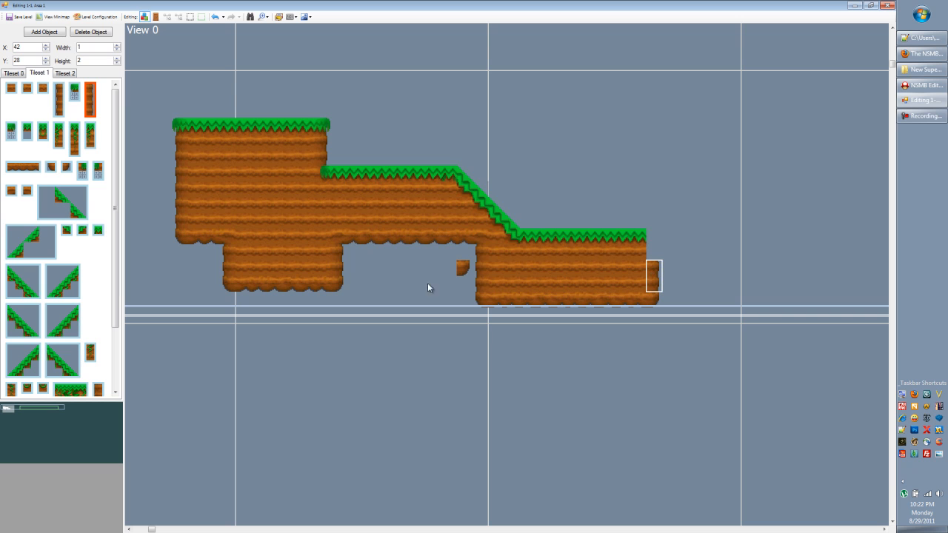
mouse_move(92, 96)
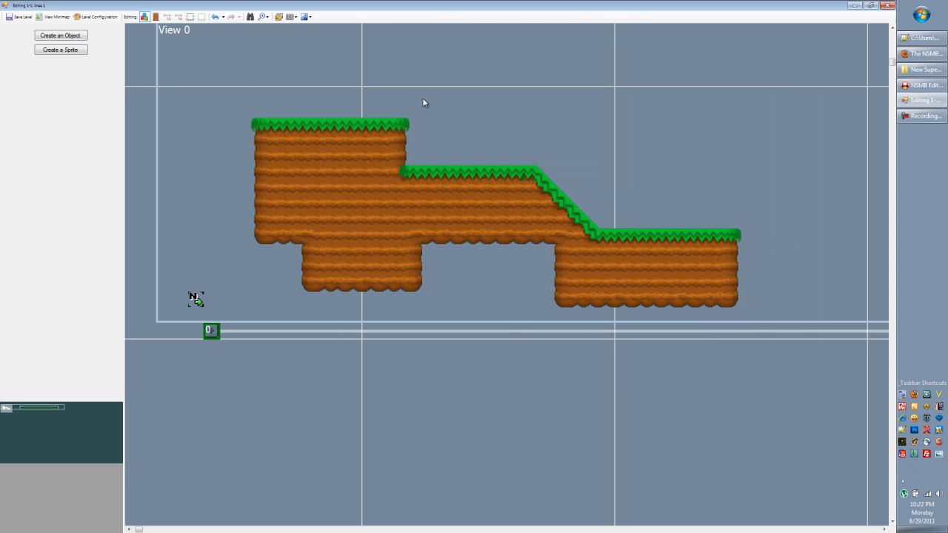
mouse_move(632, 263)
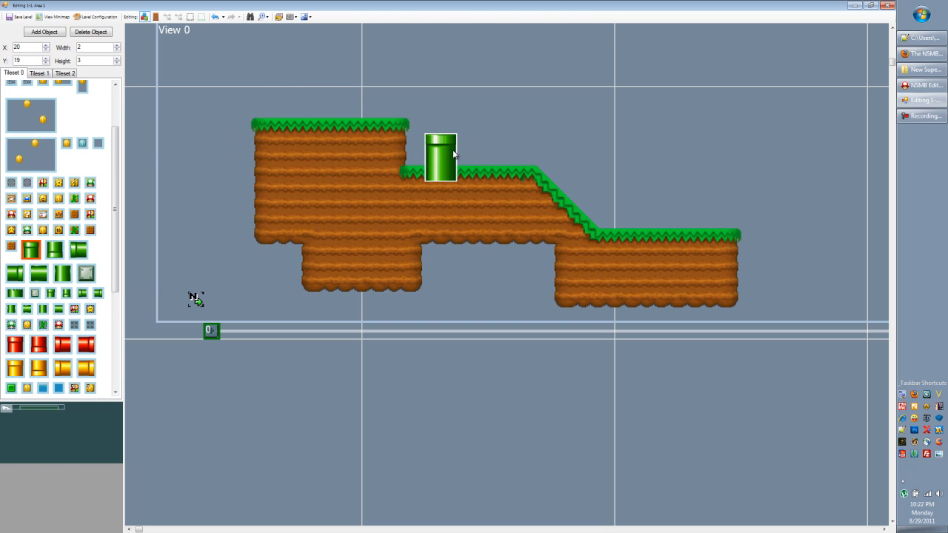
Step: Shorten the green pipe on the middle step to height 2
drag(442, 151, 457, 134)
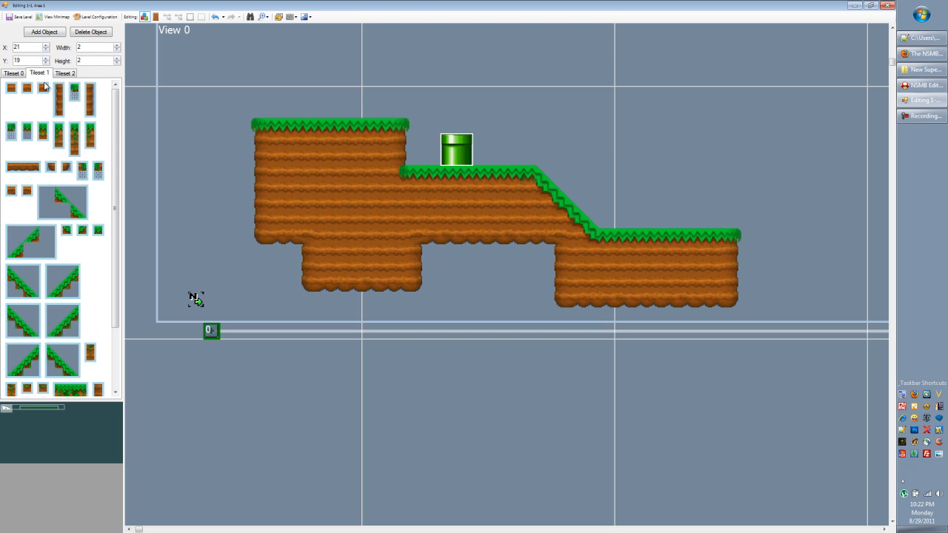
mouse_move(97, 166)
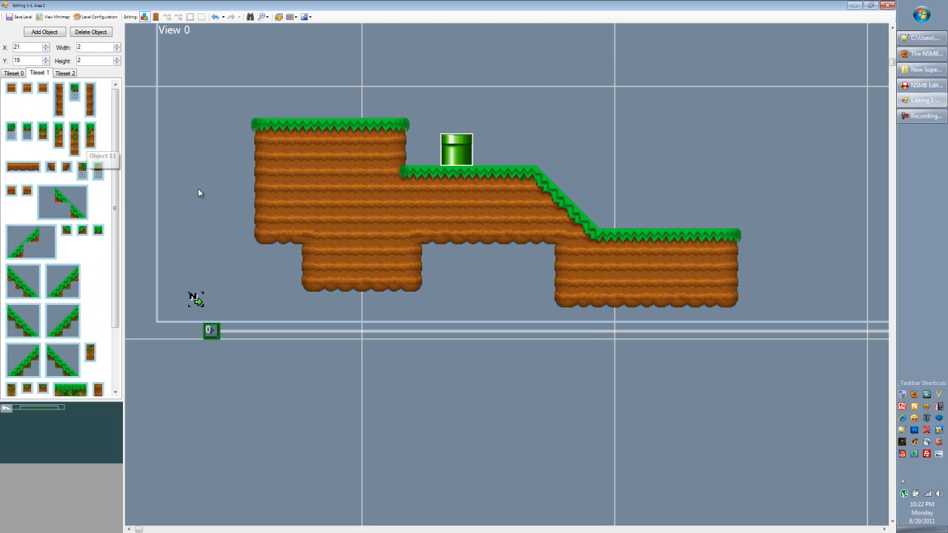
mouse_move(88, 191)
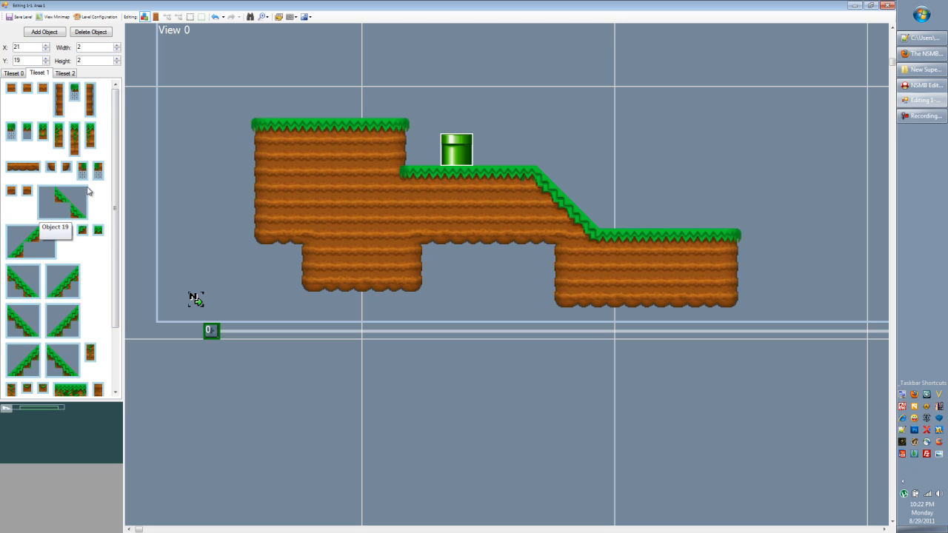
mouse_move(83, 169)
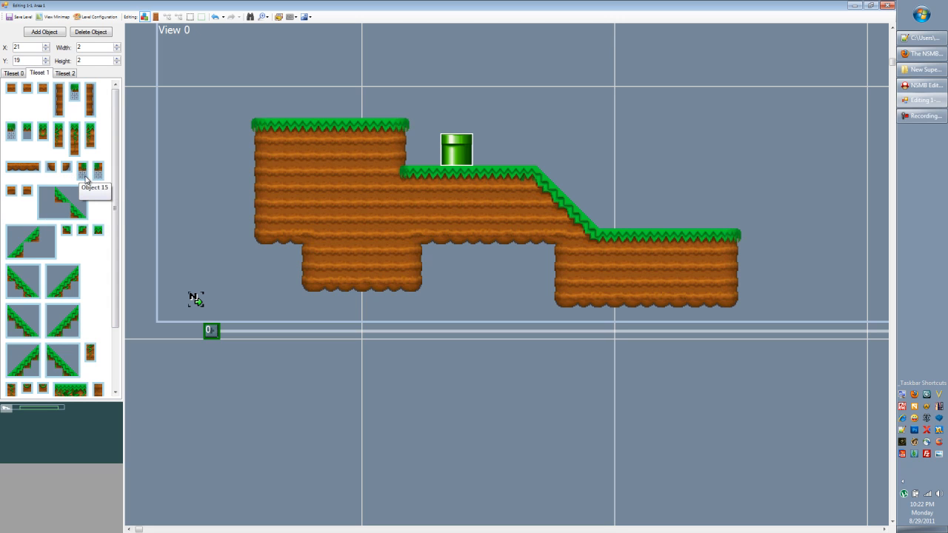
Step: Replace the pipe with a Tileset 1 grass tile so the middle step's grassy top runs unbroken
click(83, 169)
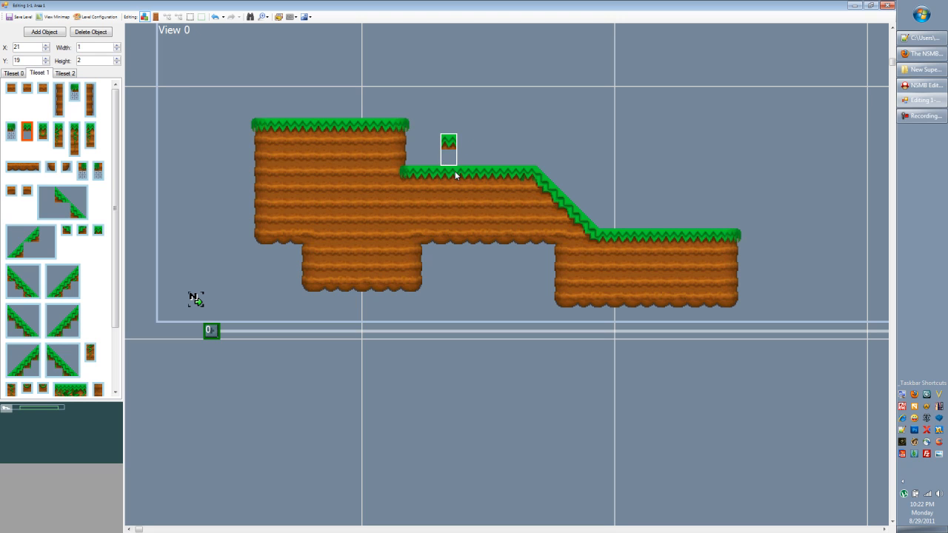
mouse_move(26, 130)
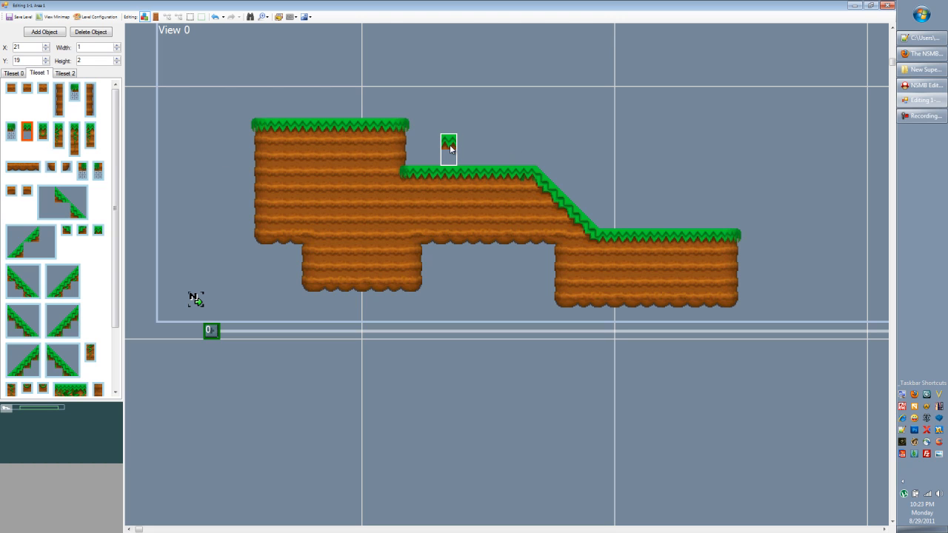
drag(448, 142, 448, 163)
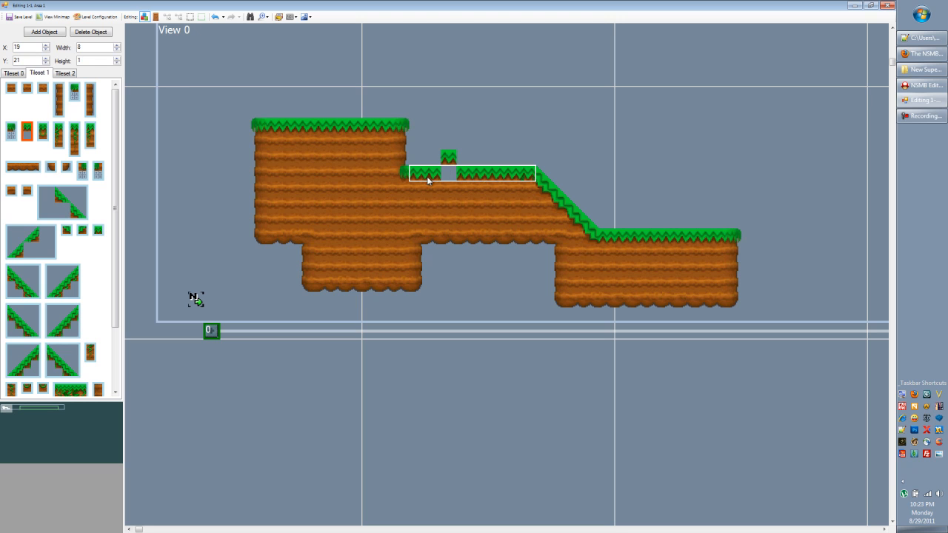
click(448, 164)
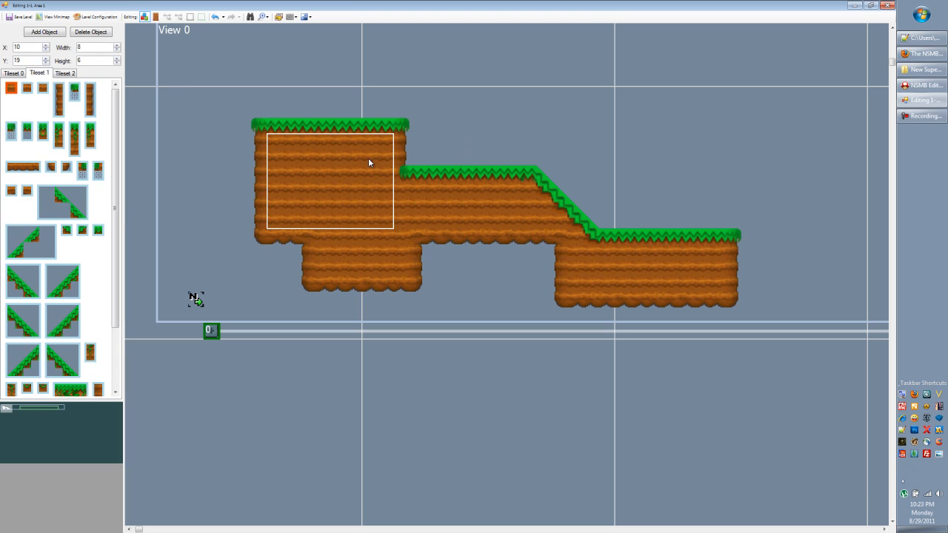
scroll(down, 3)
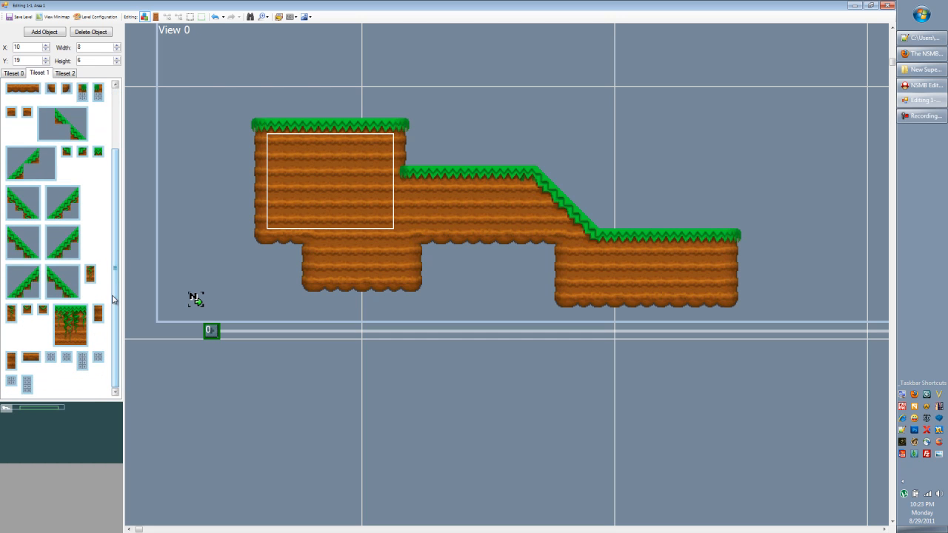